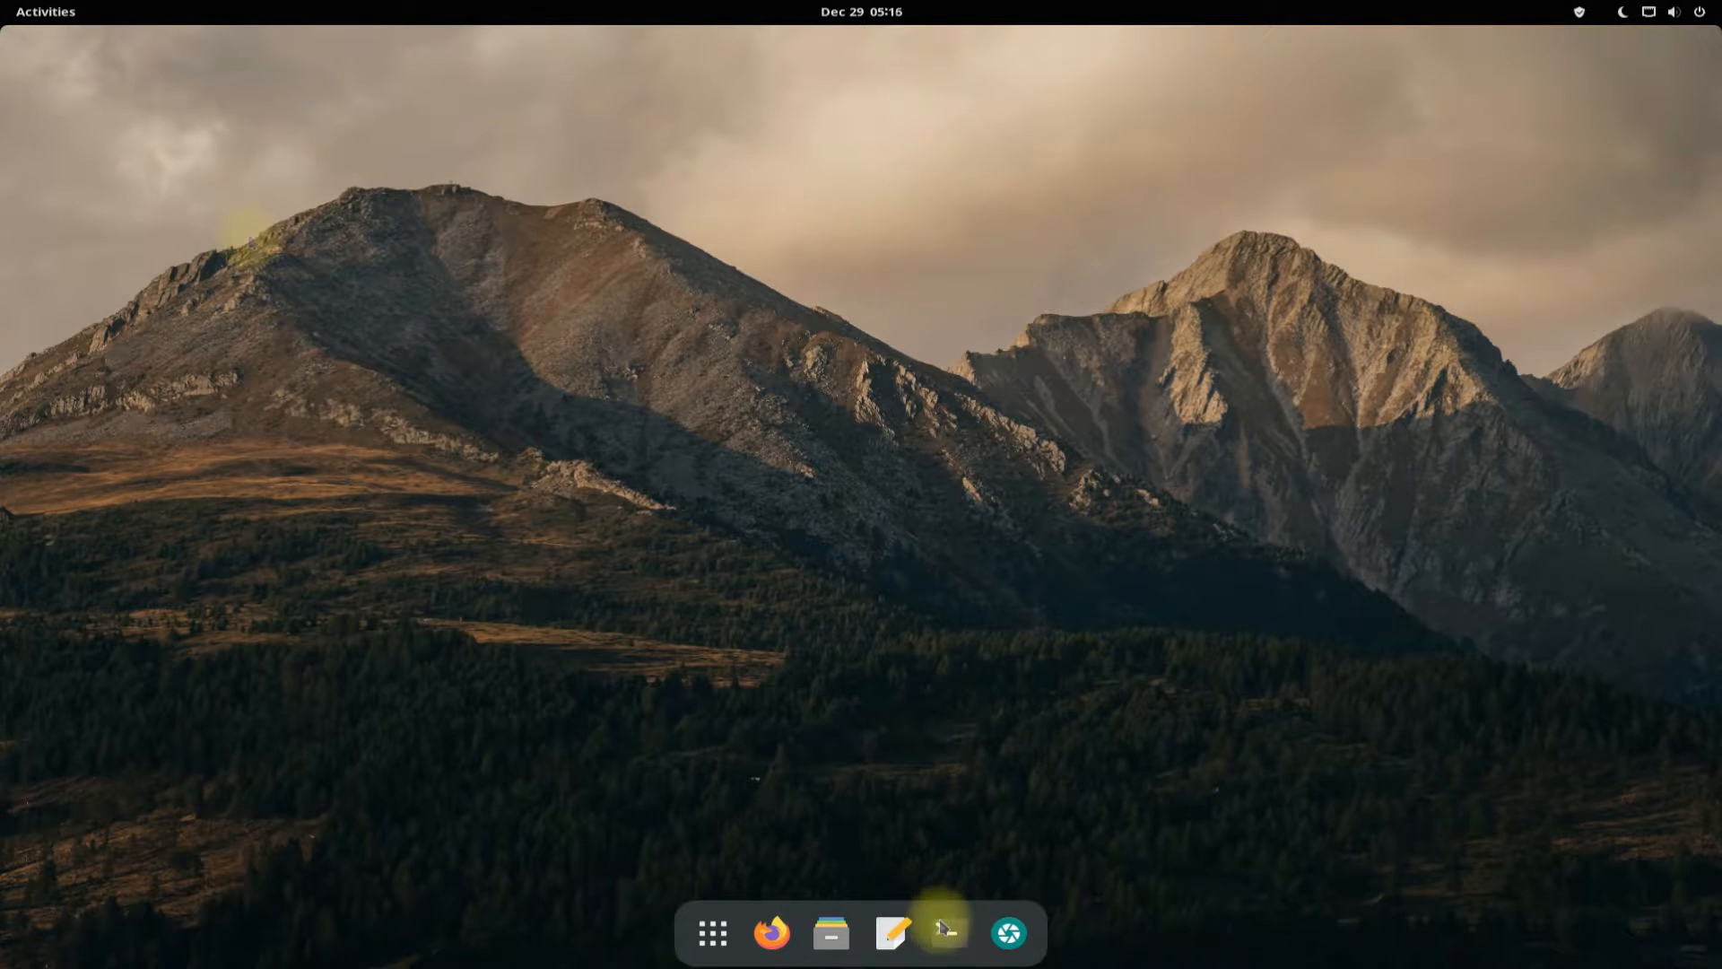
Launch a terminal from the dock and run sudo pacman -Syu with the sudo password.
click(947, 933)
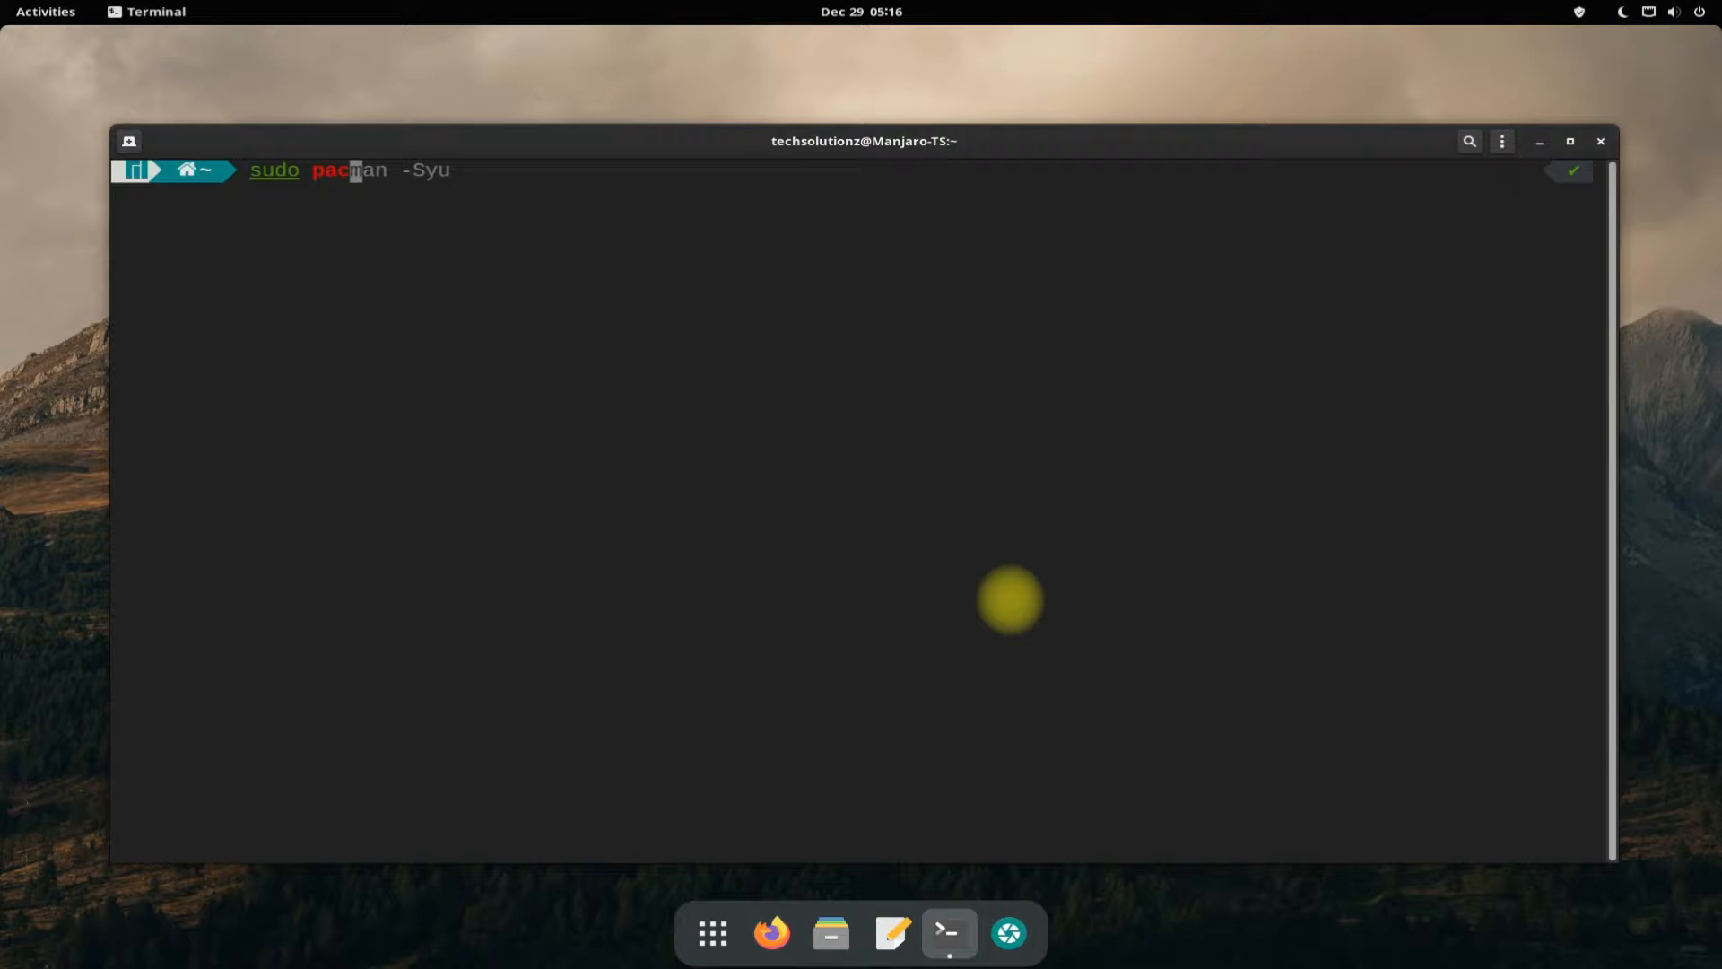
key(Return)
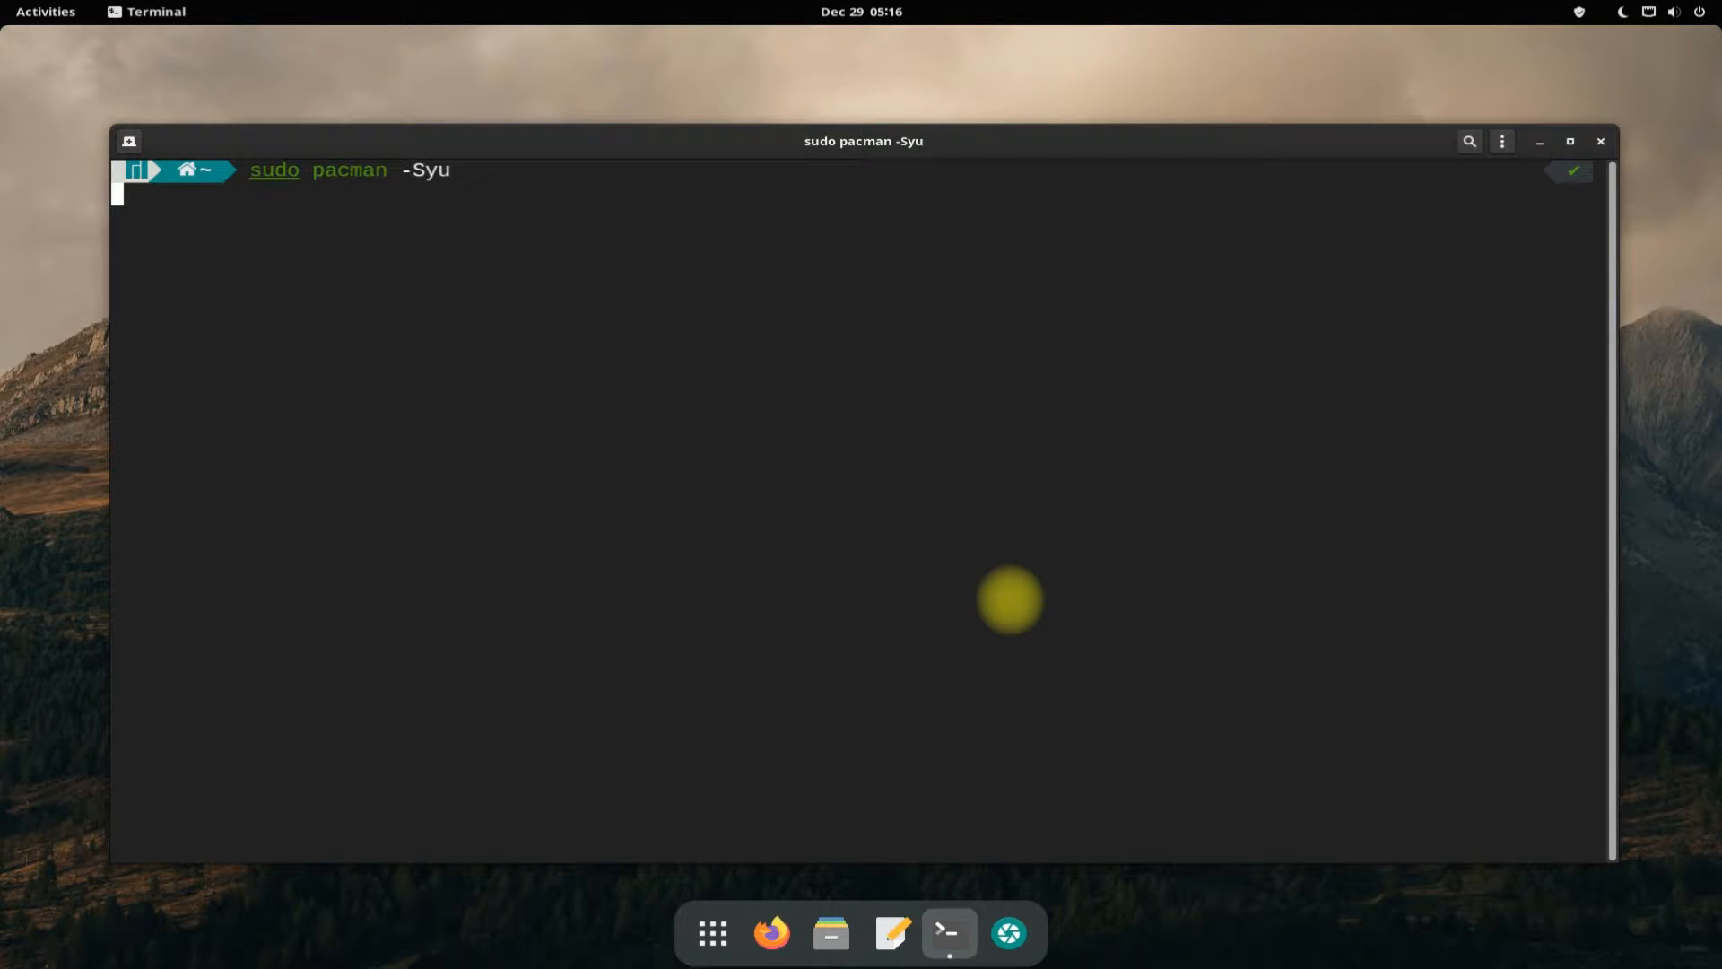
key(Return)
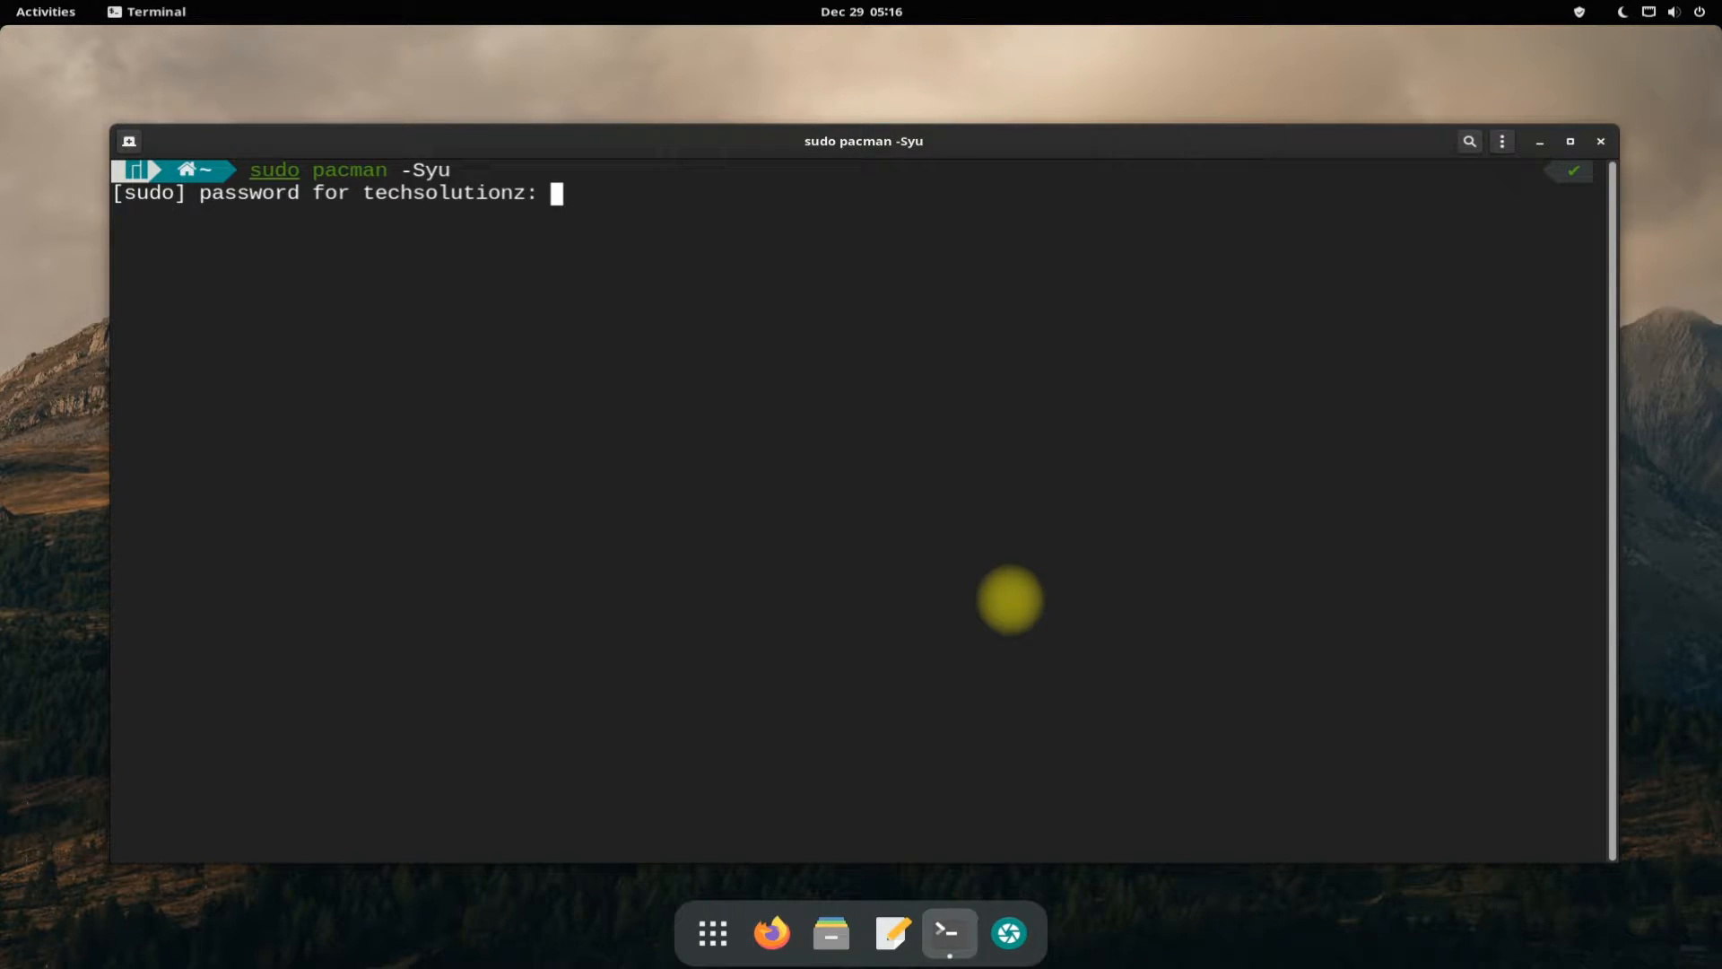
key(Return)
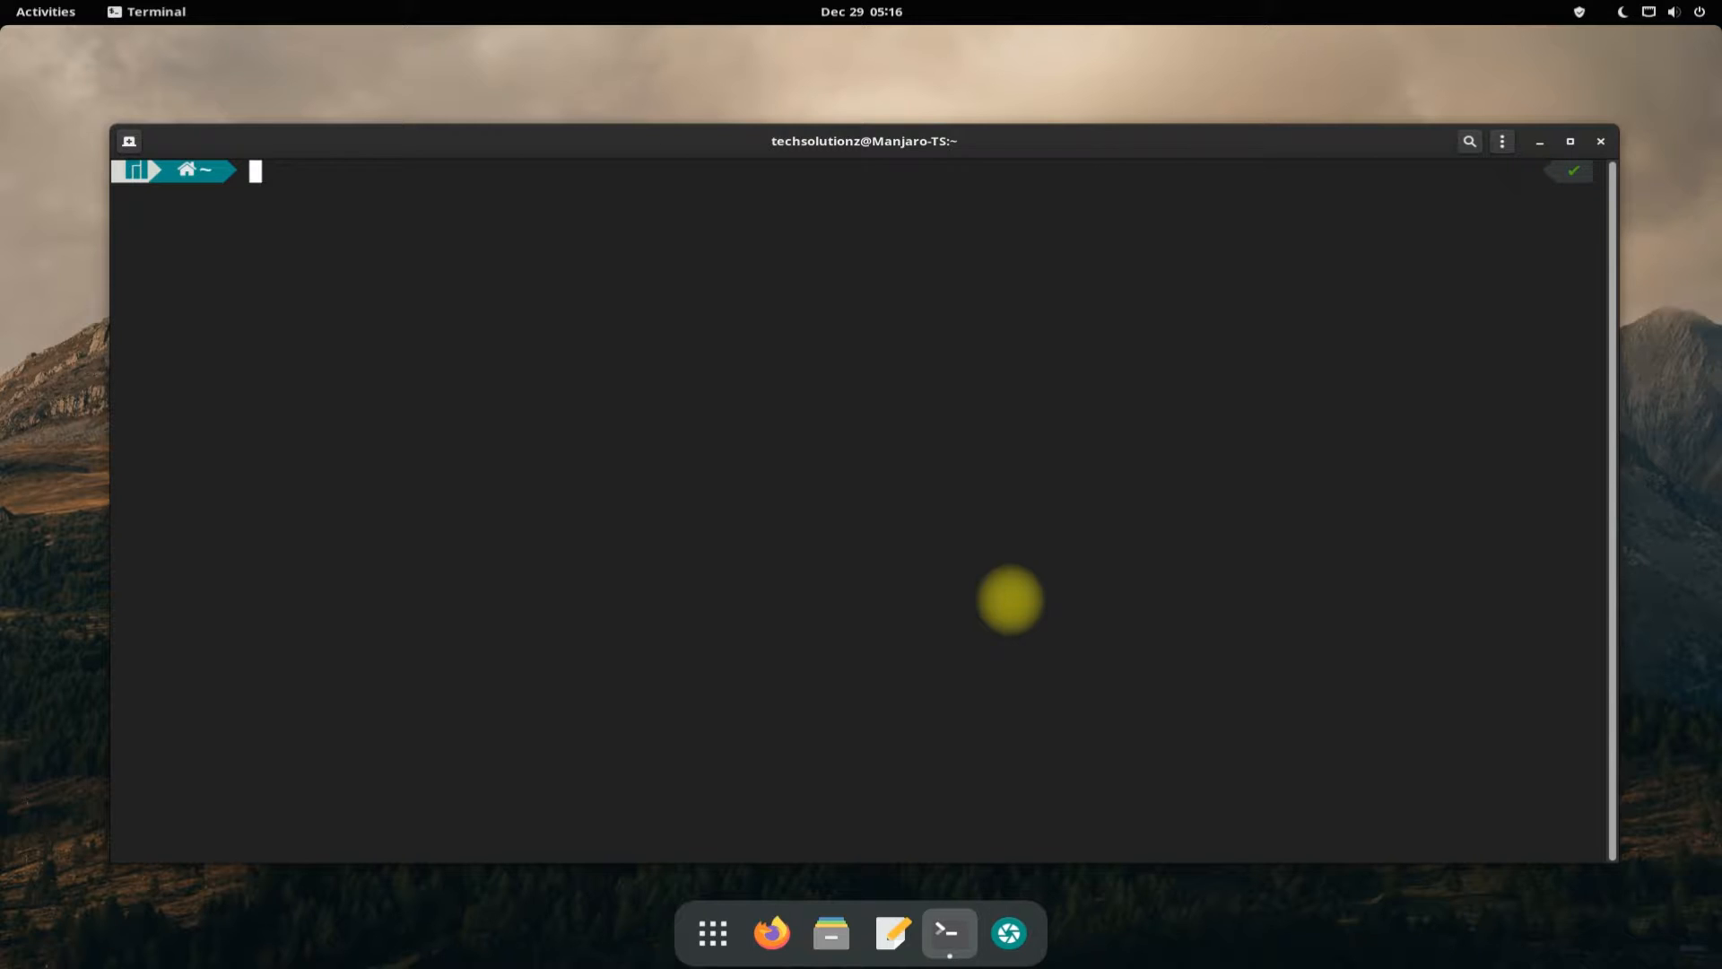
Check git --version shows 2.34.1, reinstall git via sudo pacman -S git answering Y, then clear.
text(git --version)
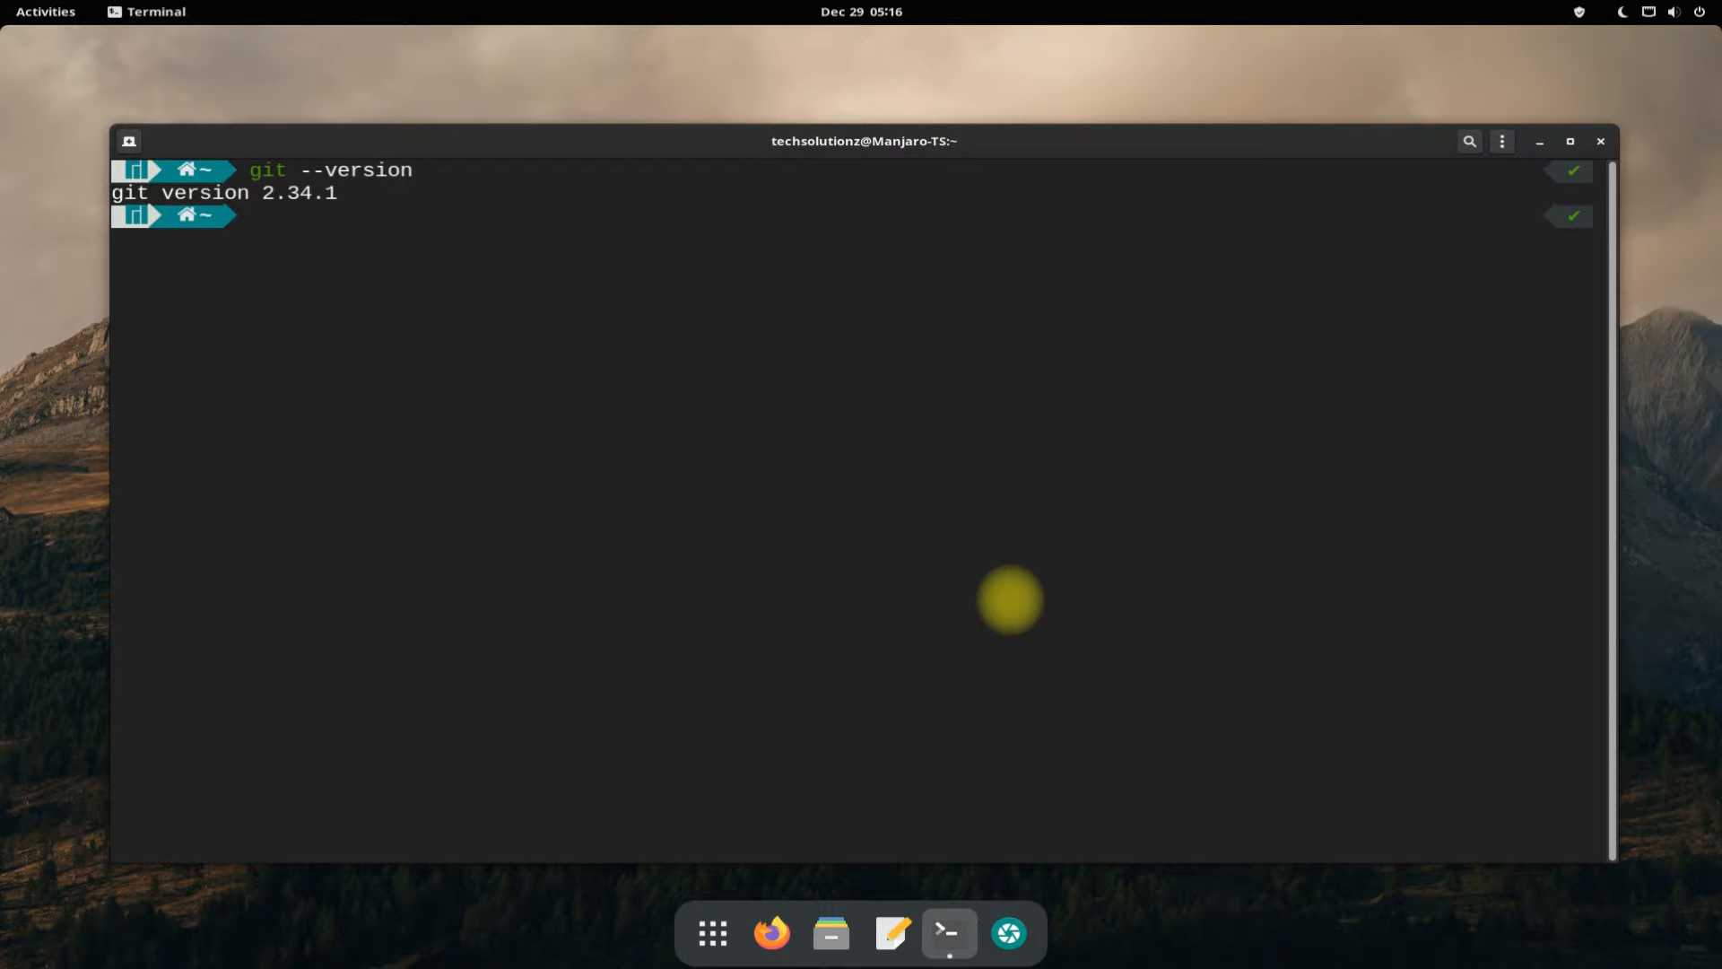
text(sudo pacman -Syu)
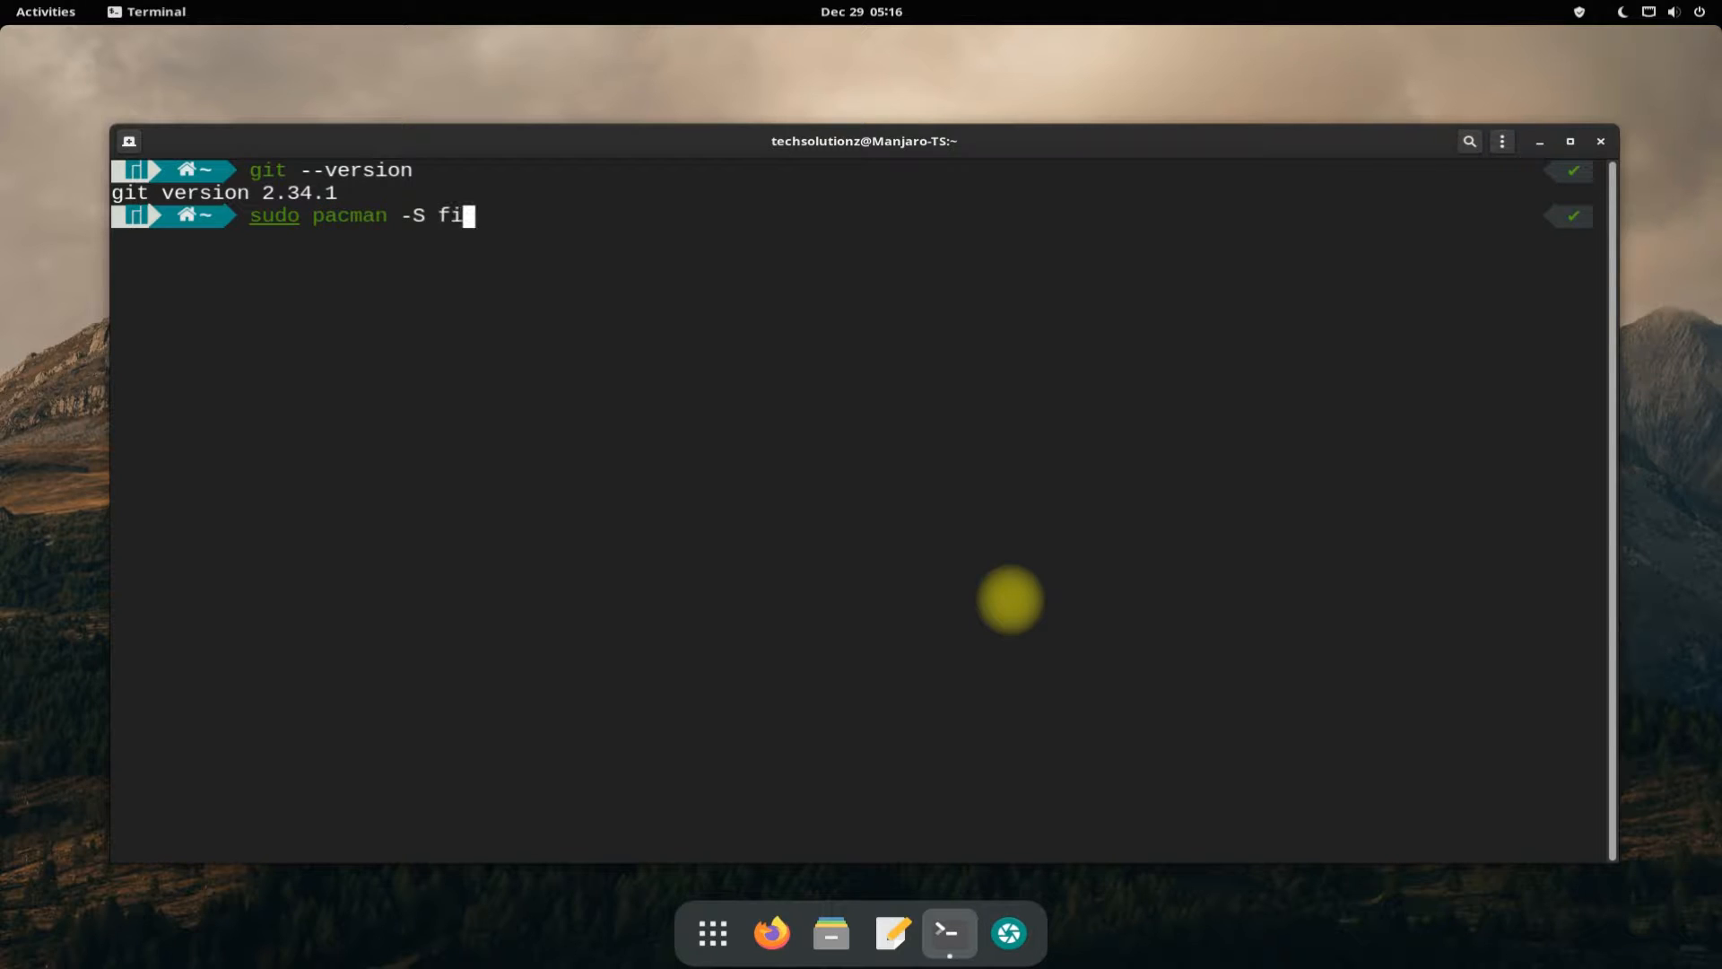
text(git)
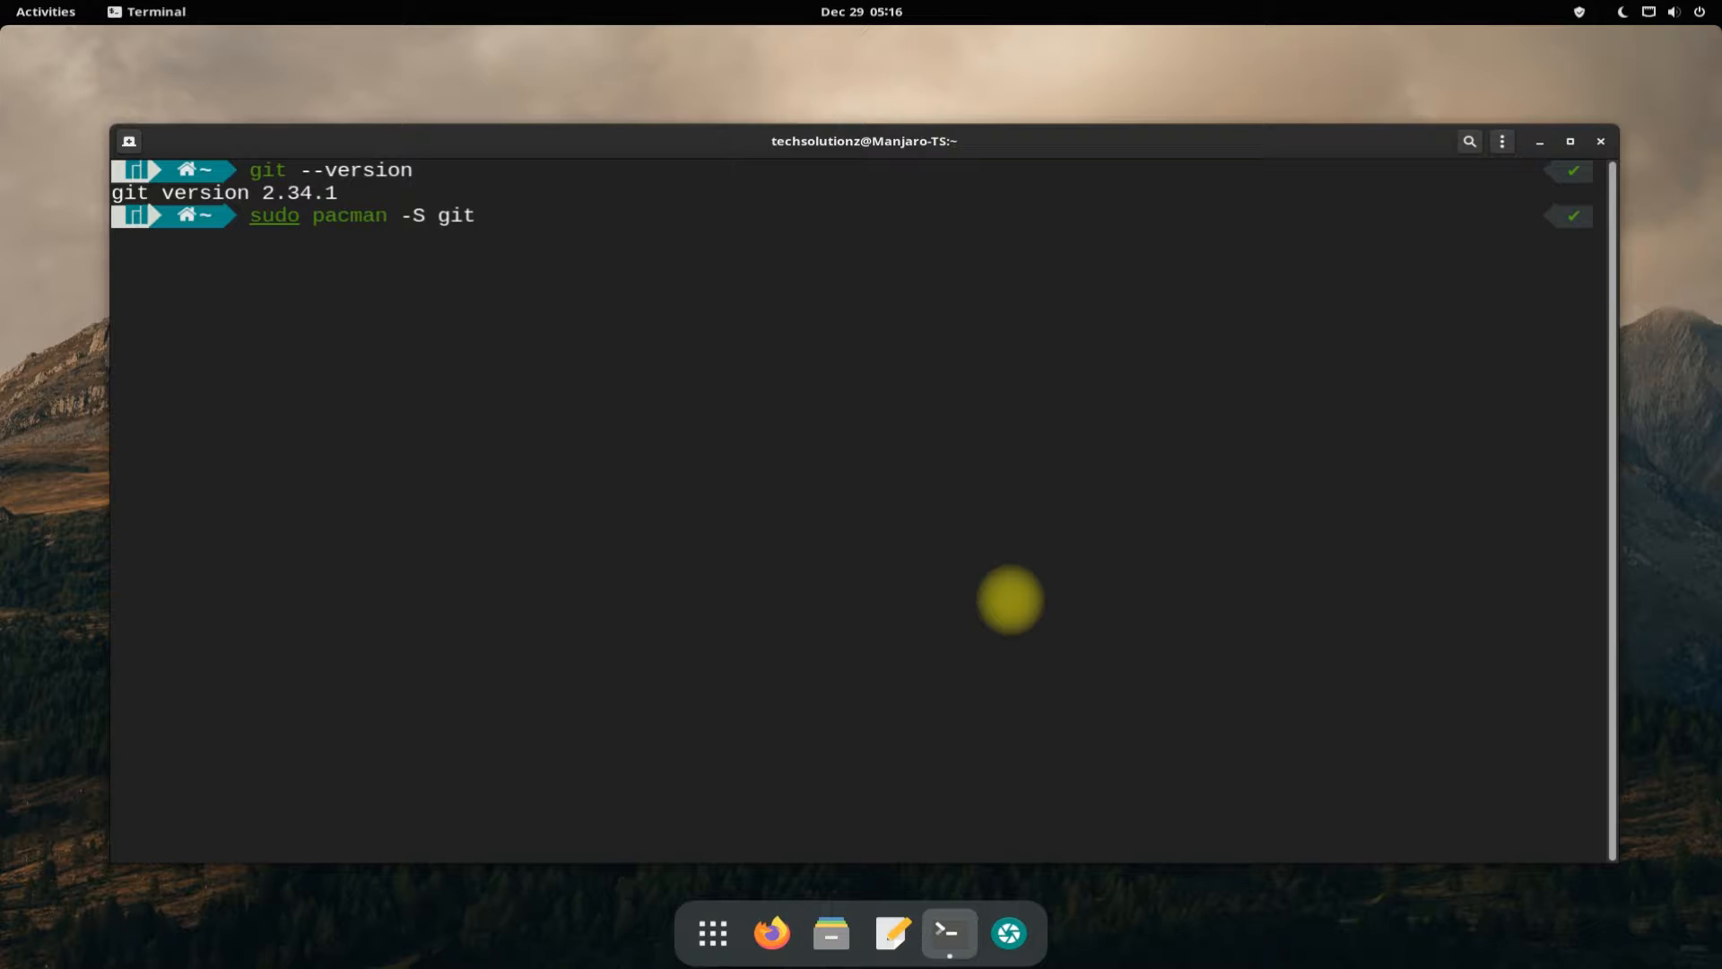
key(Return)
text(Y)
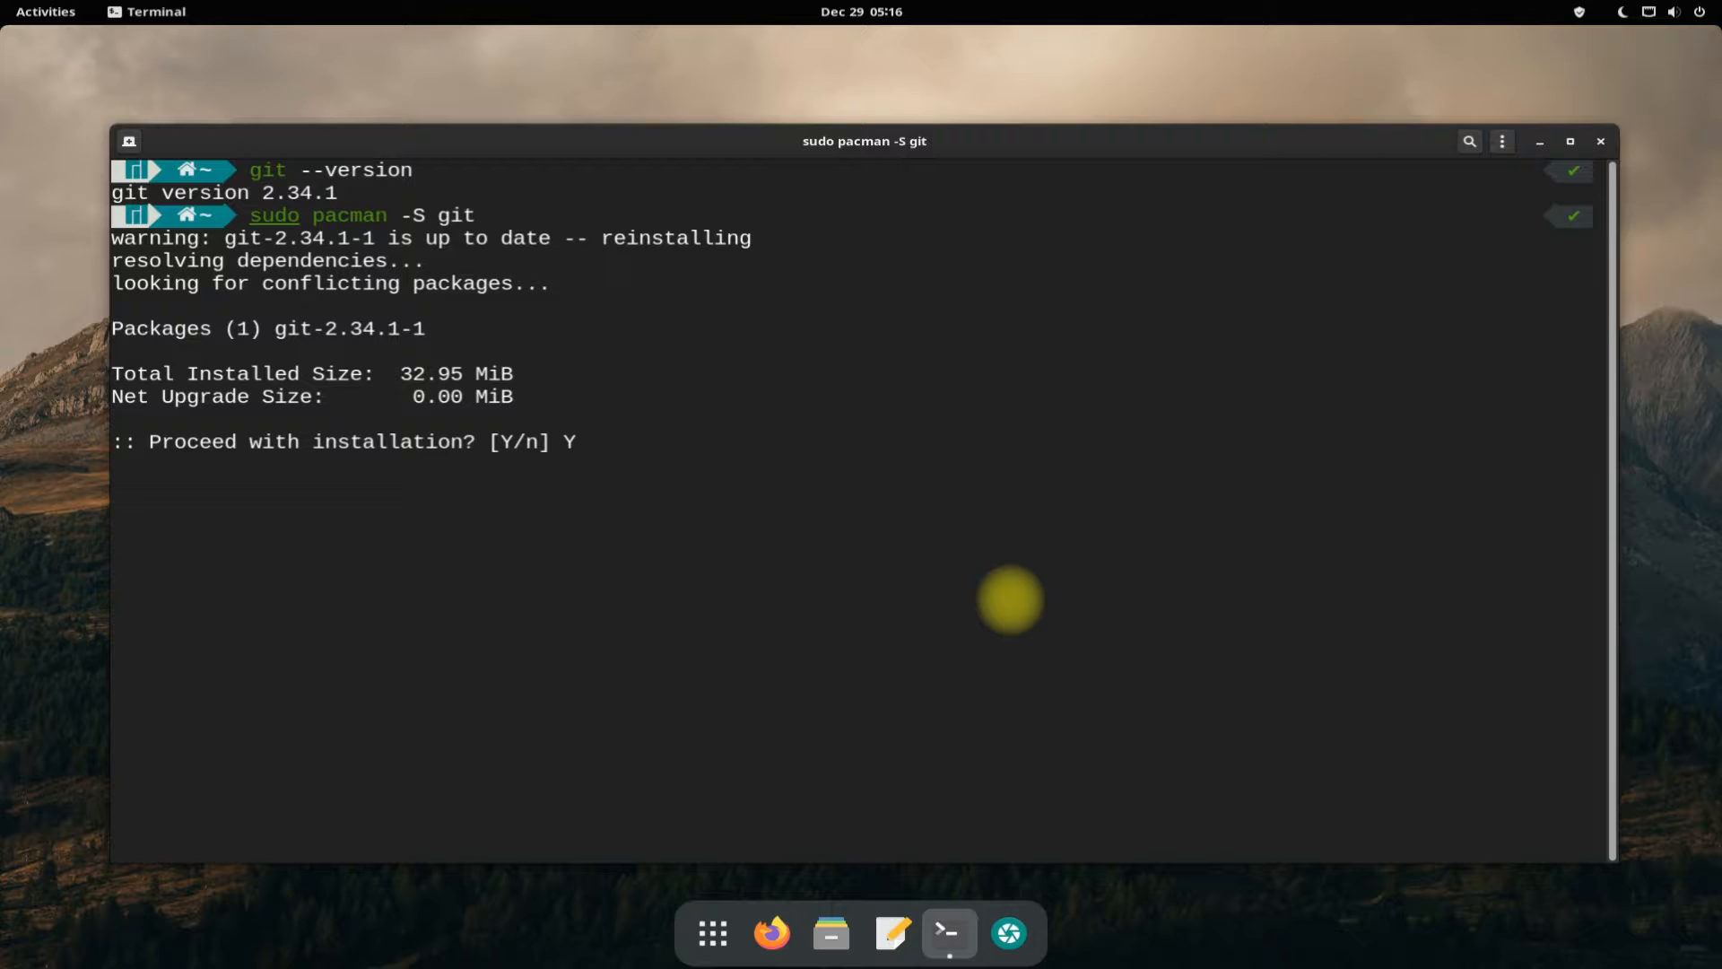
key(Return)
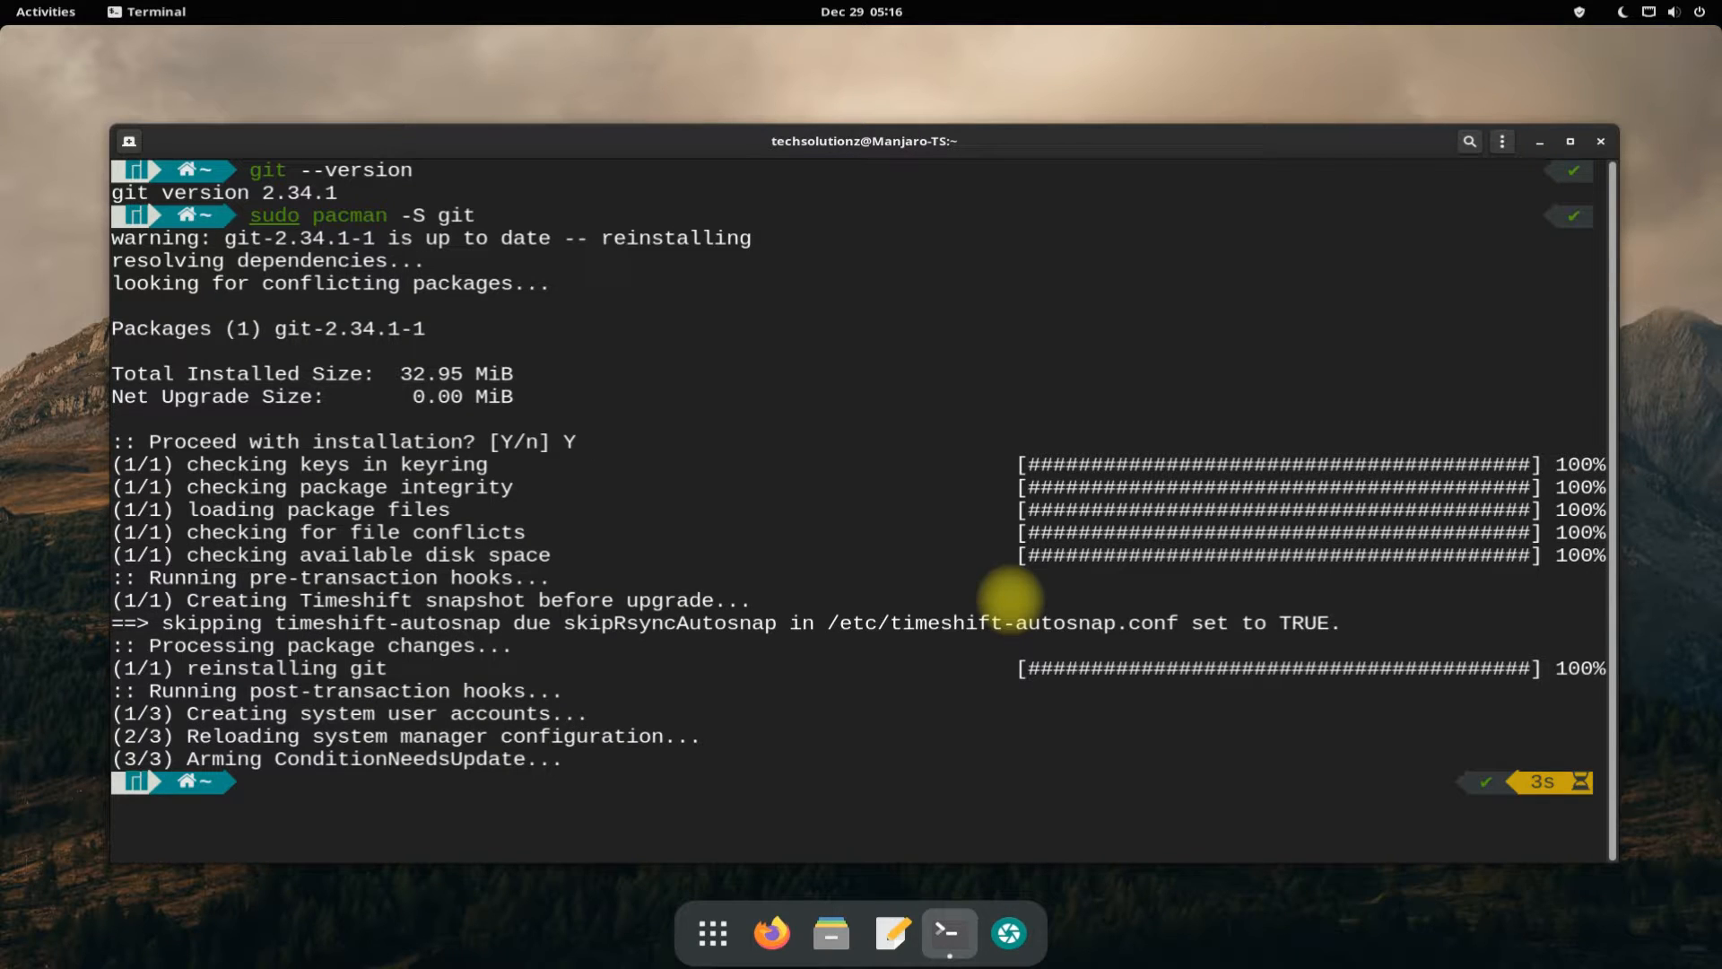
text(clear)
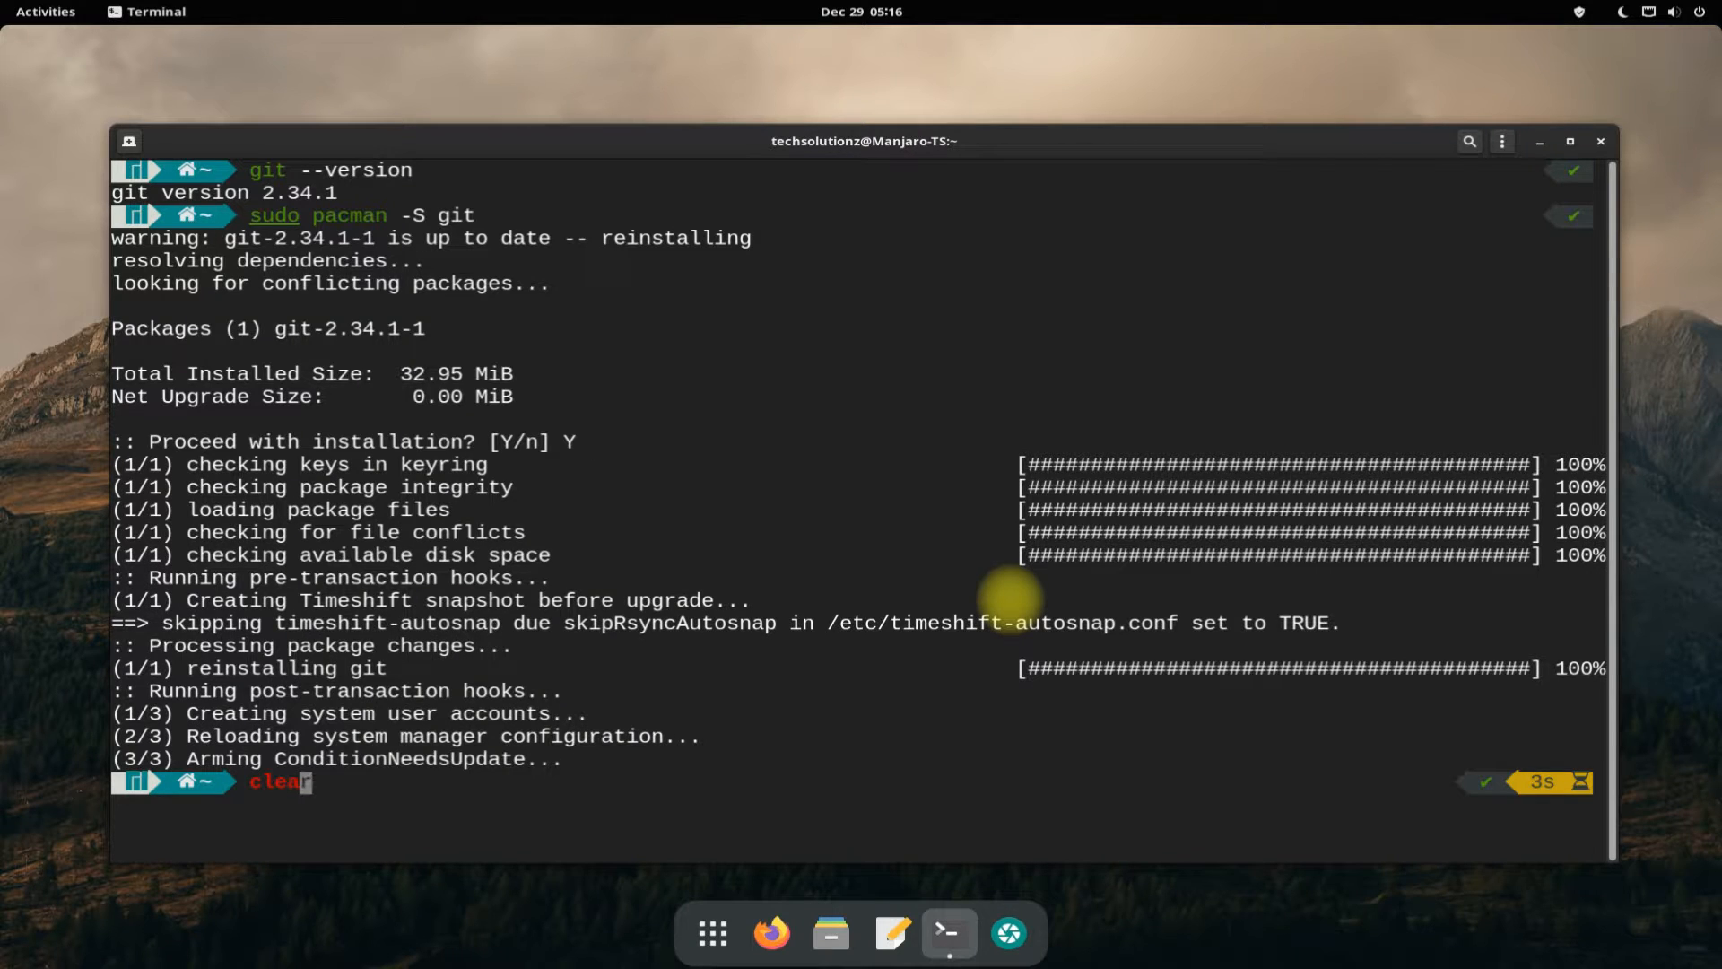
key(Return)
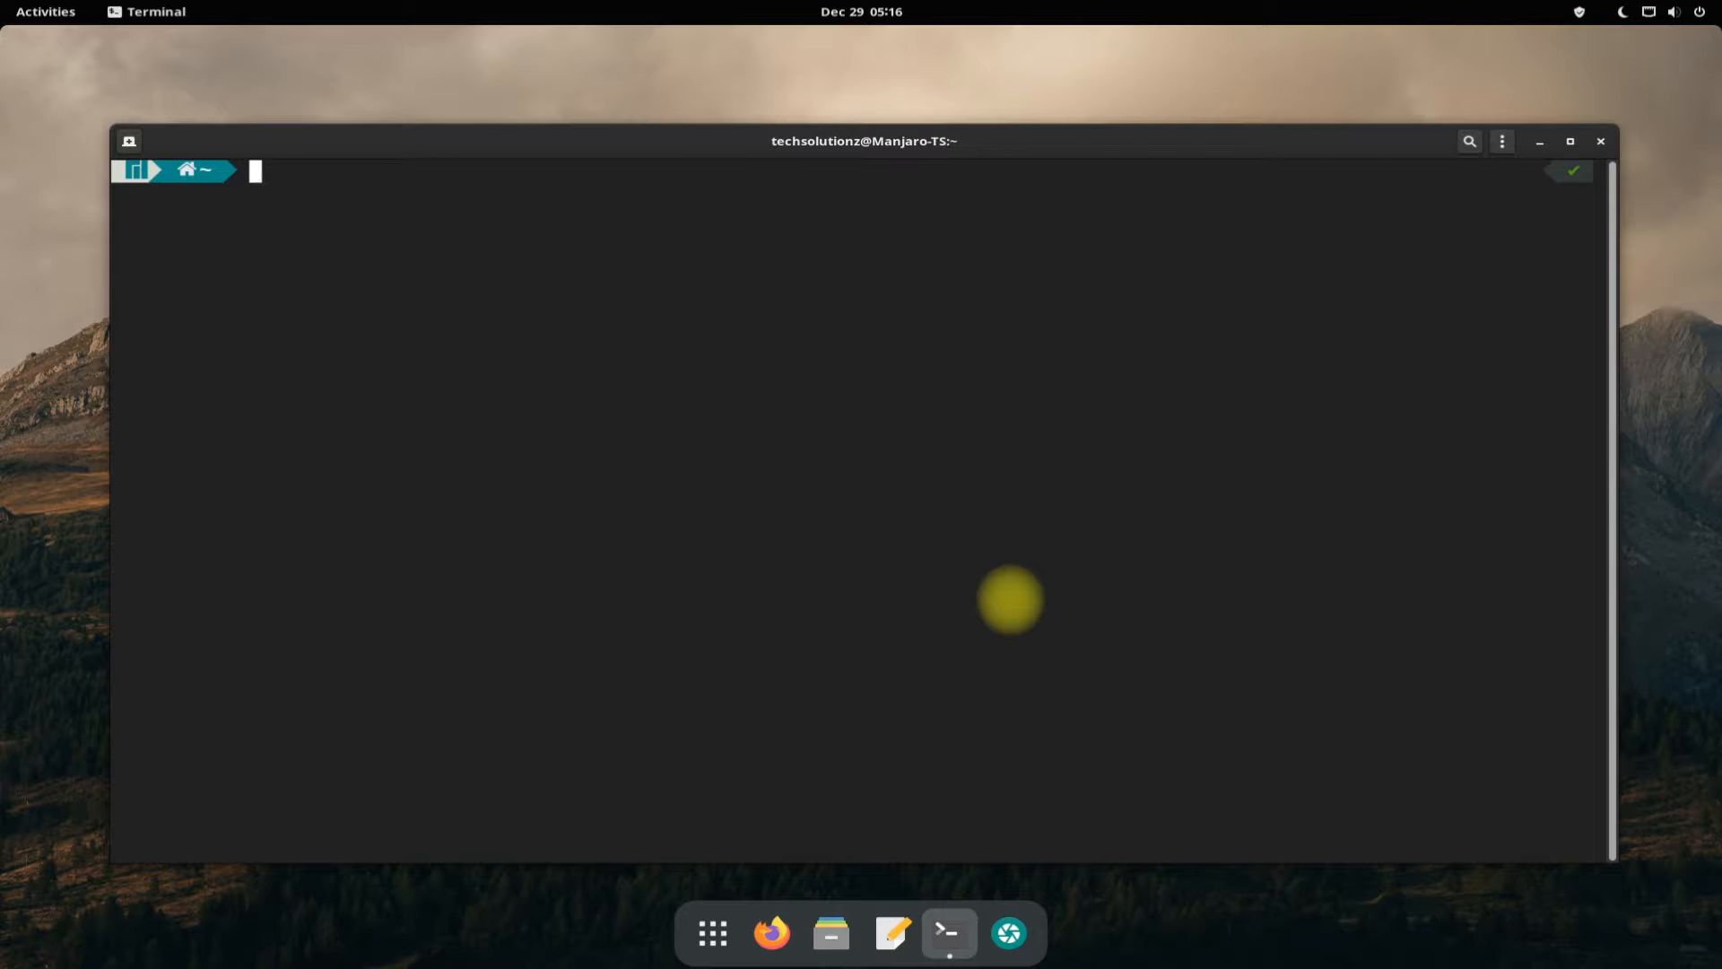
text(git -version)
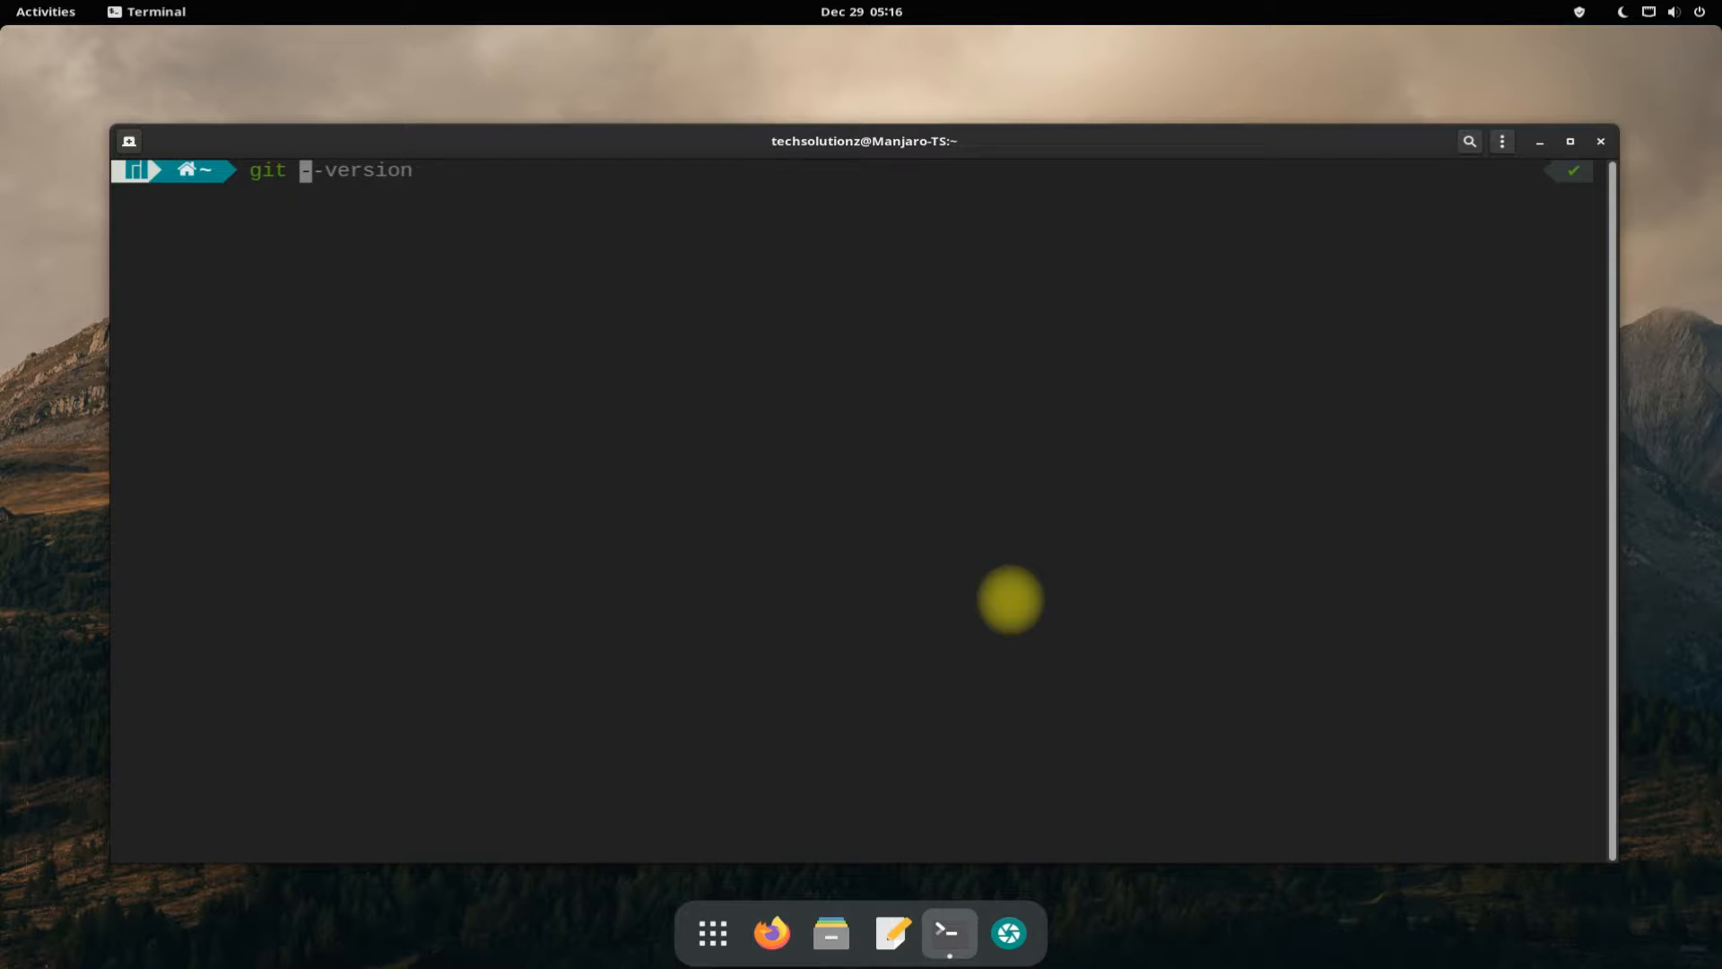
text(clone https)
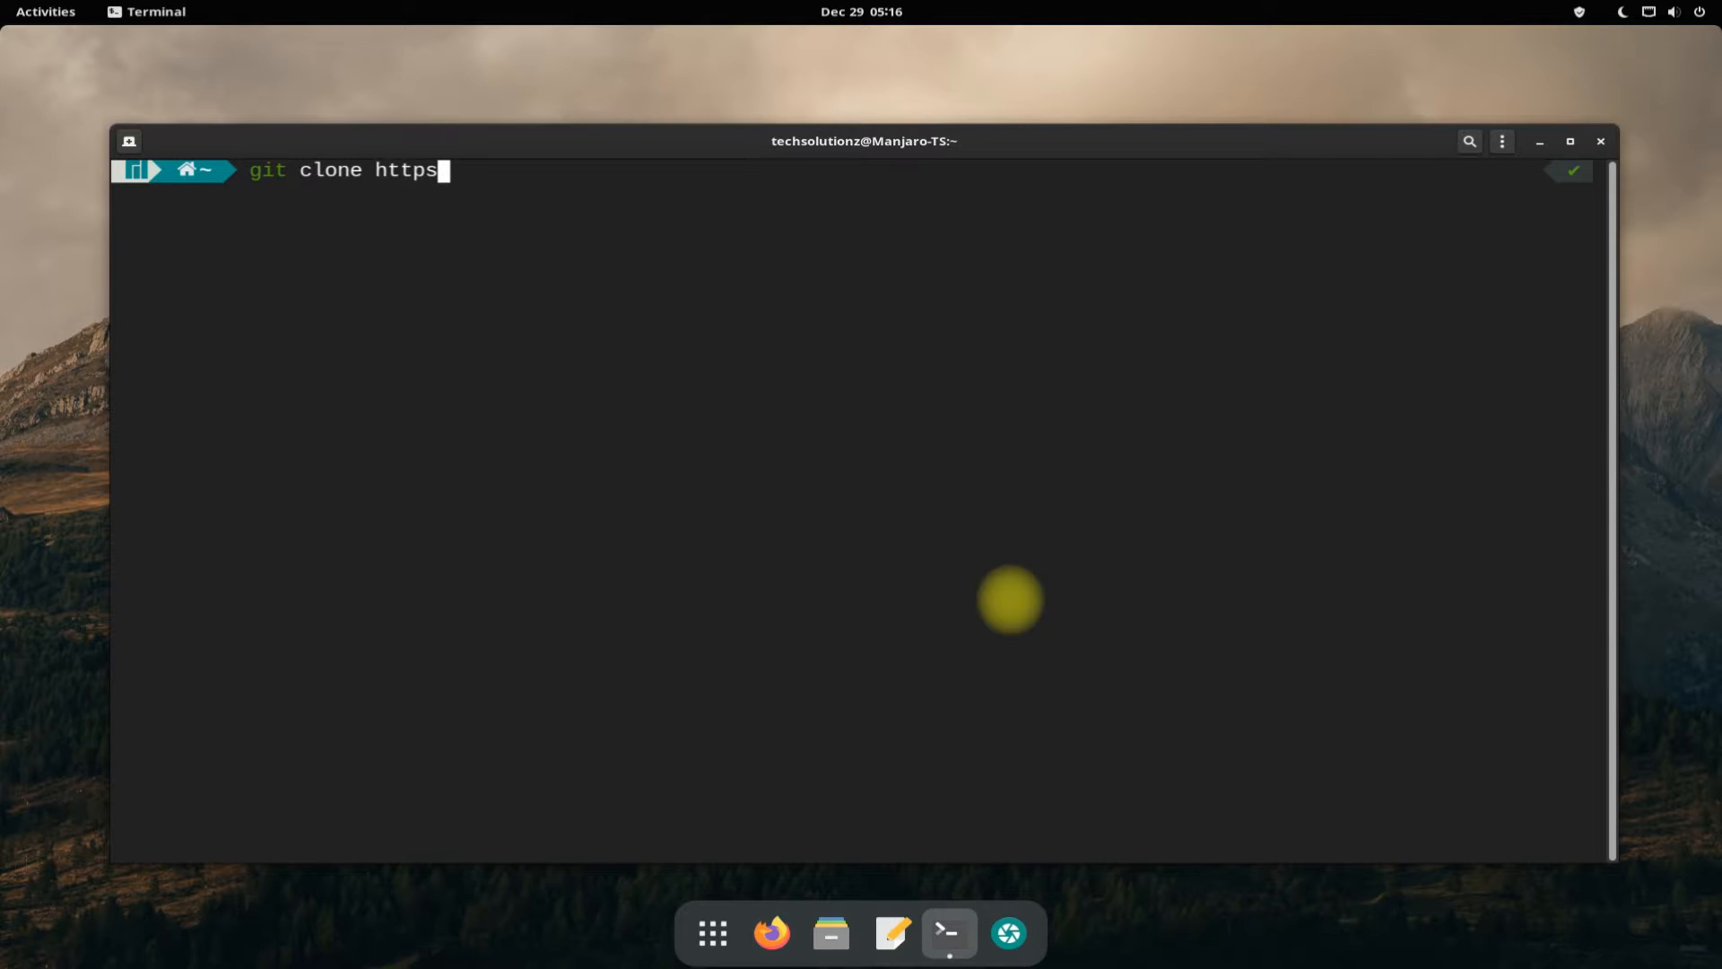
text(://)
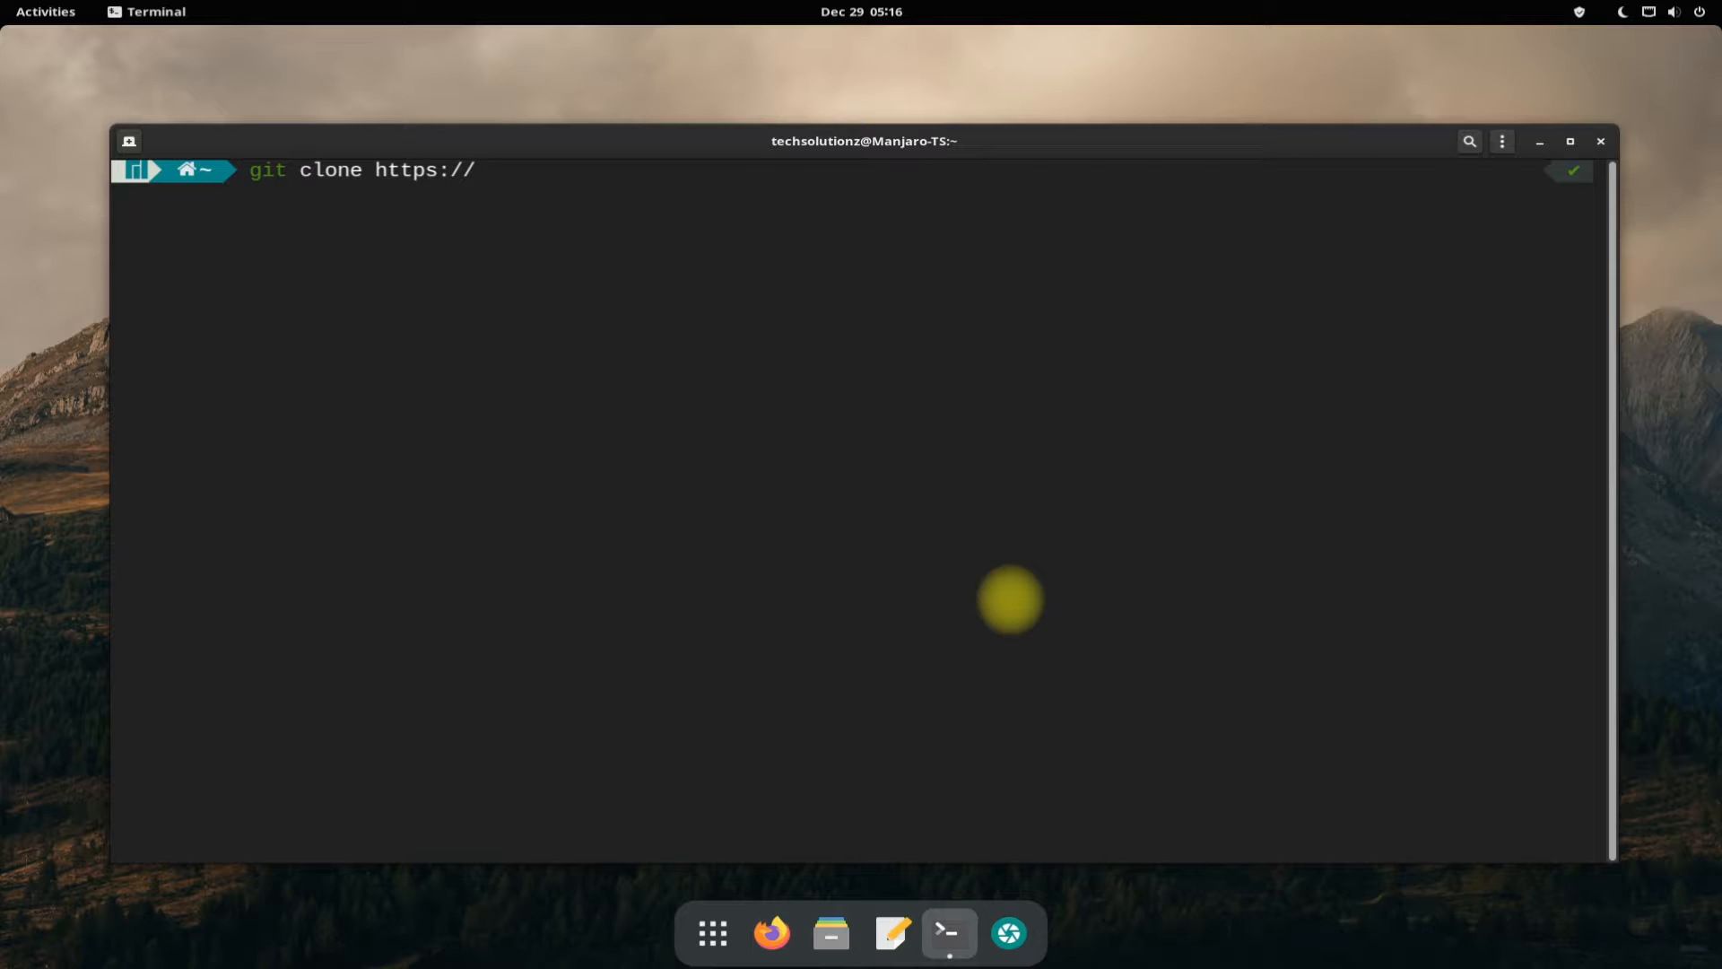
text(aur.archlinux.org/j)
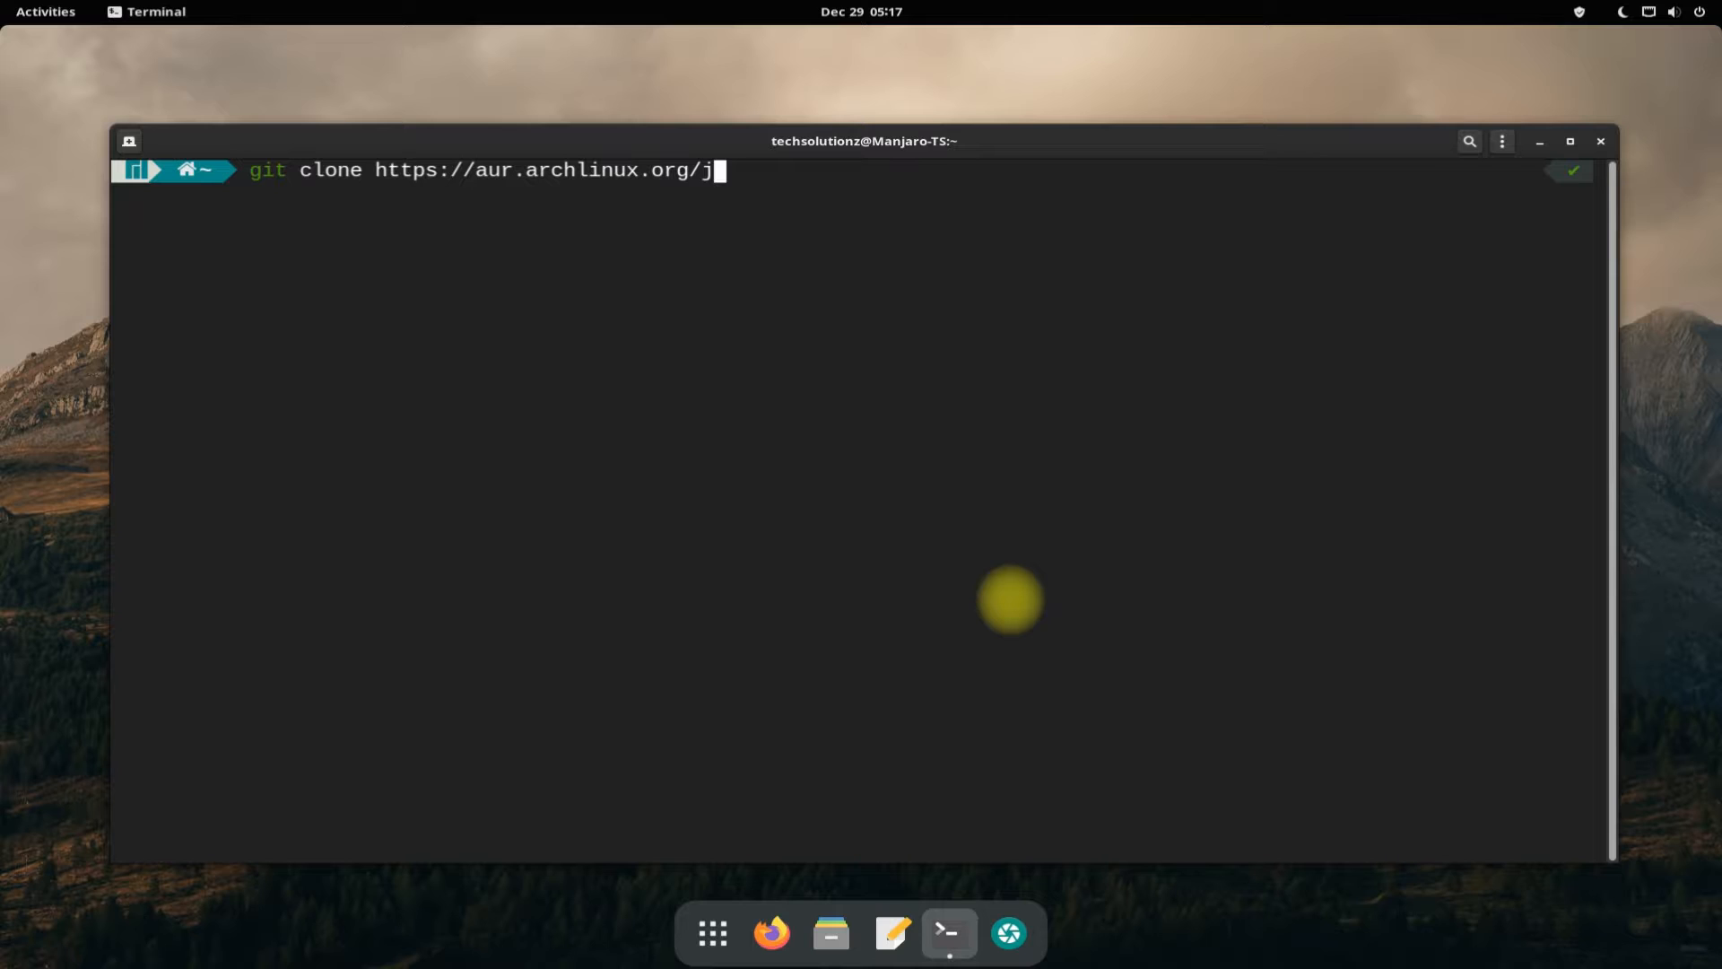
text(dk.git)
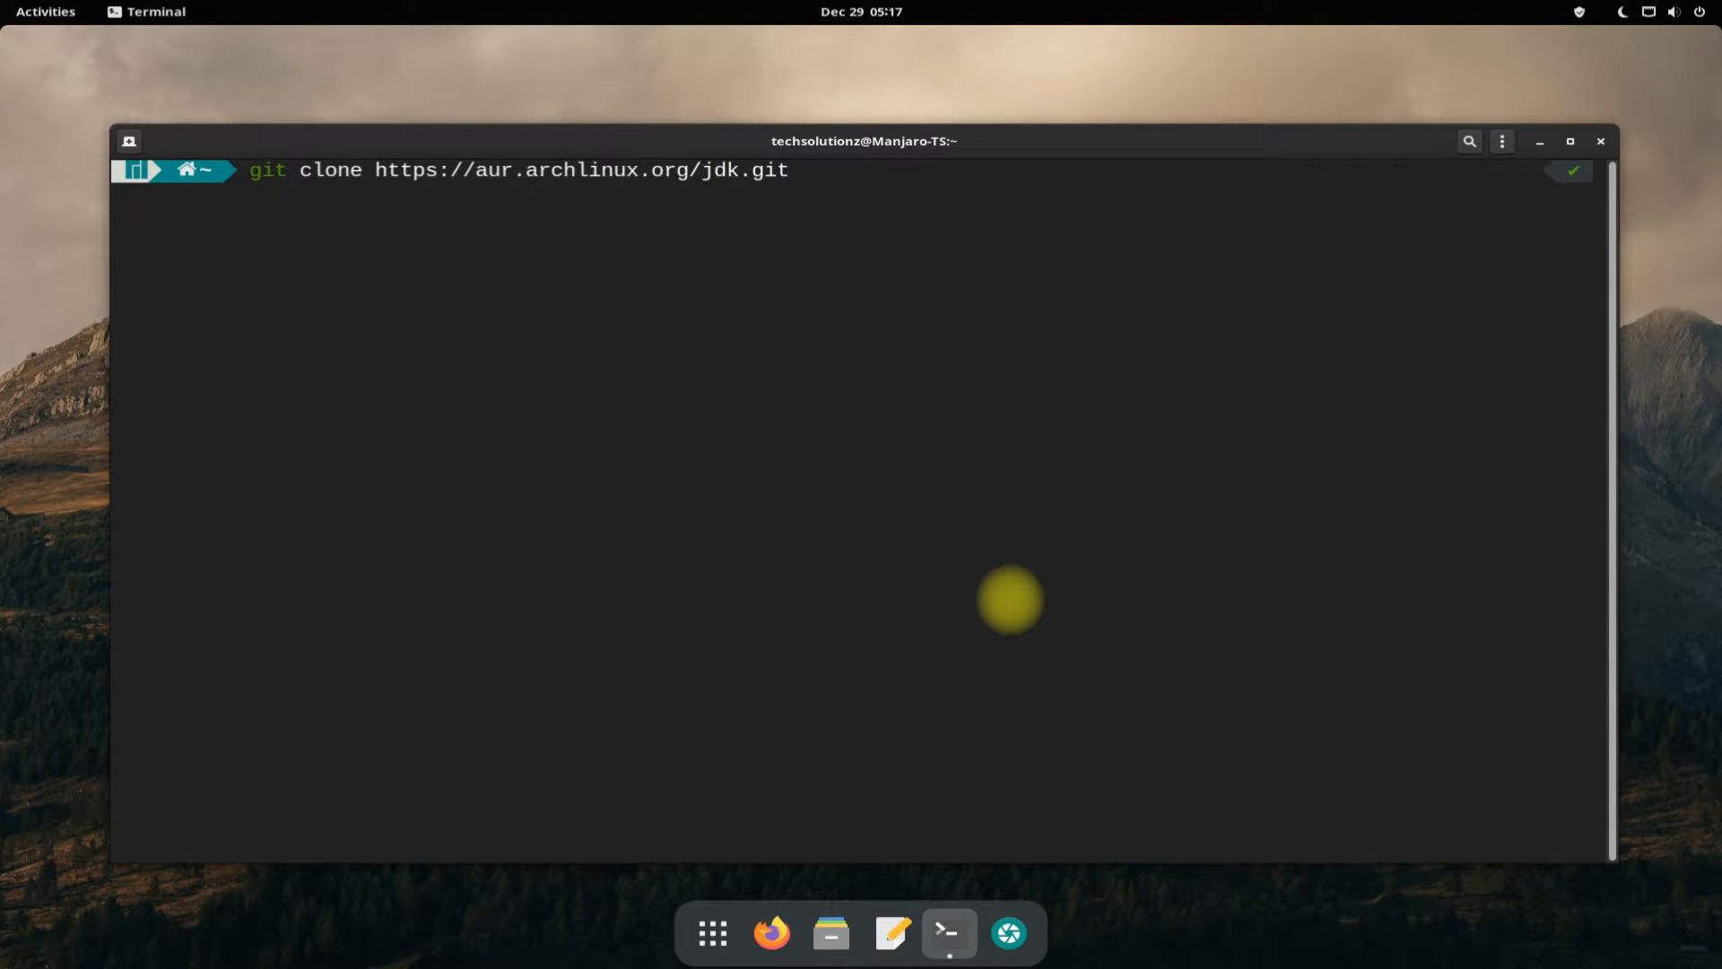
key(Return)
text(ls)
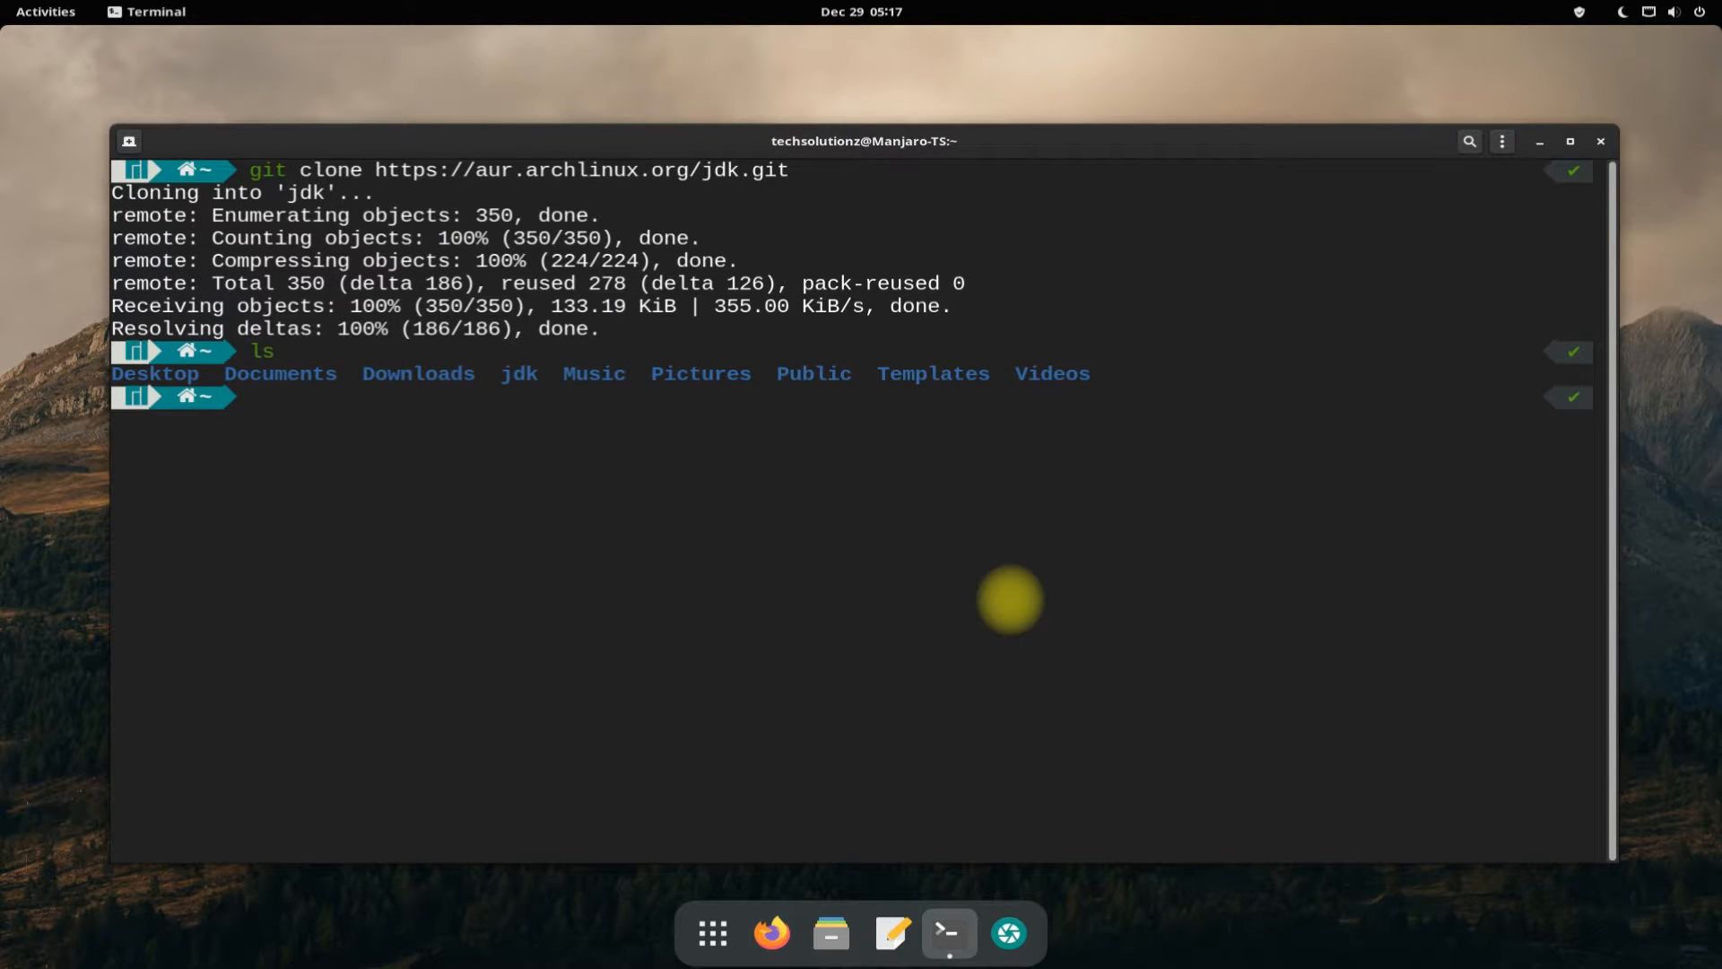
mouse_move(563, 473)
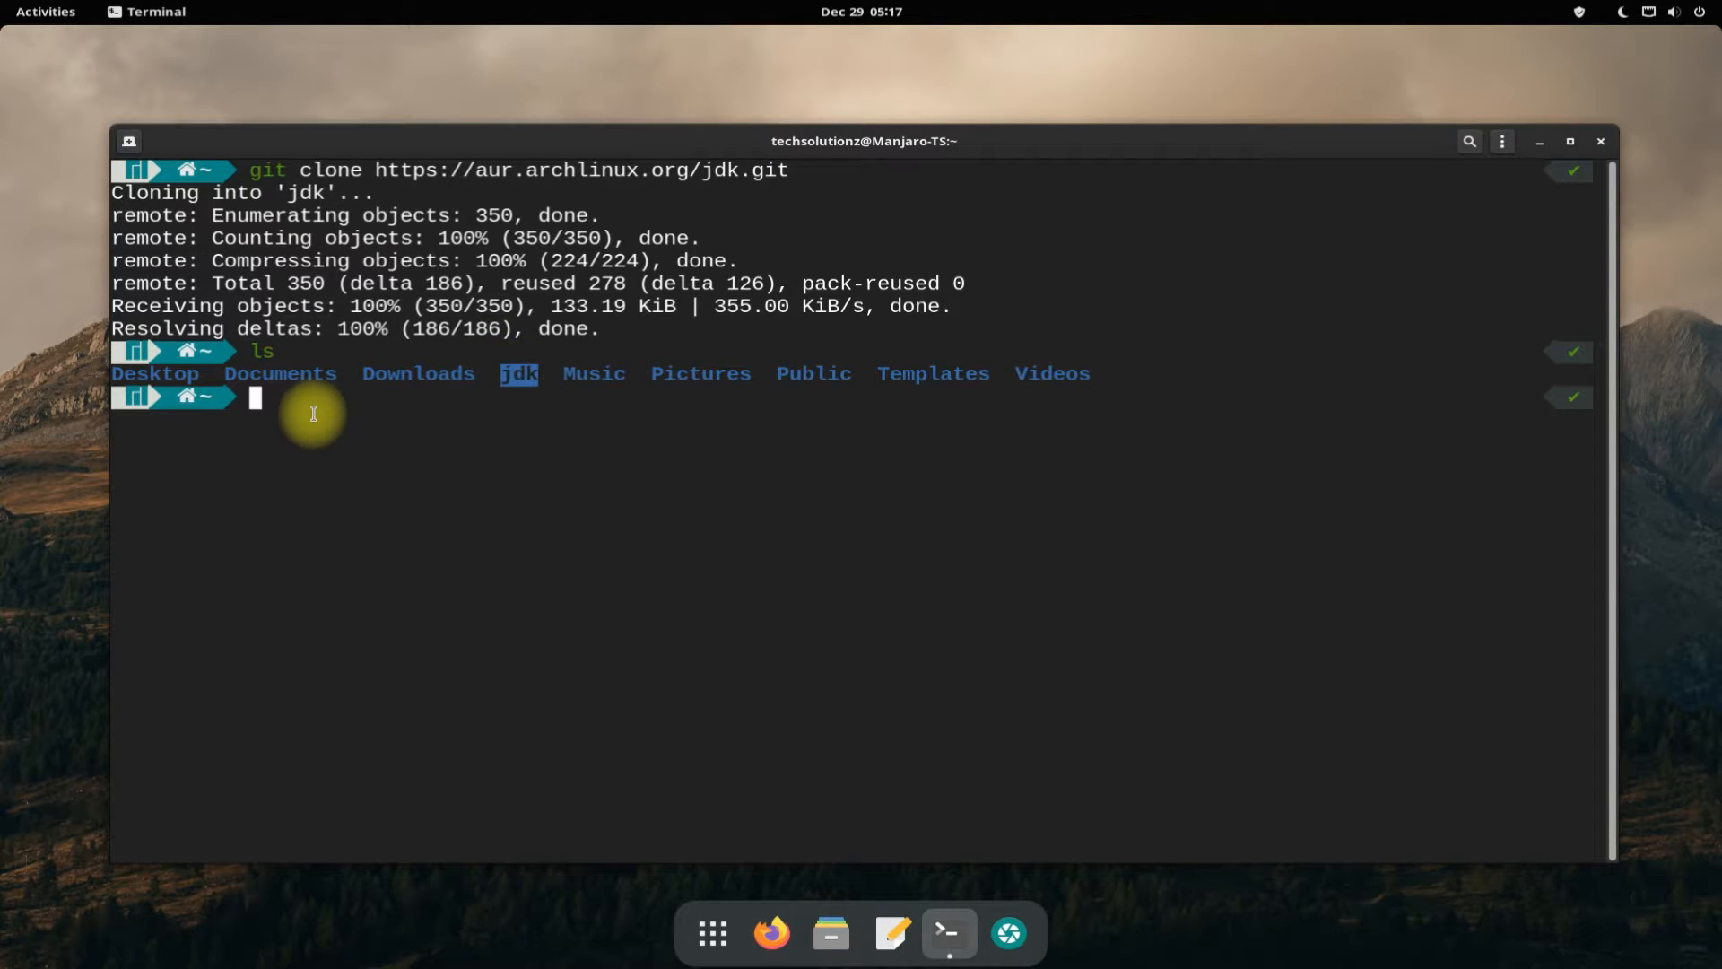
Change into the newly cloned jdk folder.
text(cd jdk)
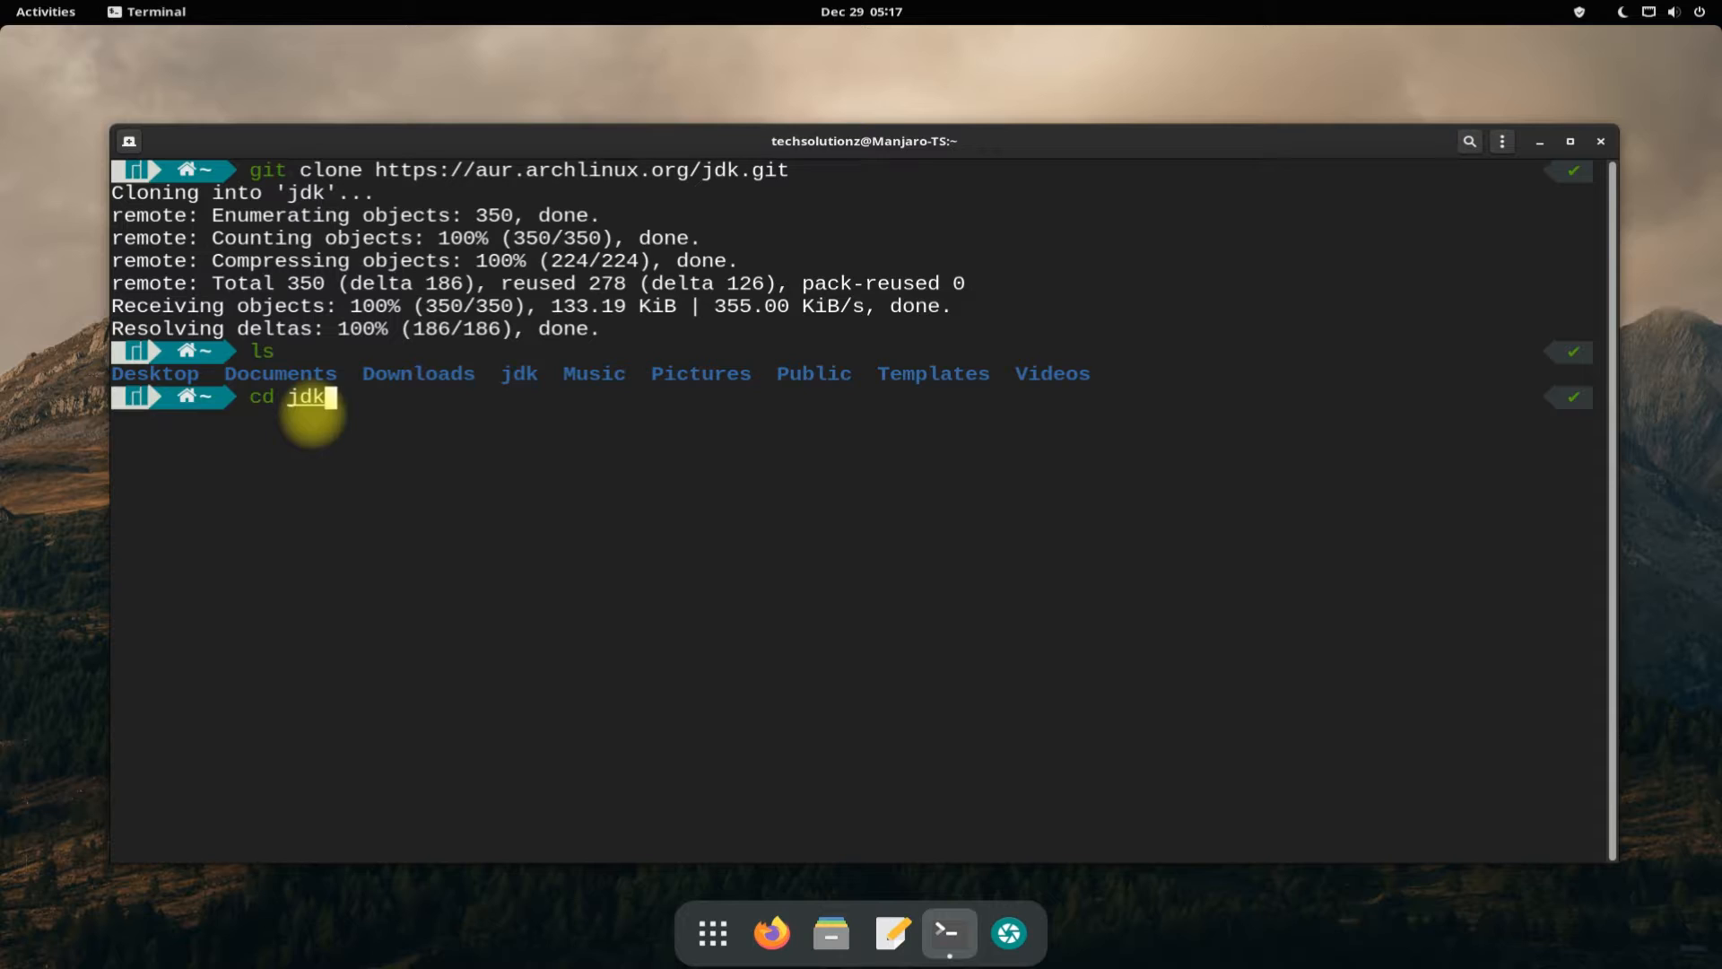
key(Return)
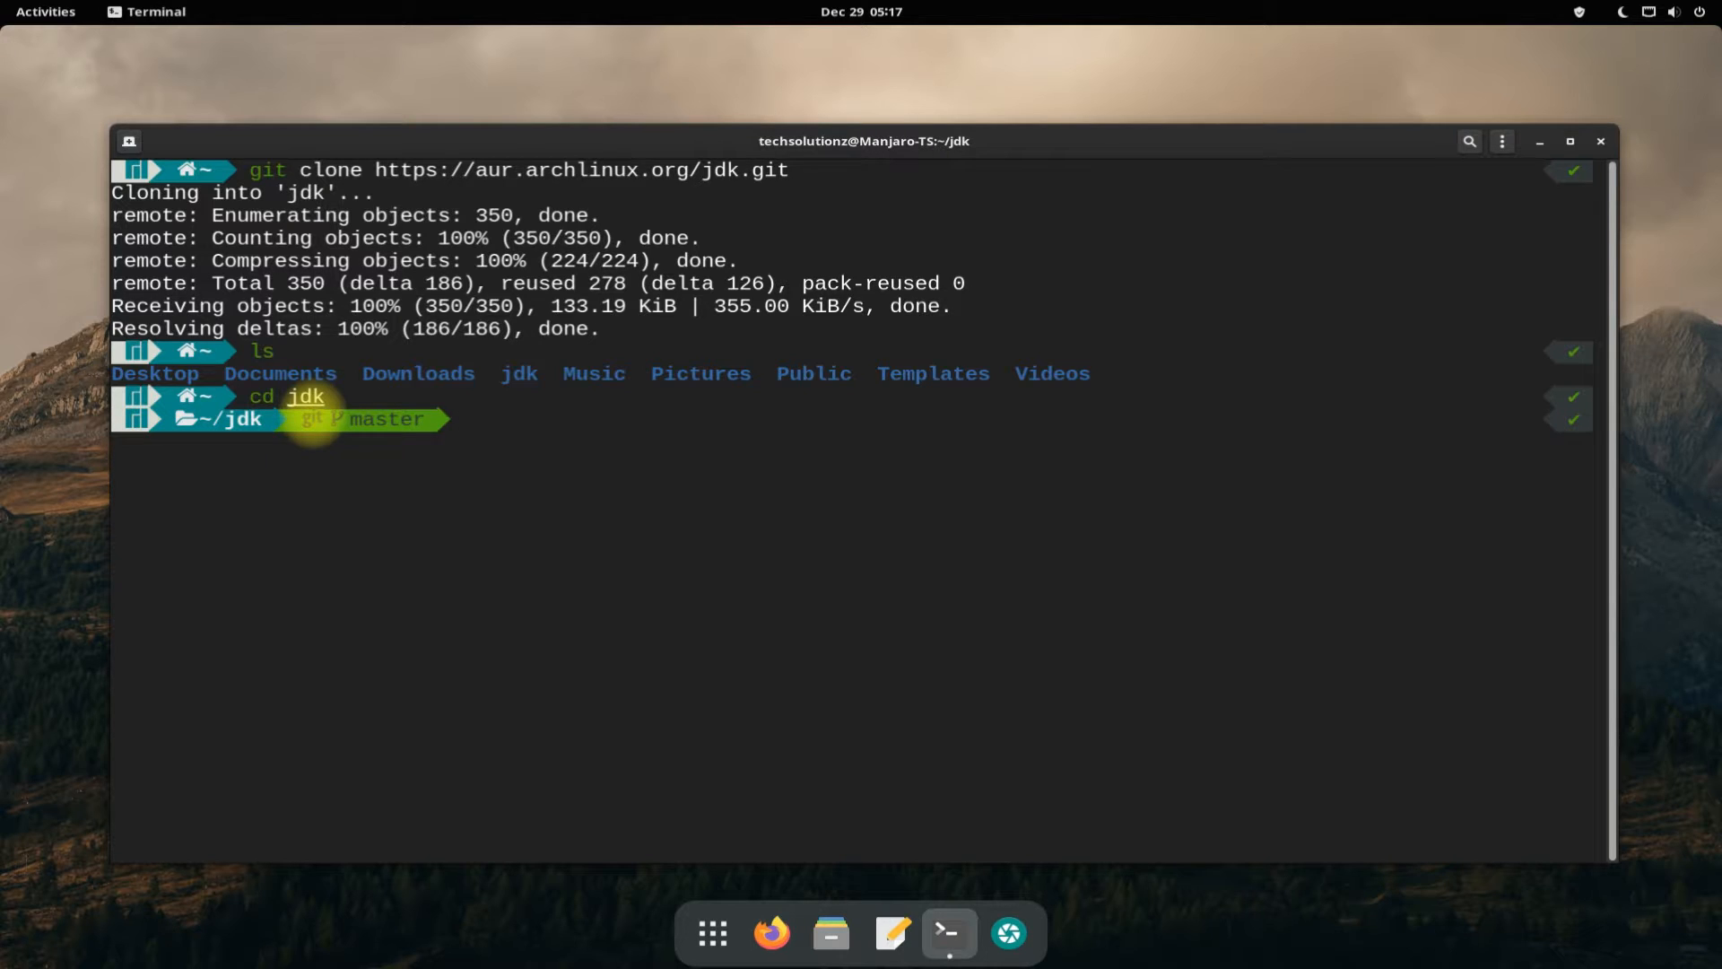
Run makepkg -si in the jdk folder, hitting the 'Cannot find the fakeroot binary' error.
text(ma)
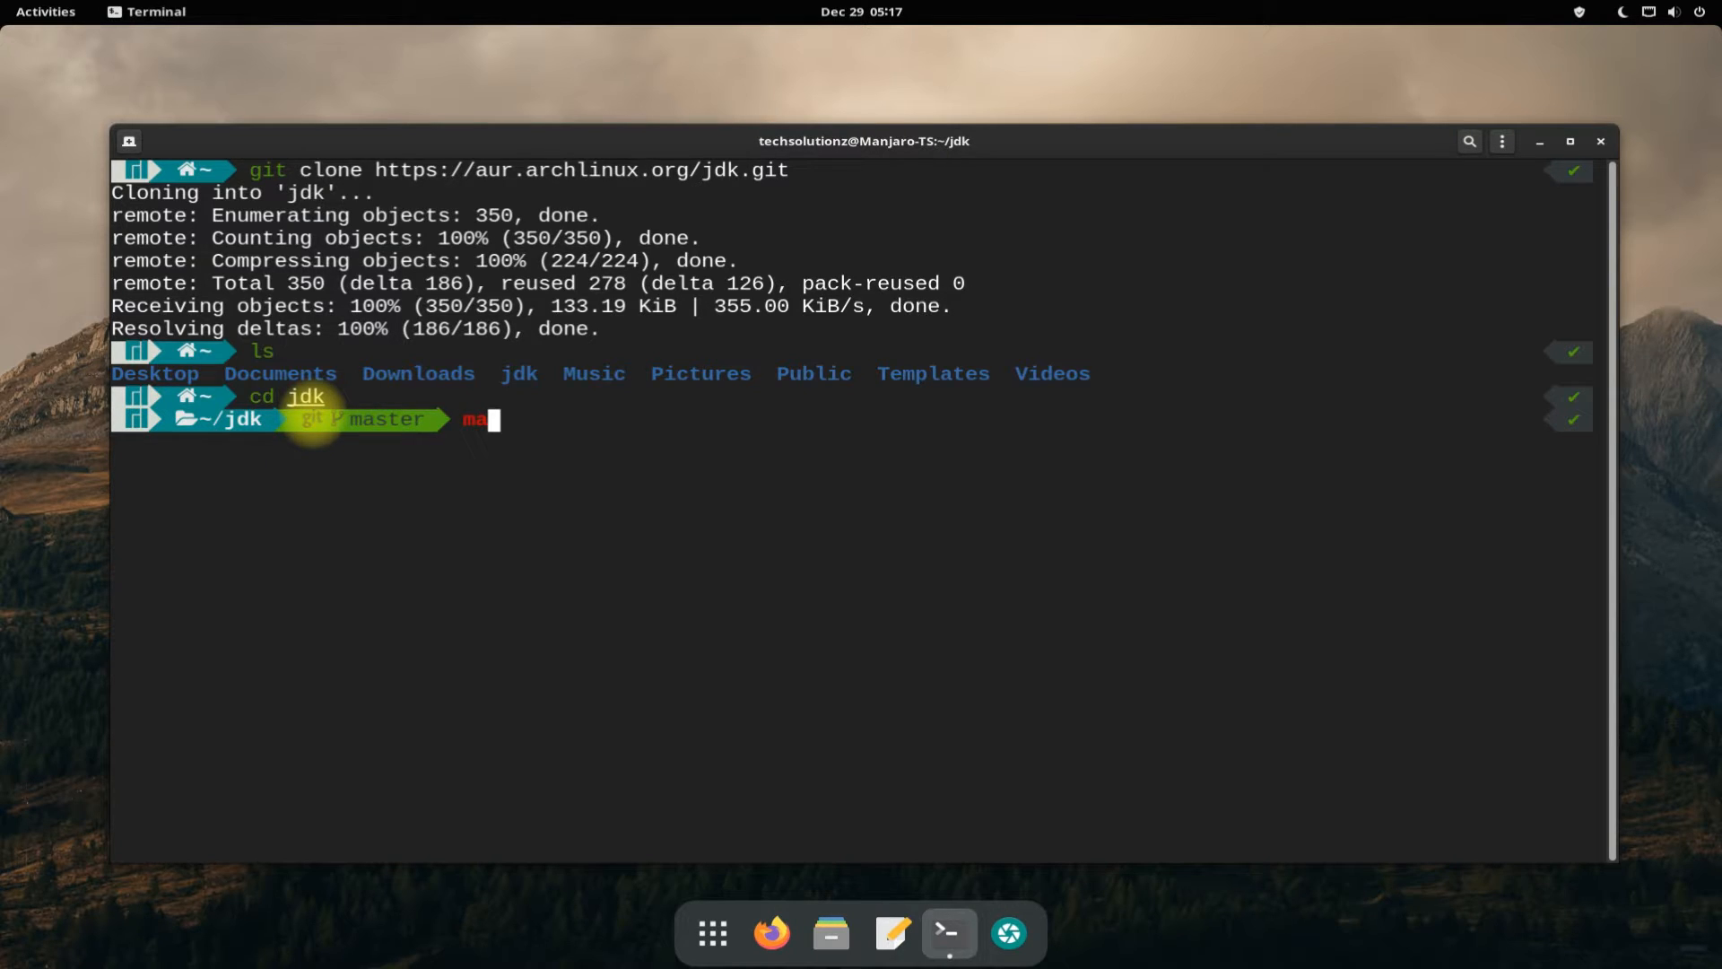
text(ekpk)
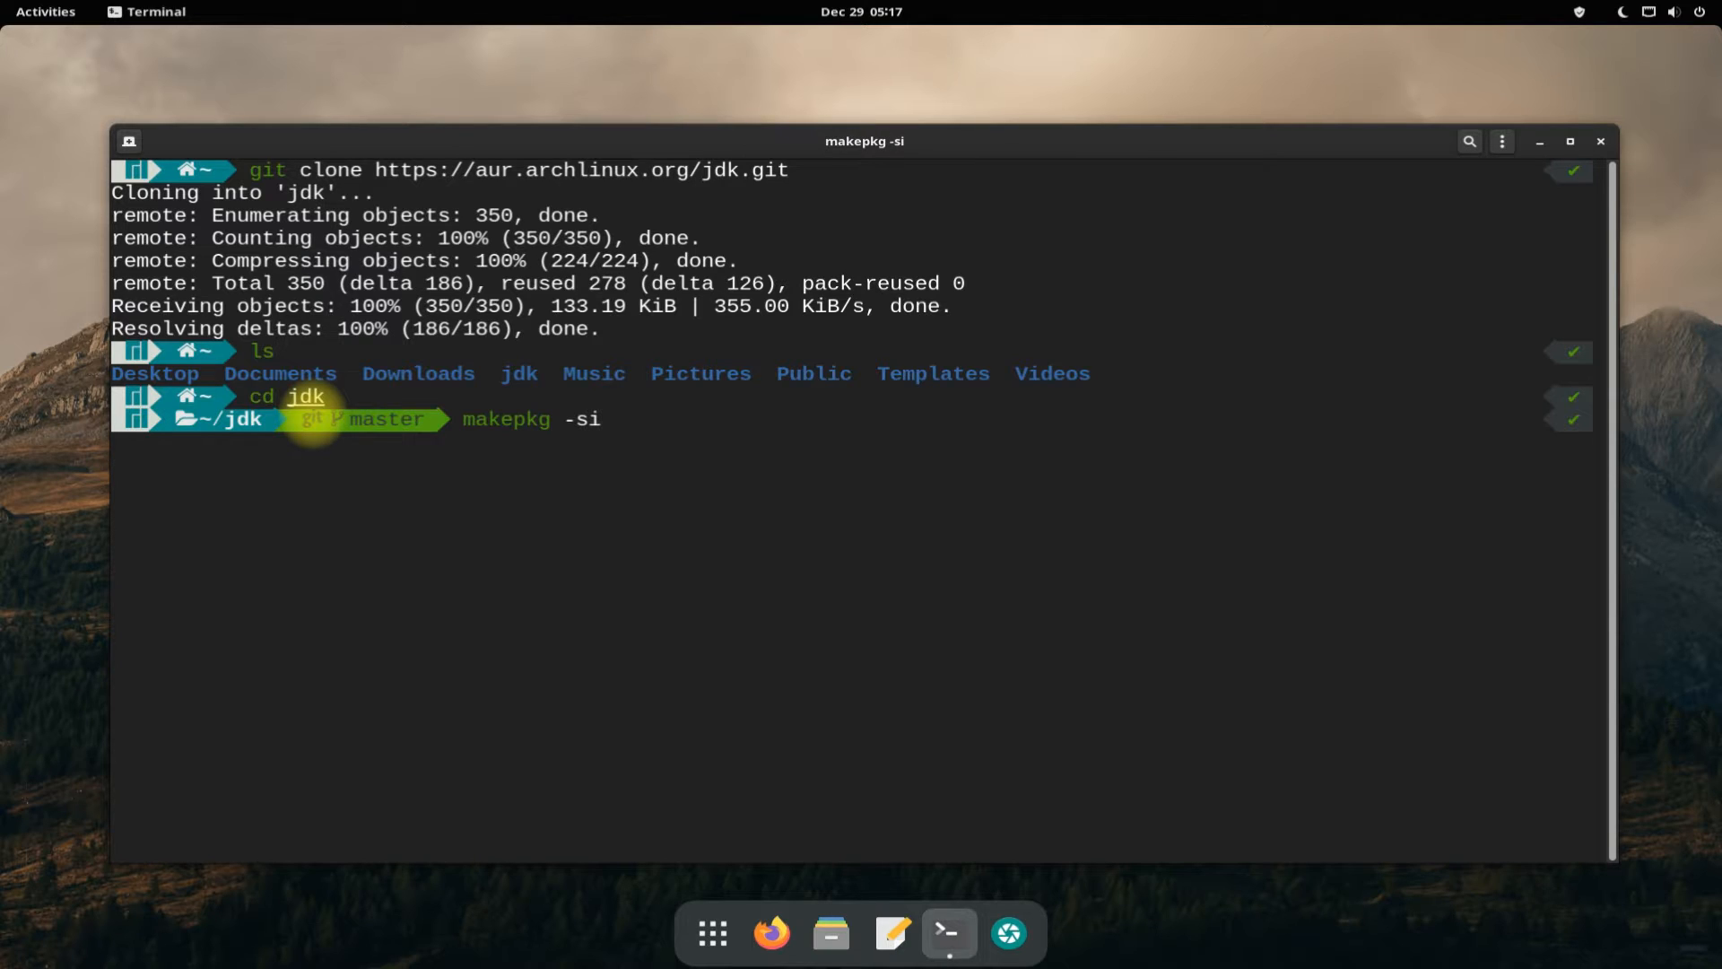
key(Return)
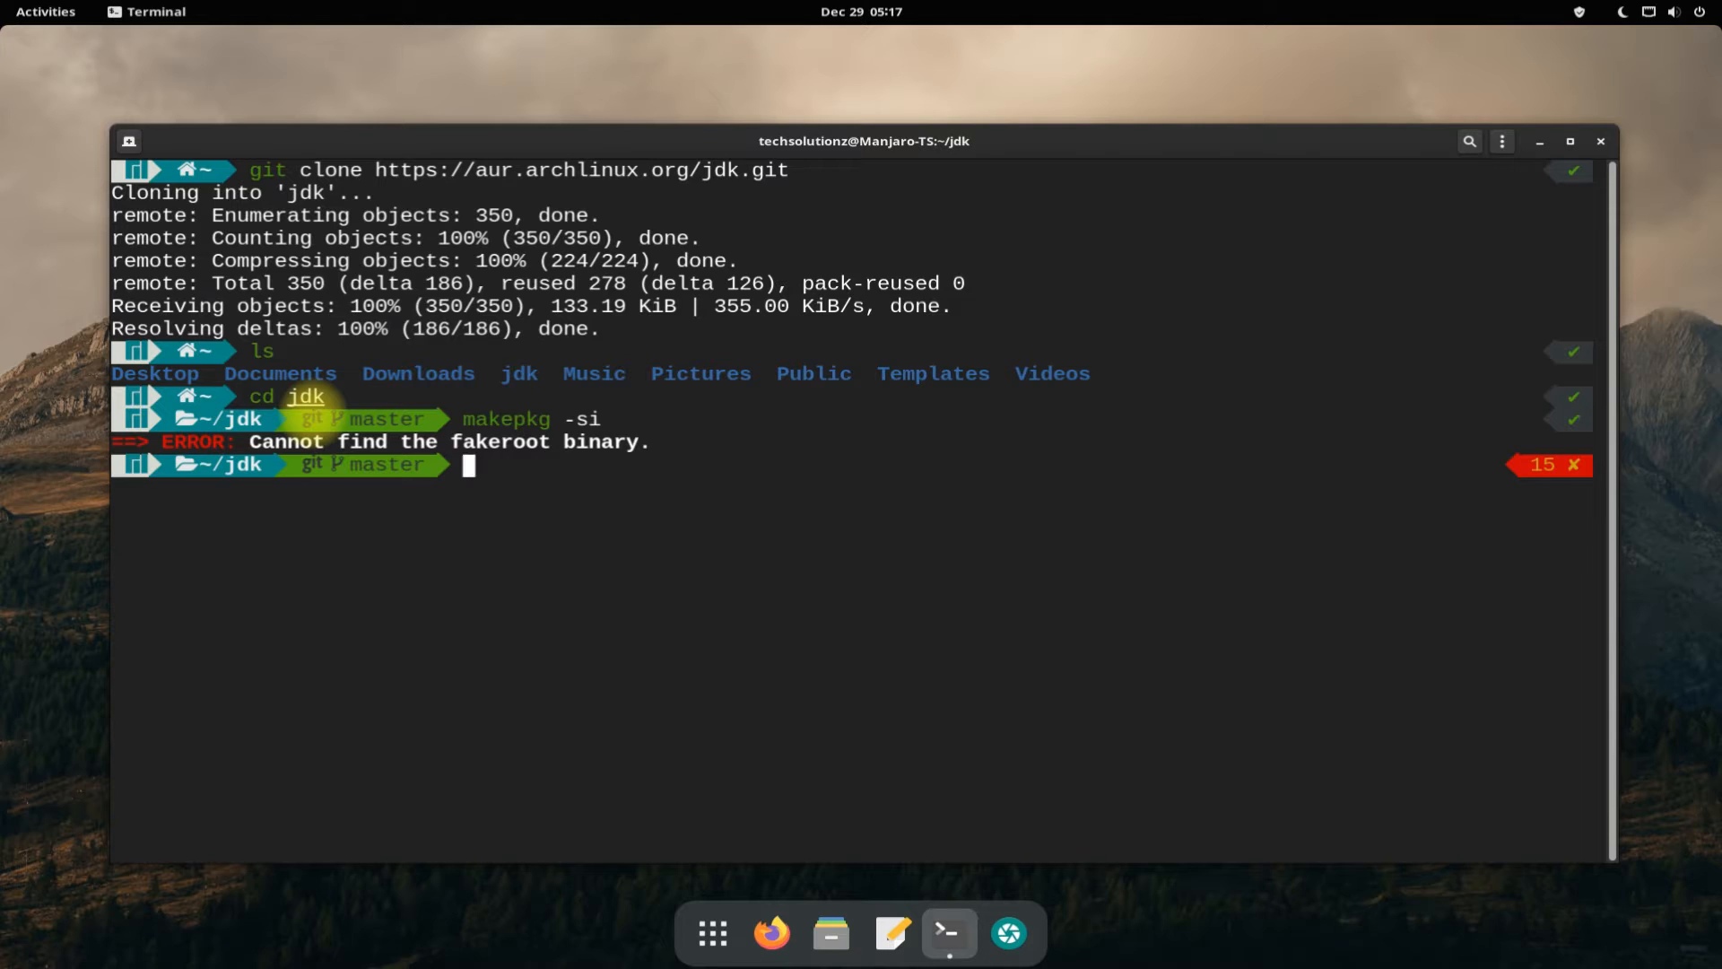
text(sudo pacman -S git)
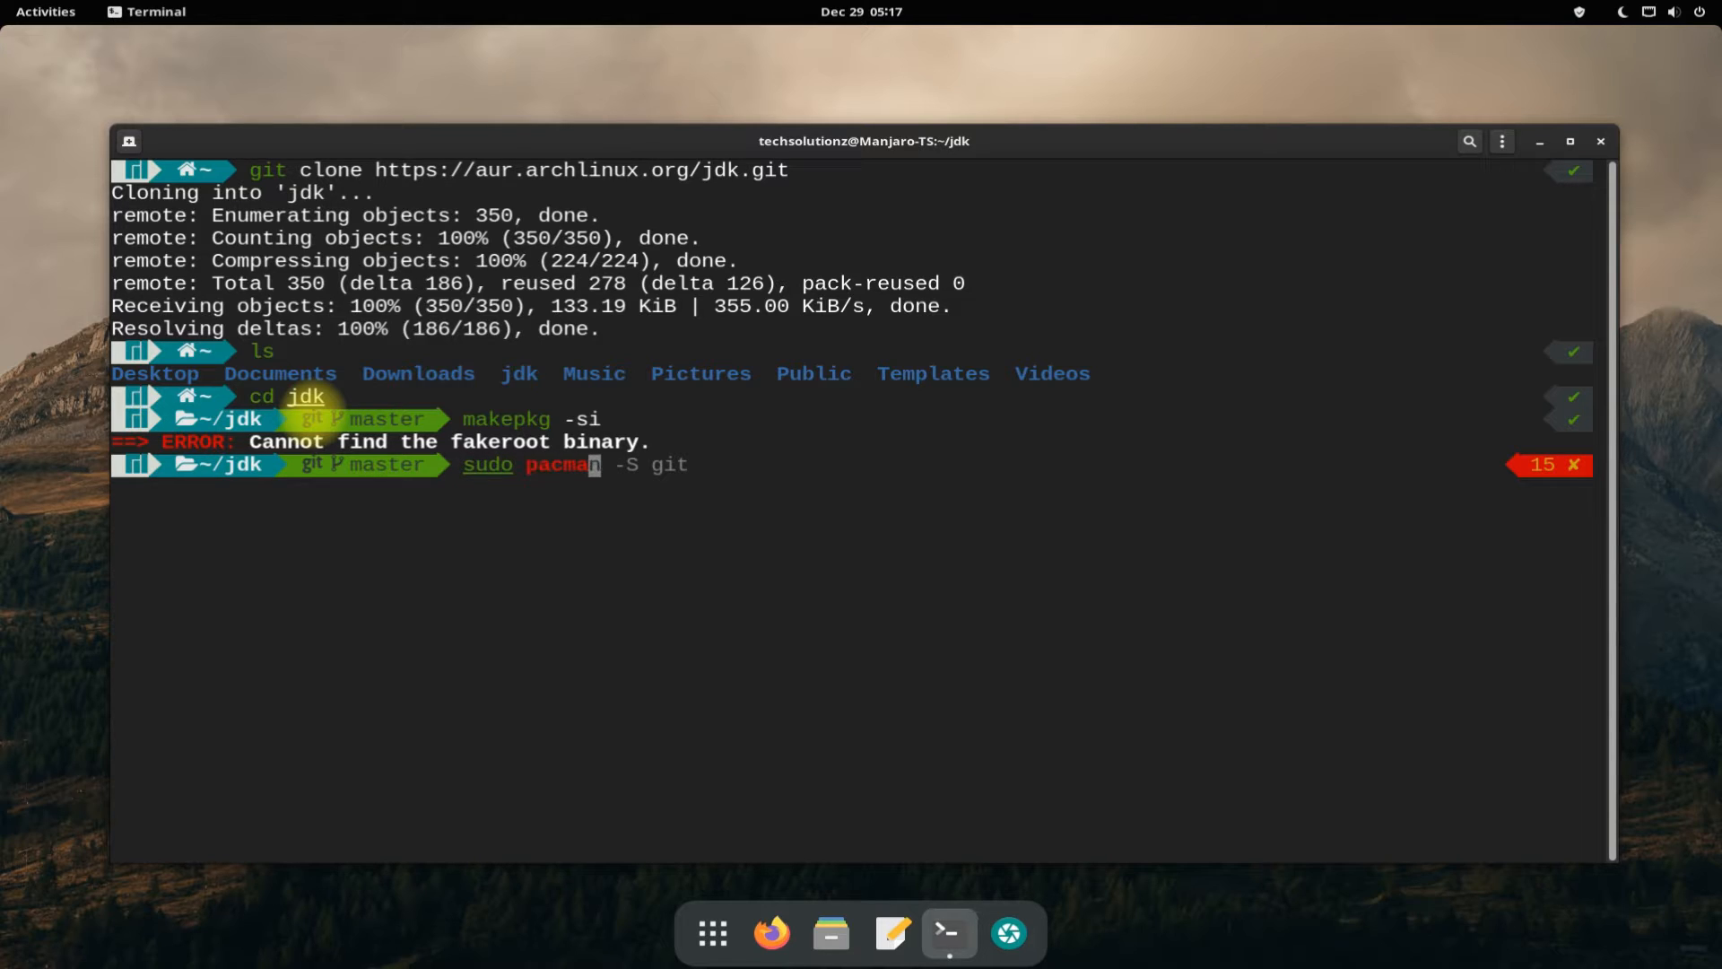
Install sudo pacman -S base-devel with all 24 members, answering Y, then clear.
text(base)
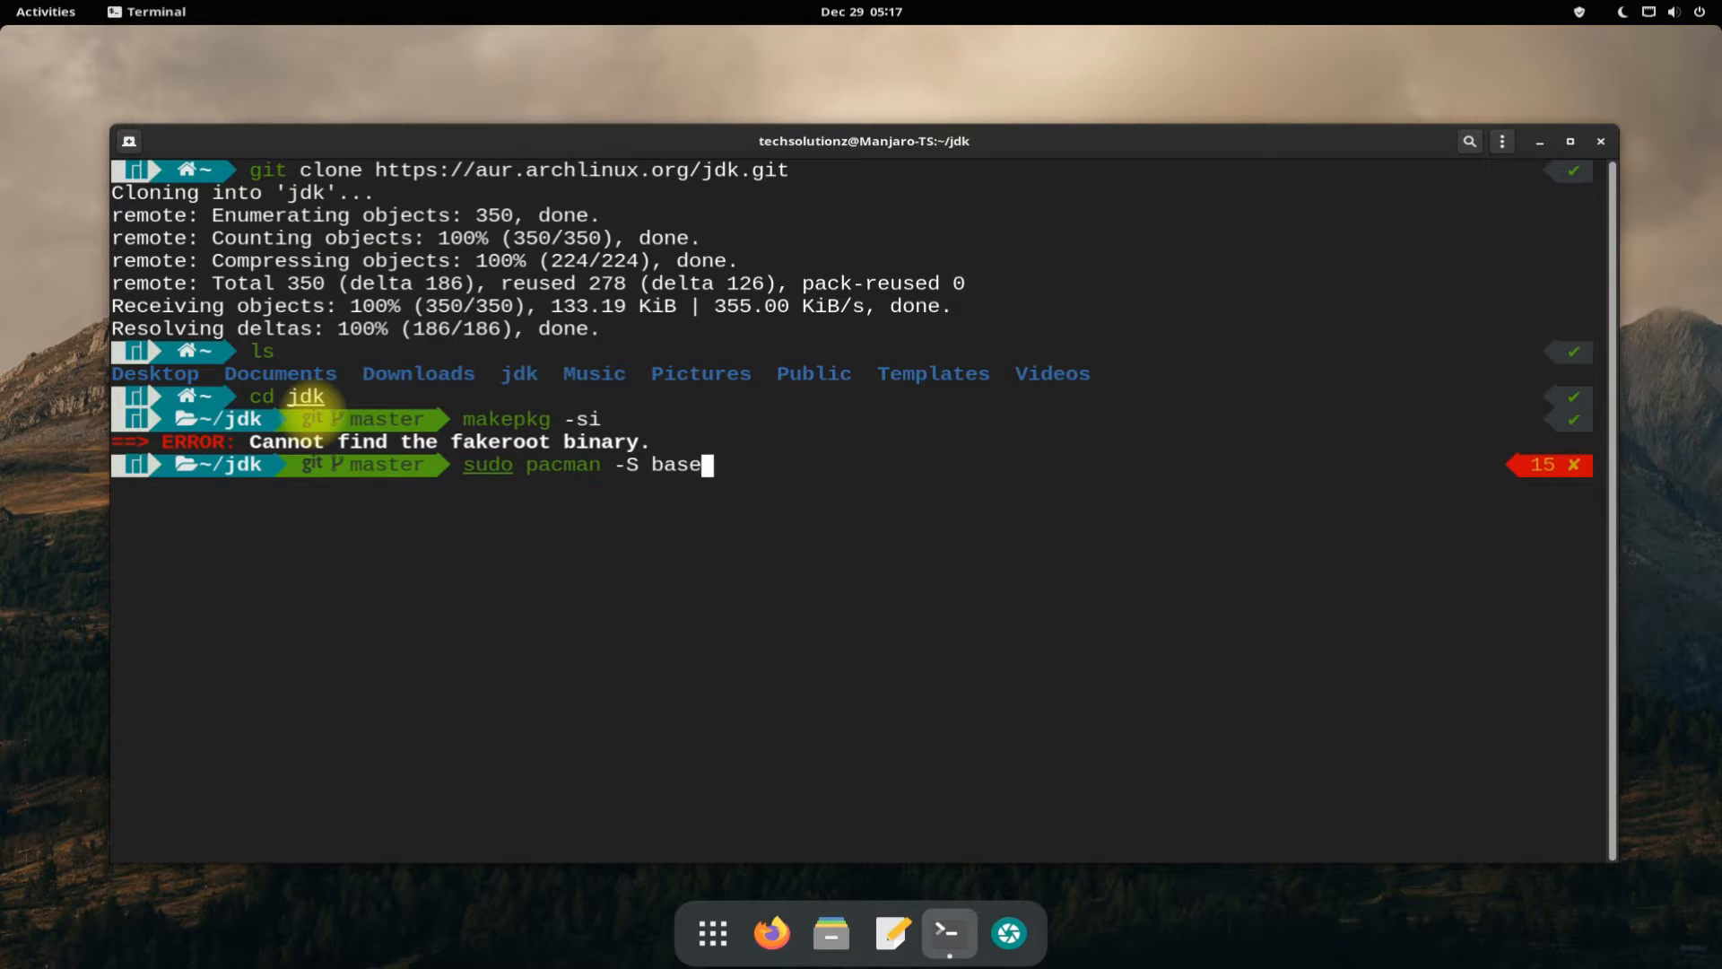
key(Return)
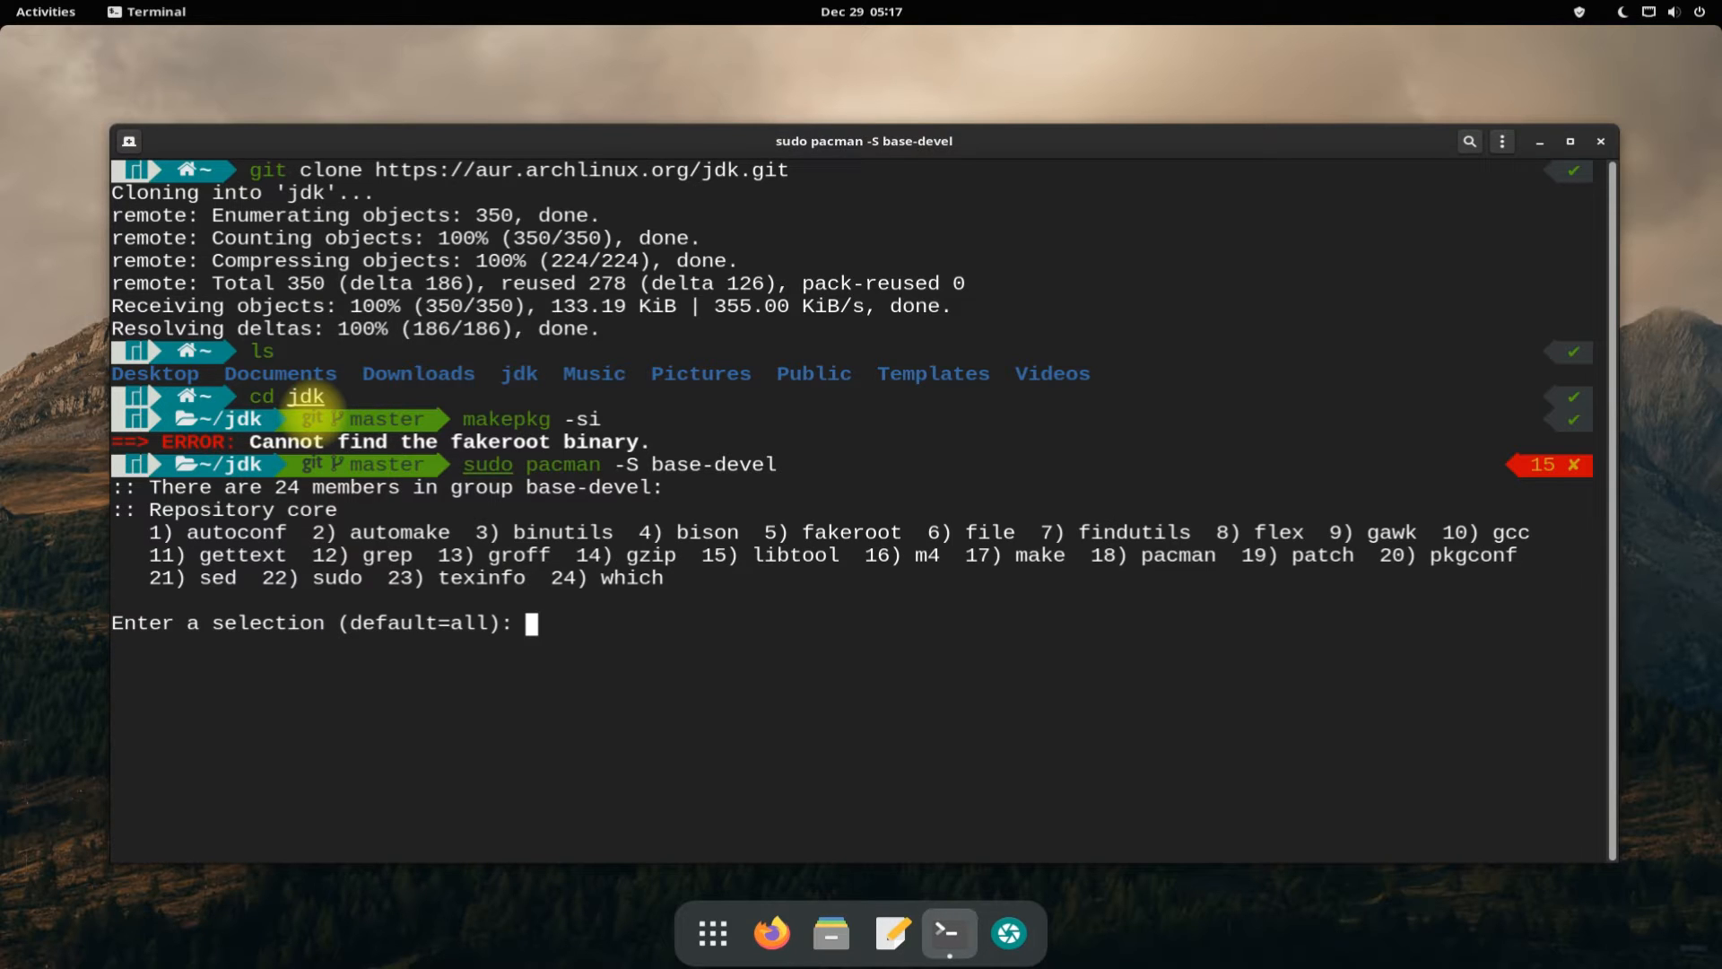
key(Return)
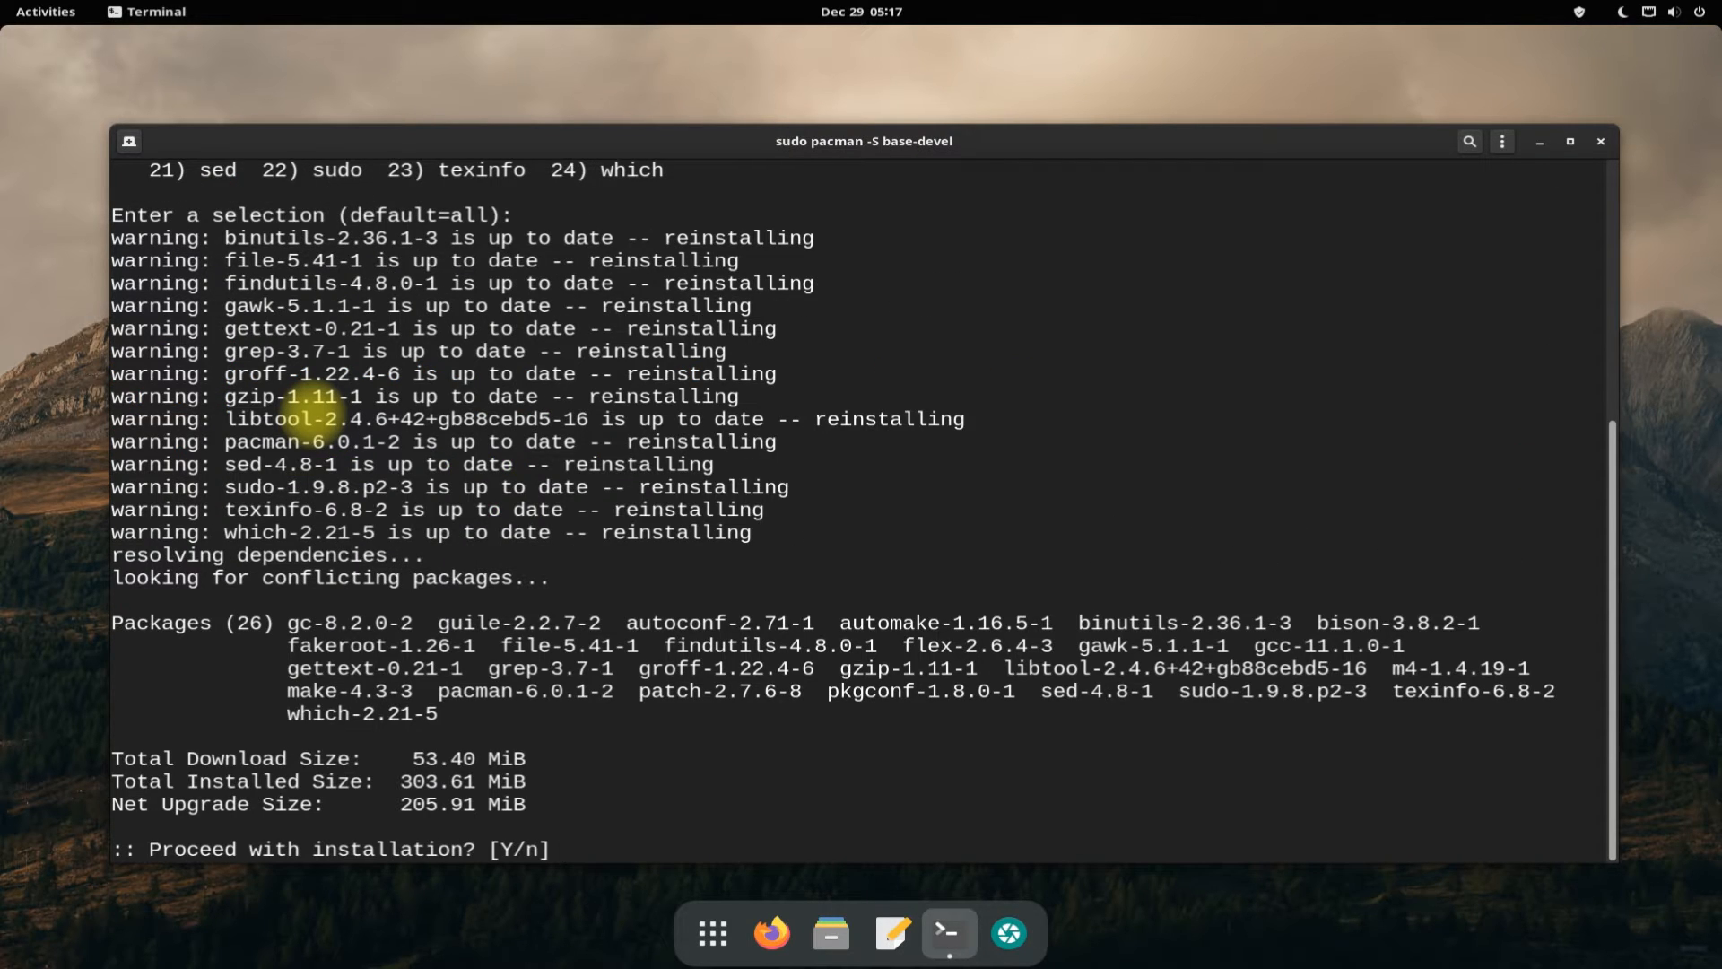
text(Y)
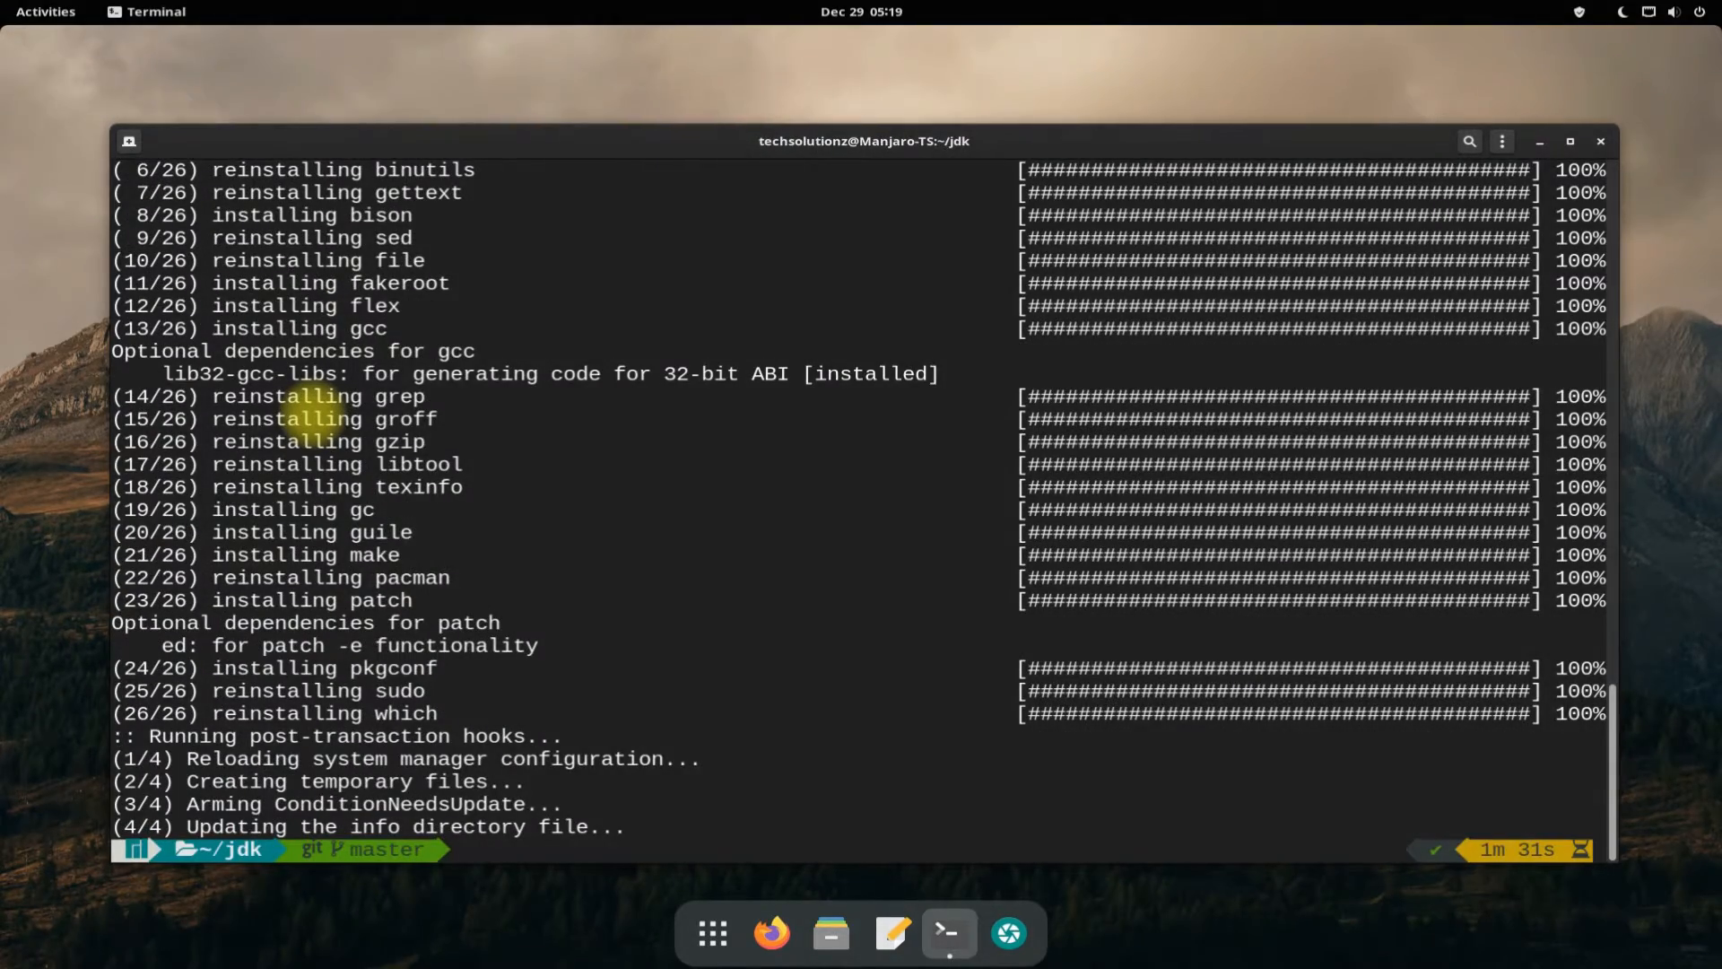
text(clear)
text(makepkg -si)
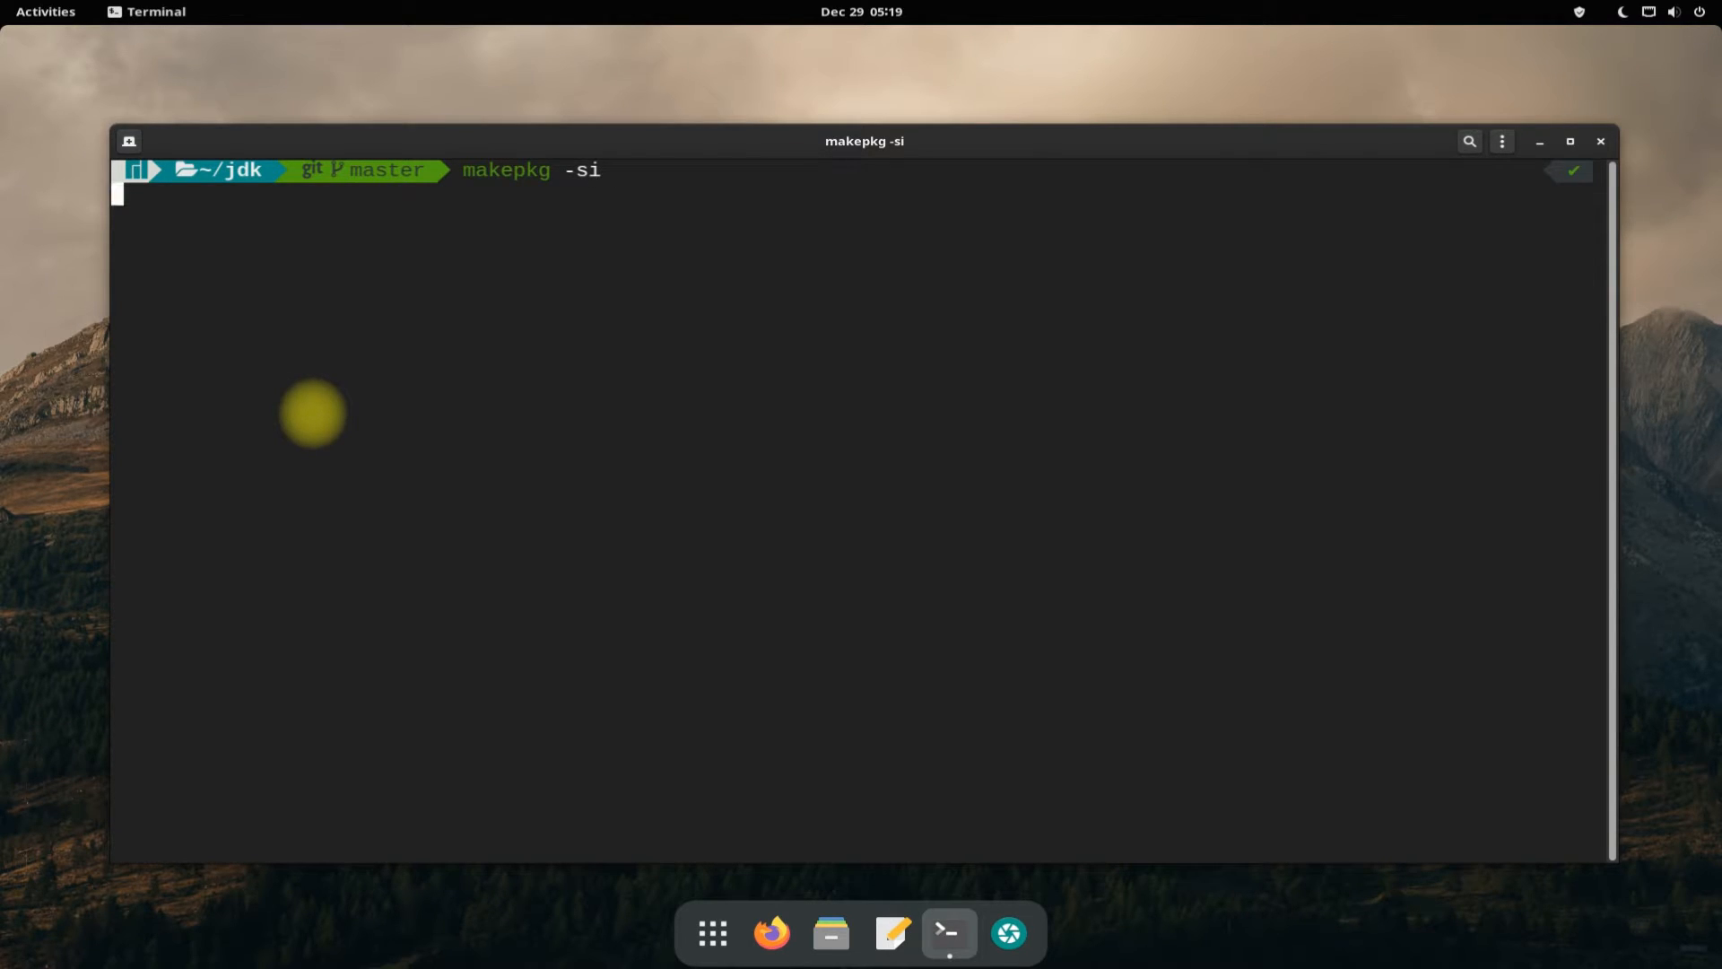
Rerun makepkg -si and follow the build of jre, jdk and jdk-doc 17.0.1 to the sudo prompt.
key(Return)
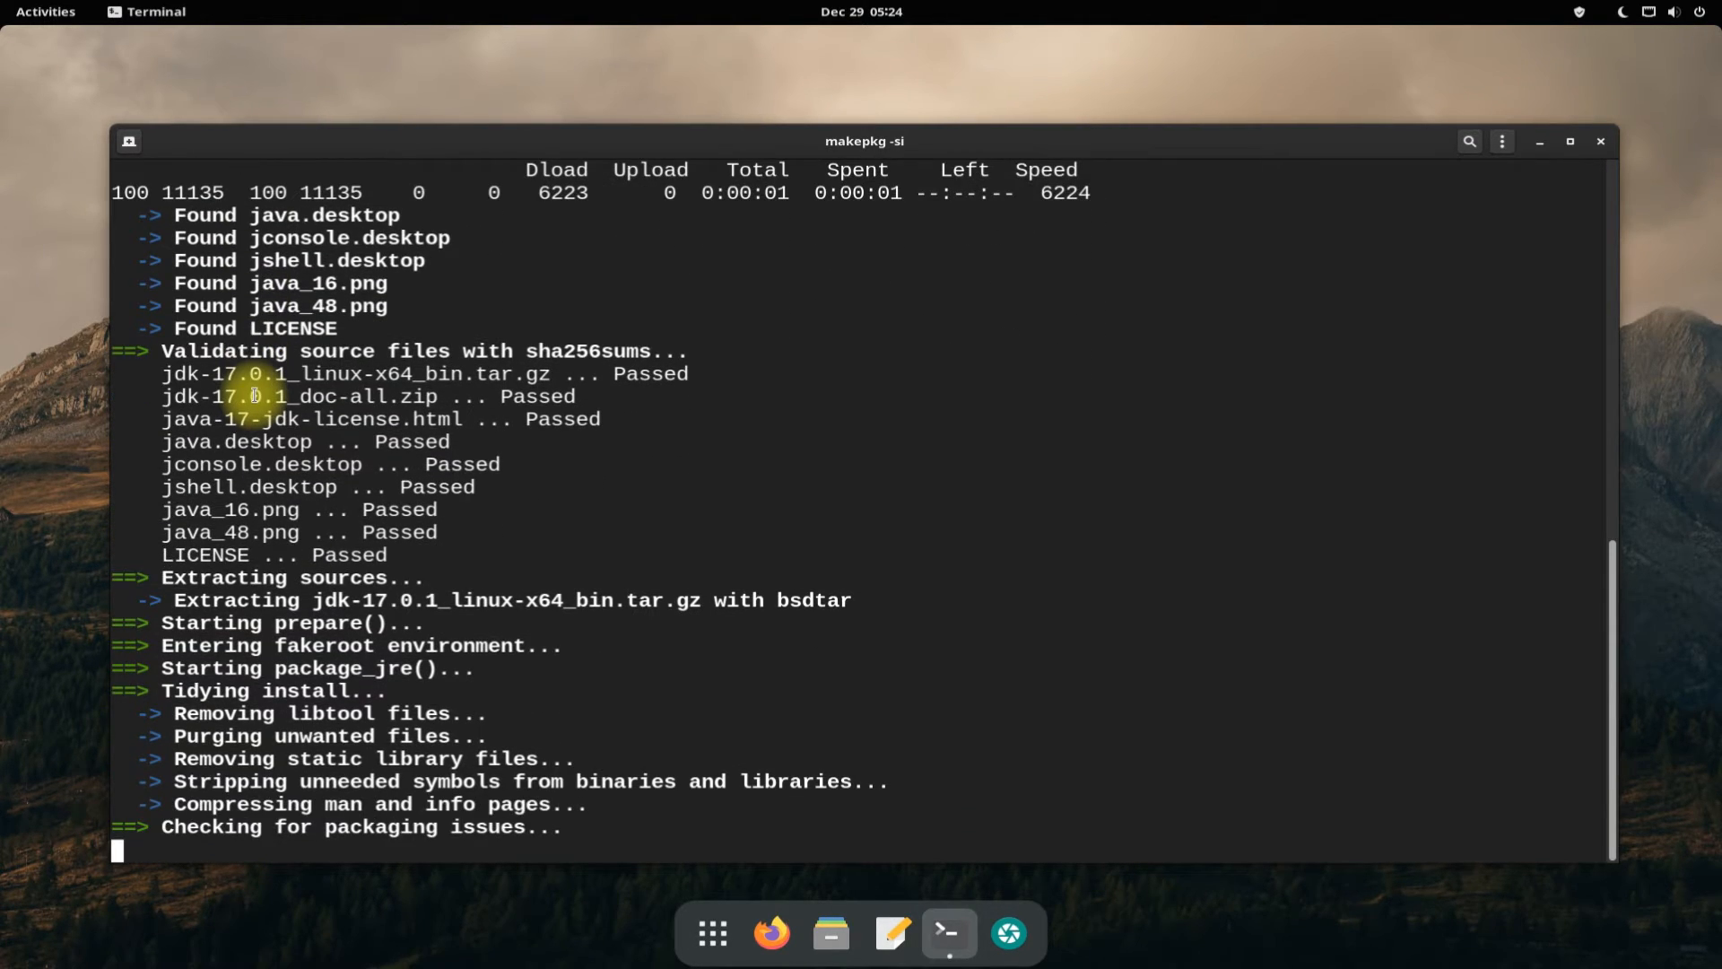
scroll(down, 3)
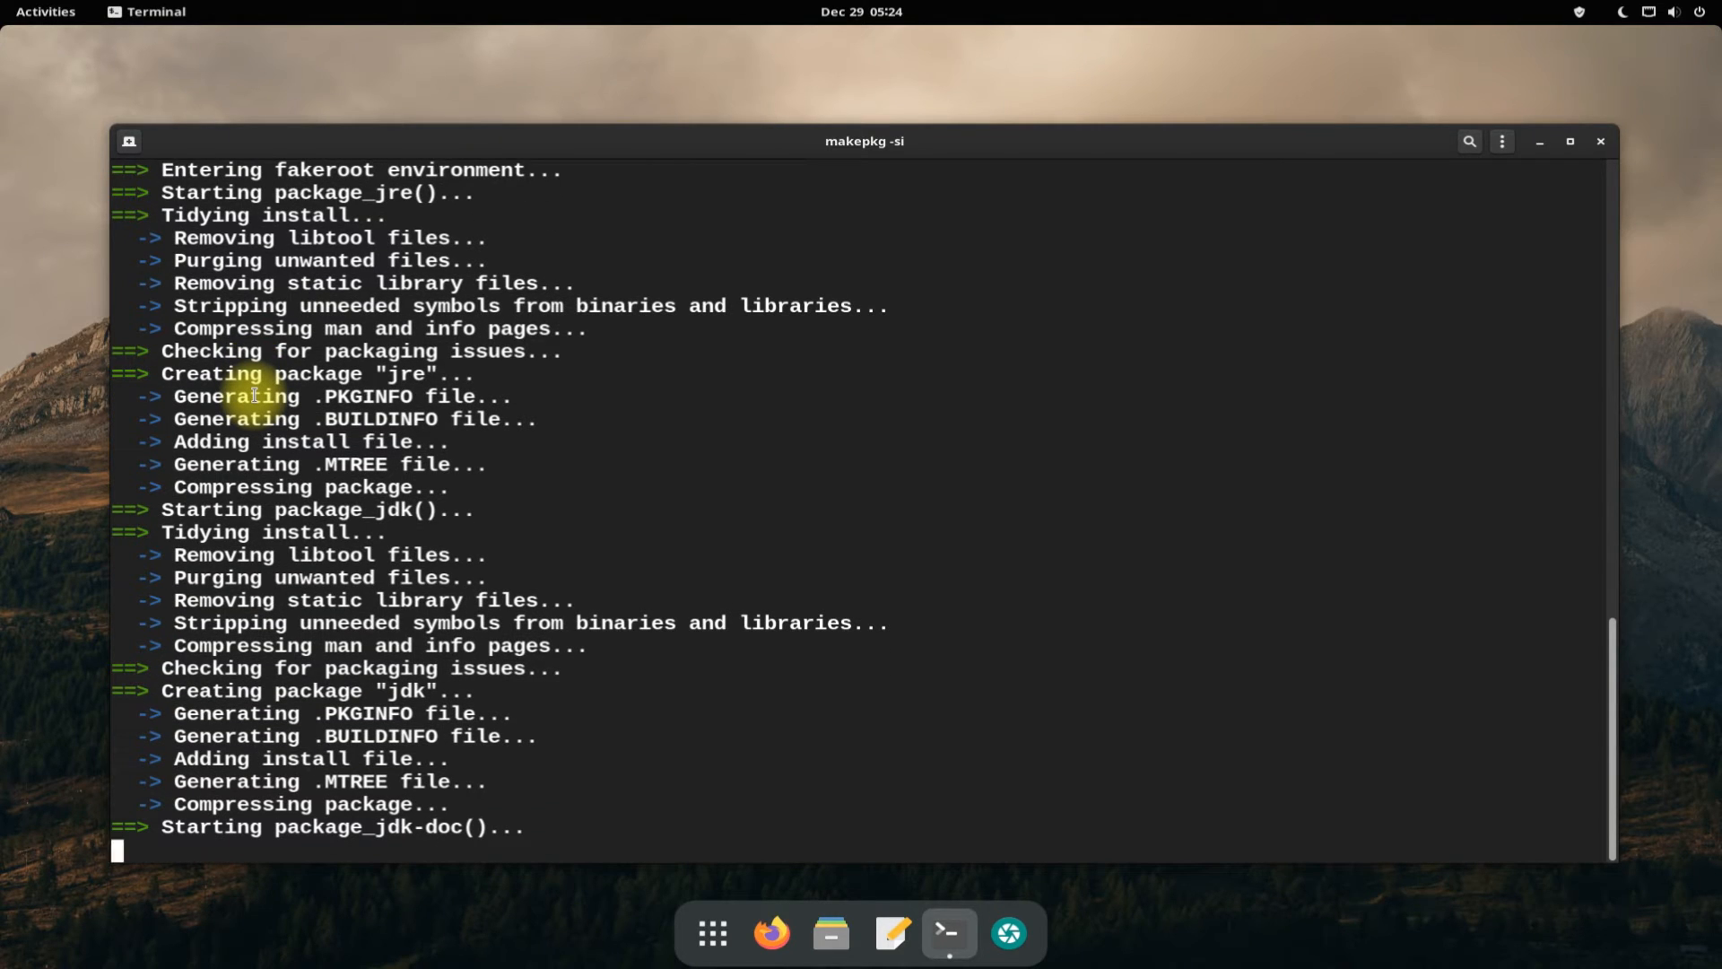
scroll(down, 3)
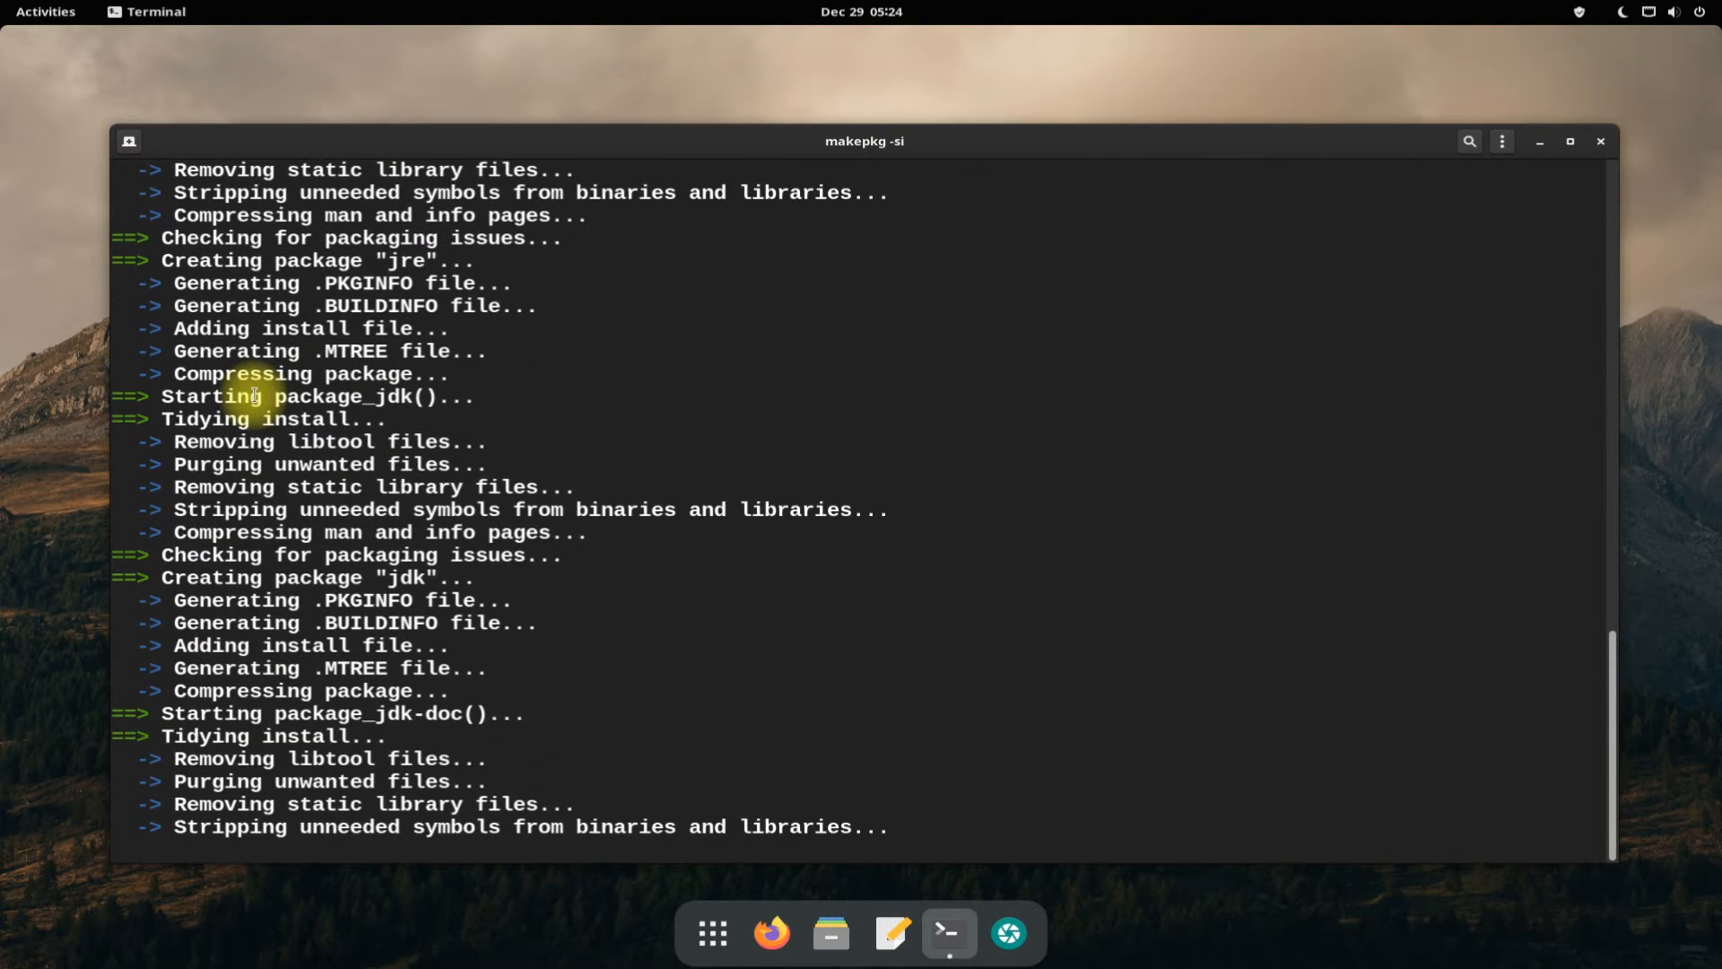
mouse_move(229, 97)
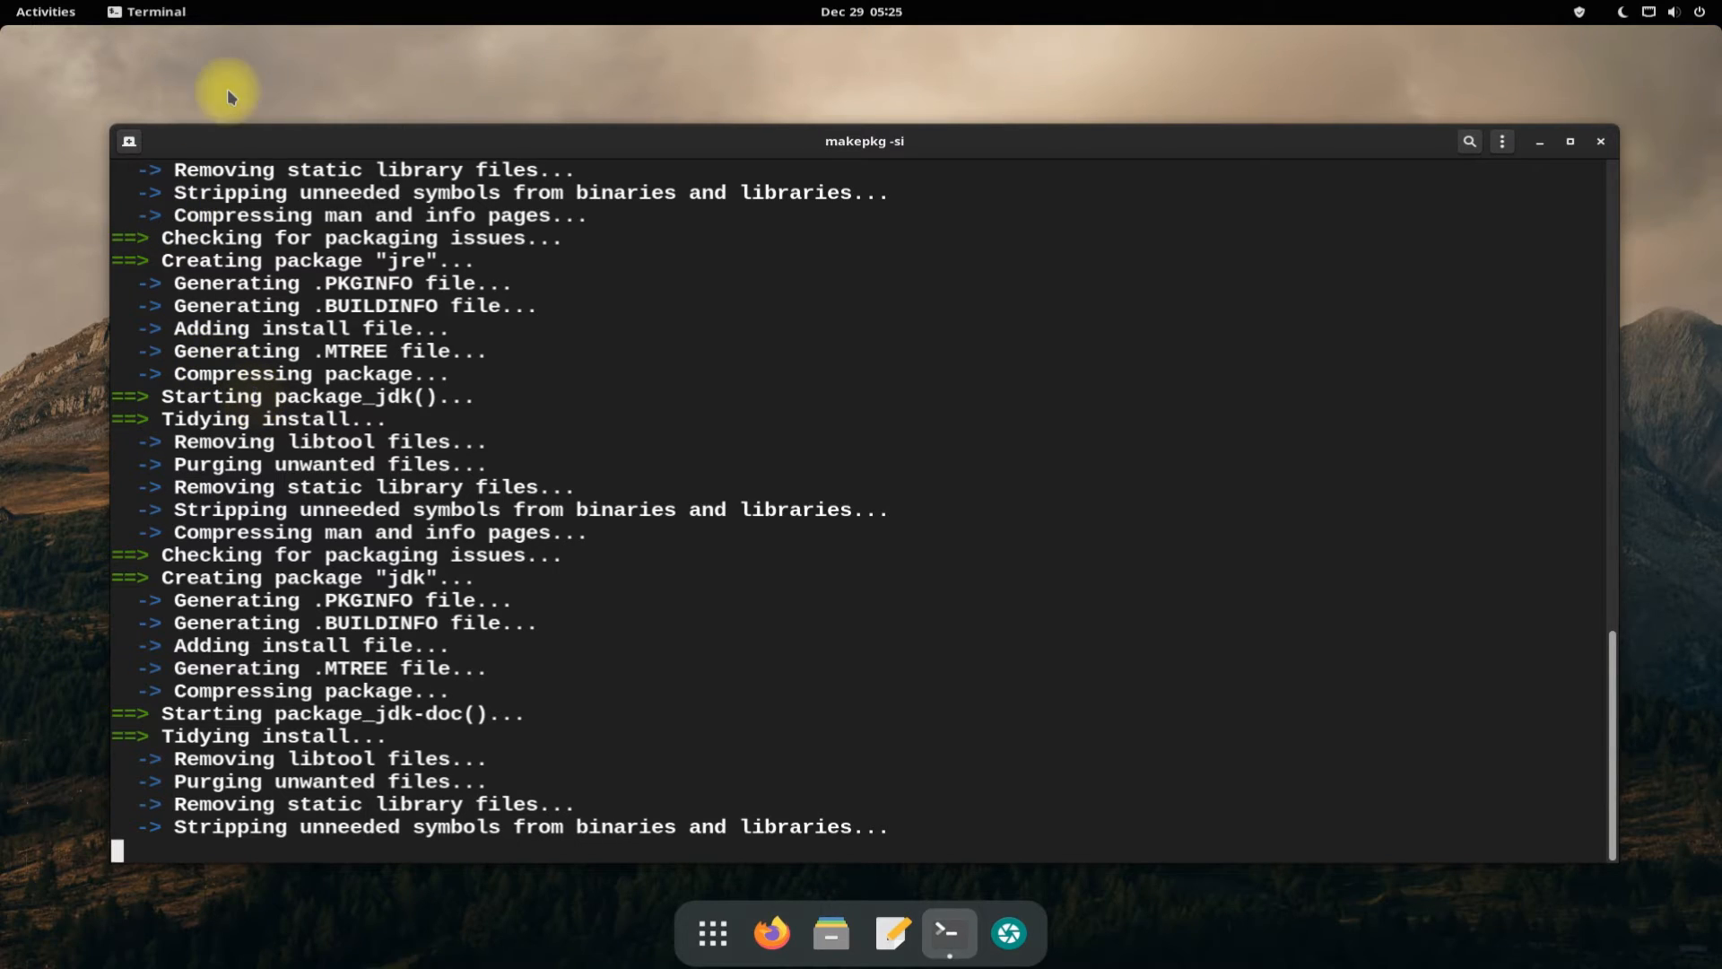
mouse_move(712, 933)
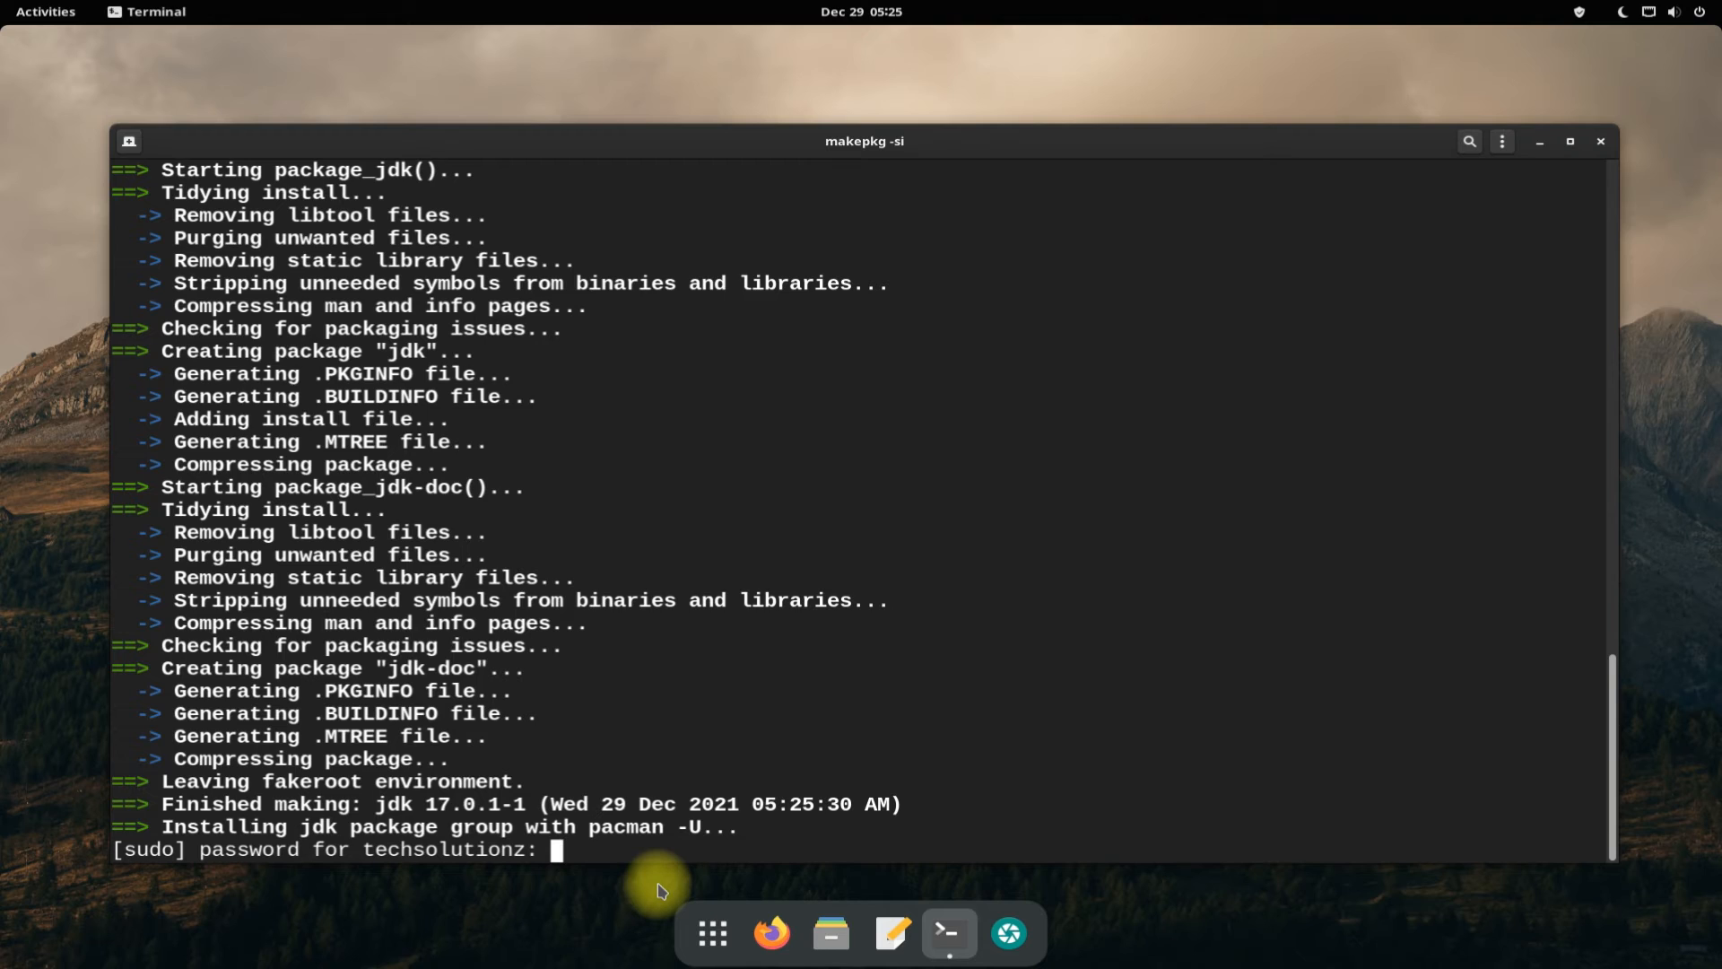
Enter the sudo password and answer Y to install the five built Java 17.0.1 packages, then clear.
key(Return)
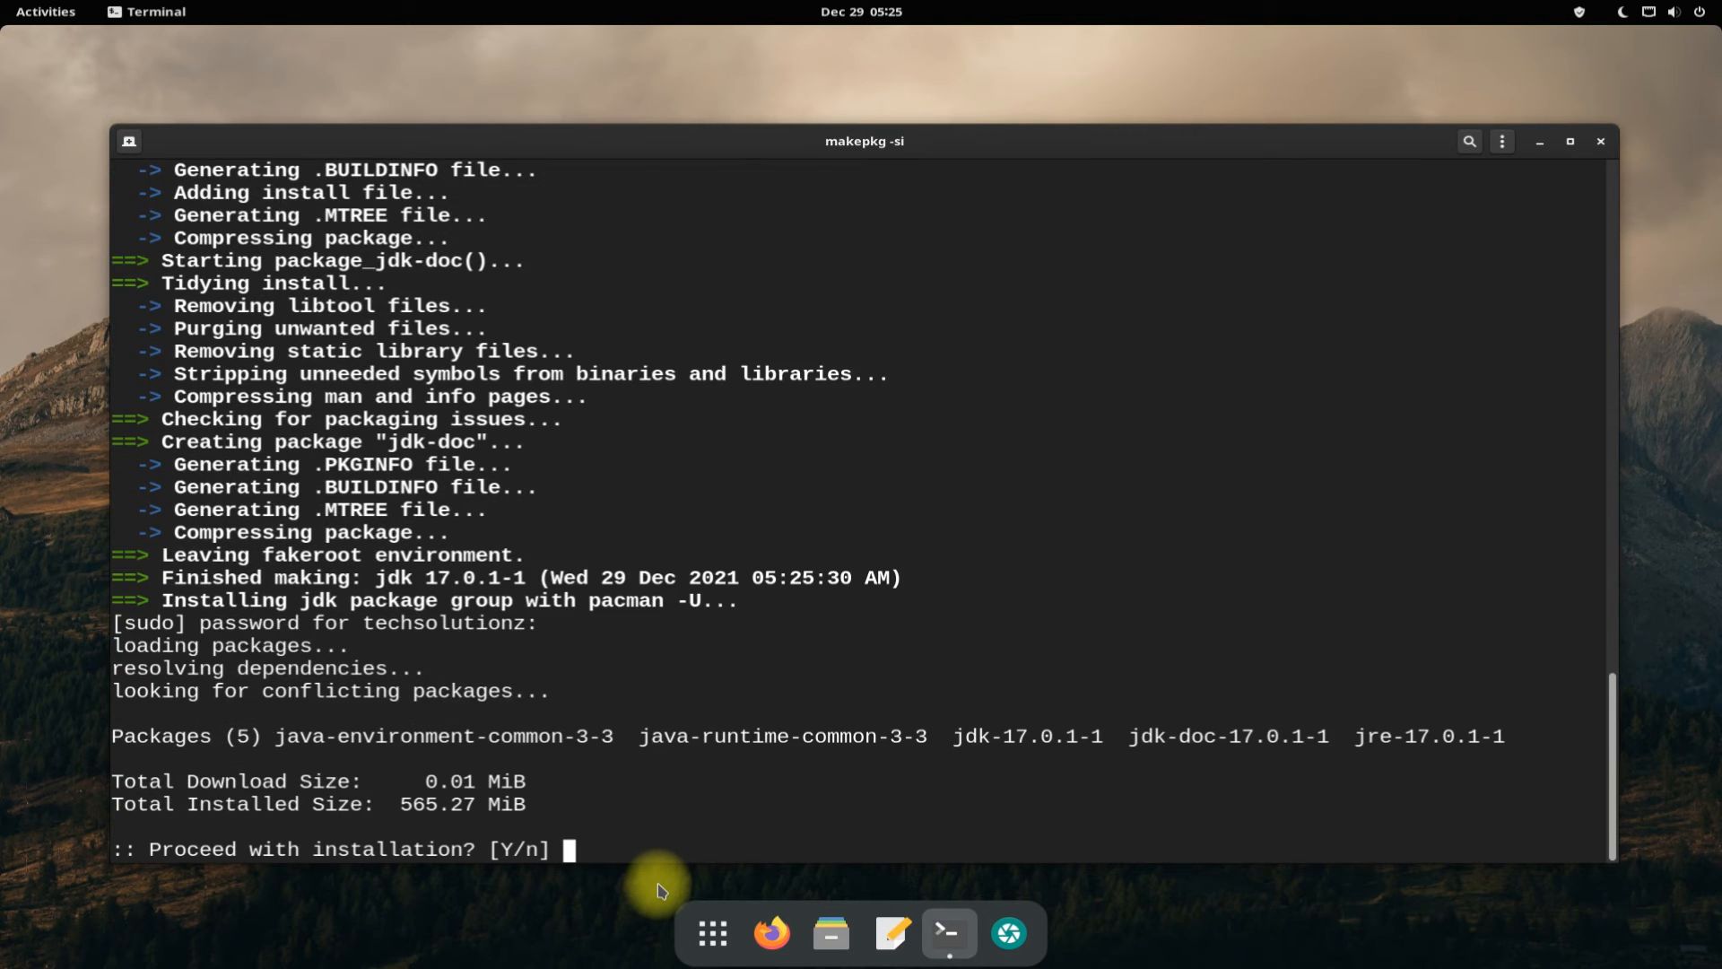
text(Y)
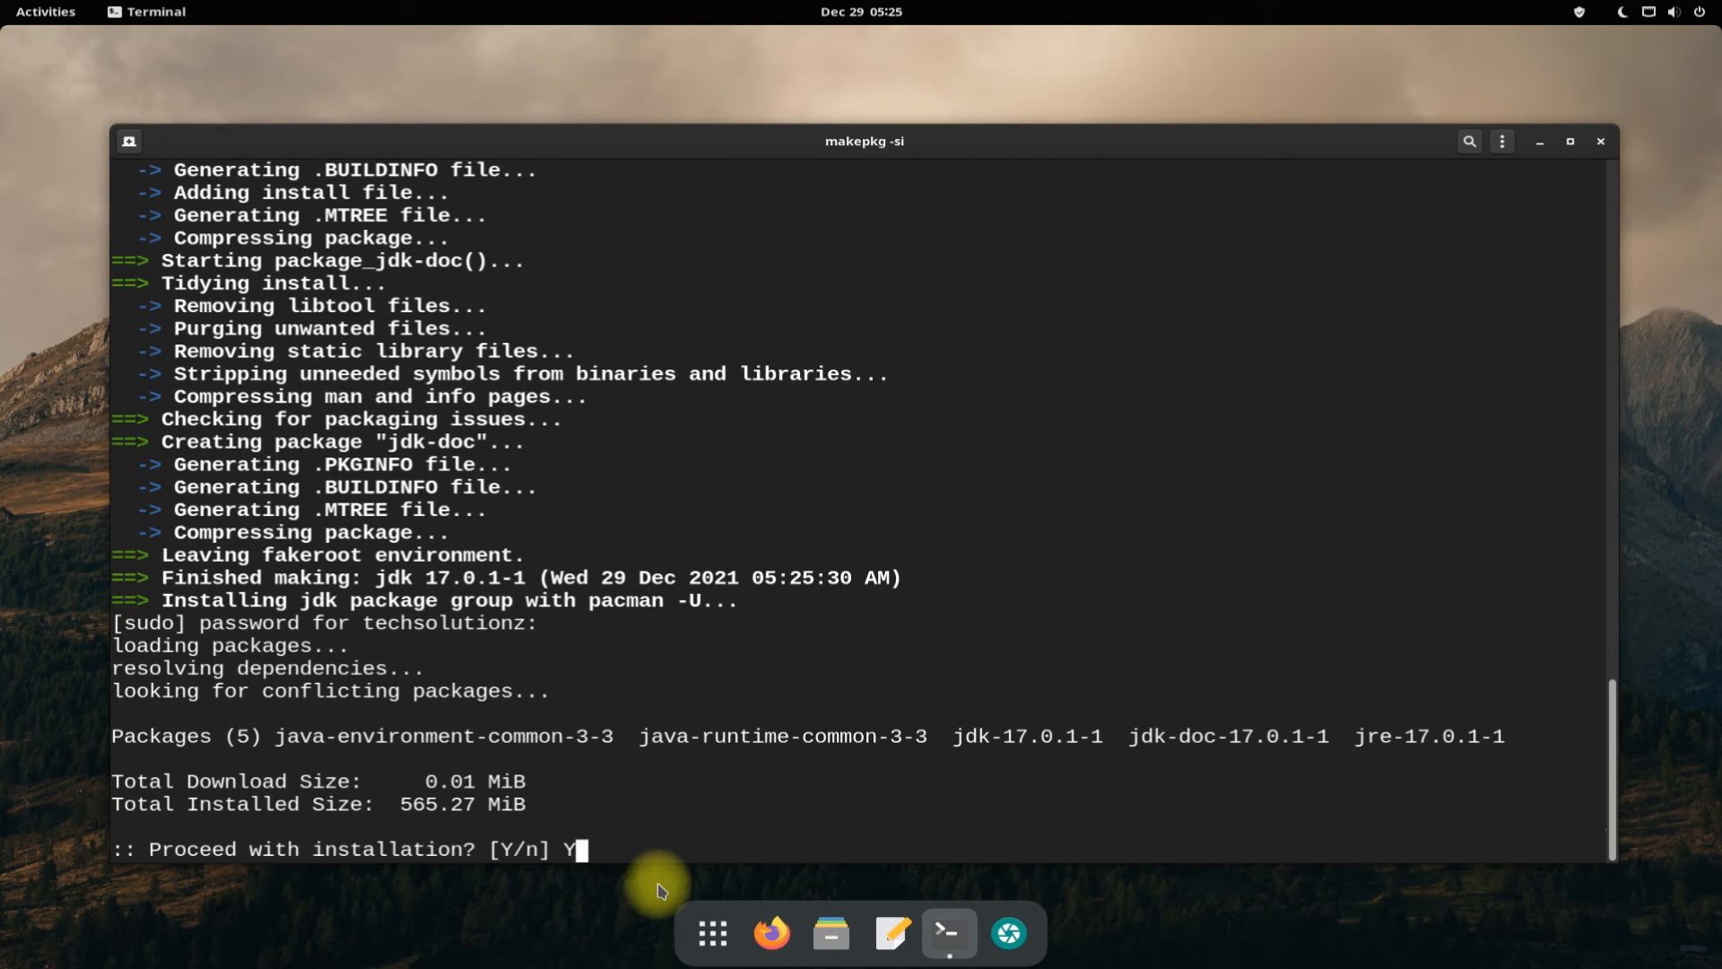
key(Return)
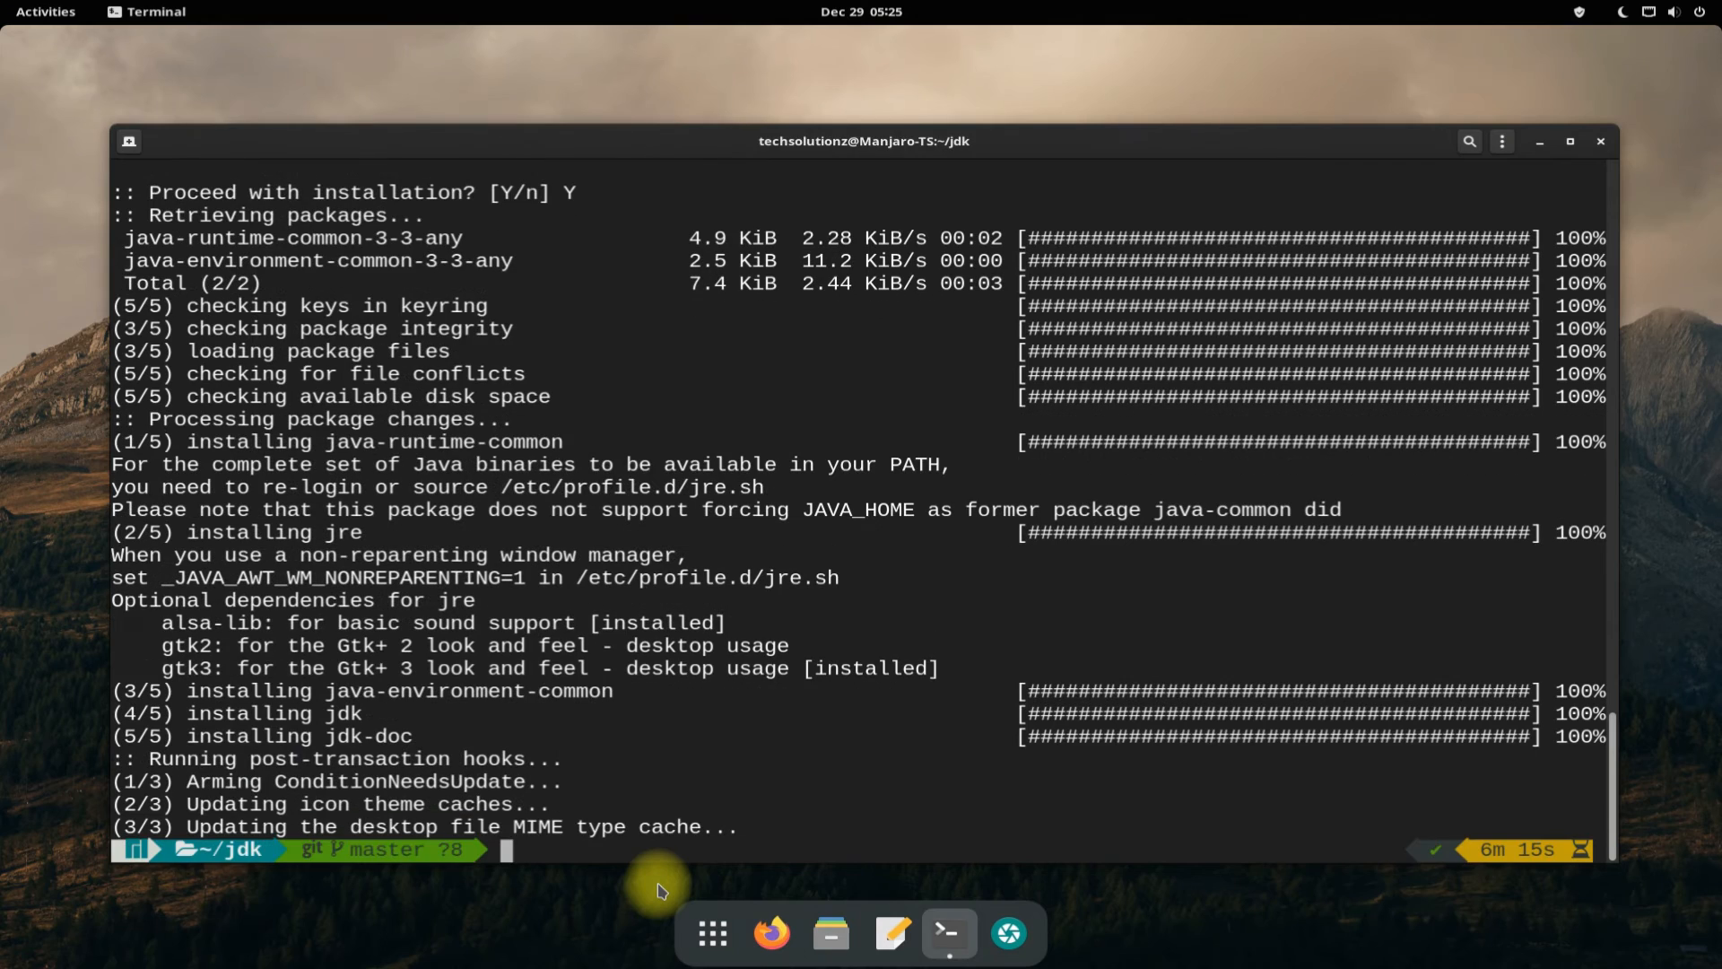
text(clear)
text(j)
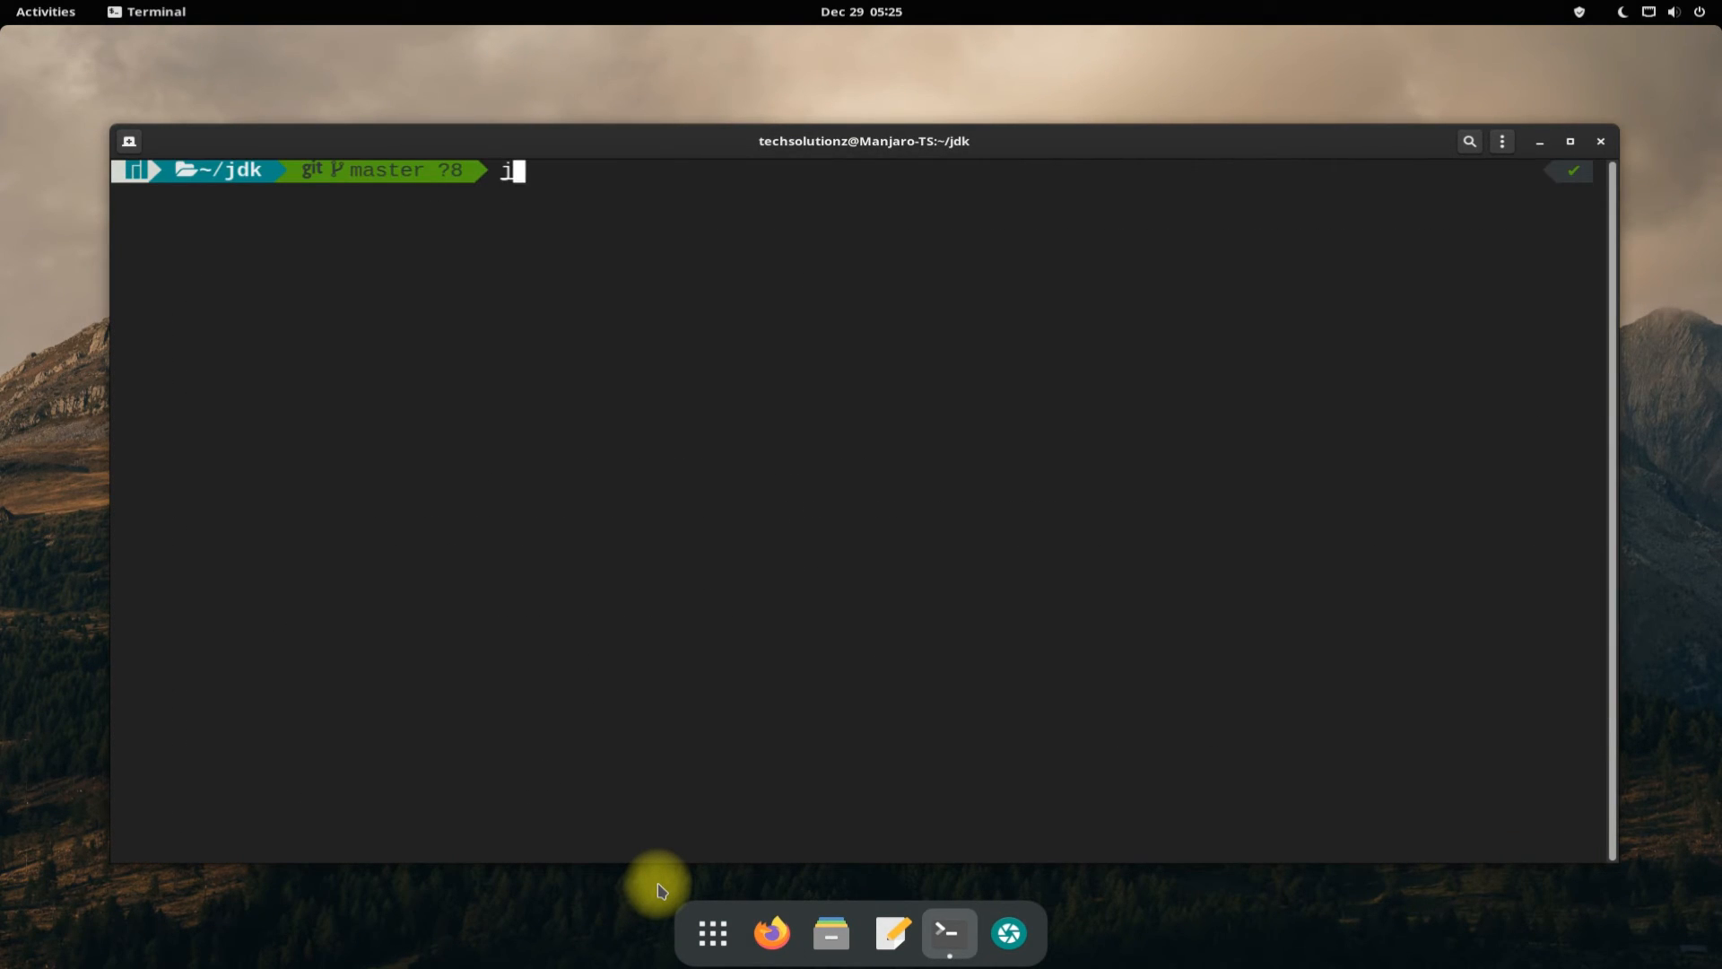
Verify java --version reports 17.0.1 LTS and which java gives /usr/bin/java, then begin exit.
text(ava --ve)
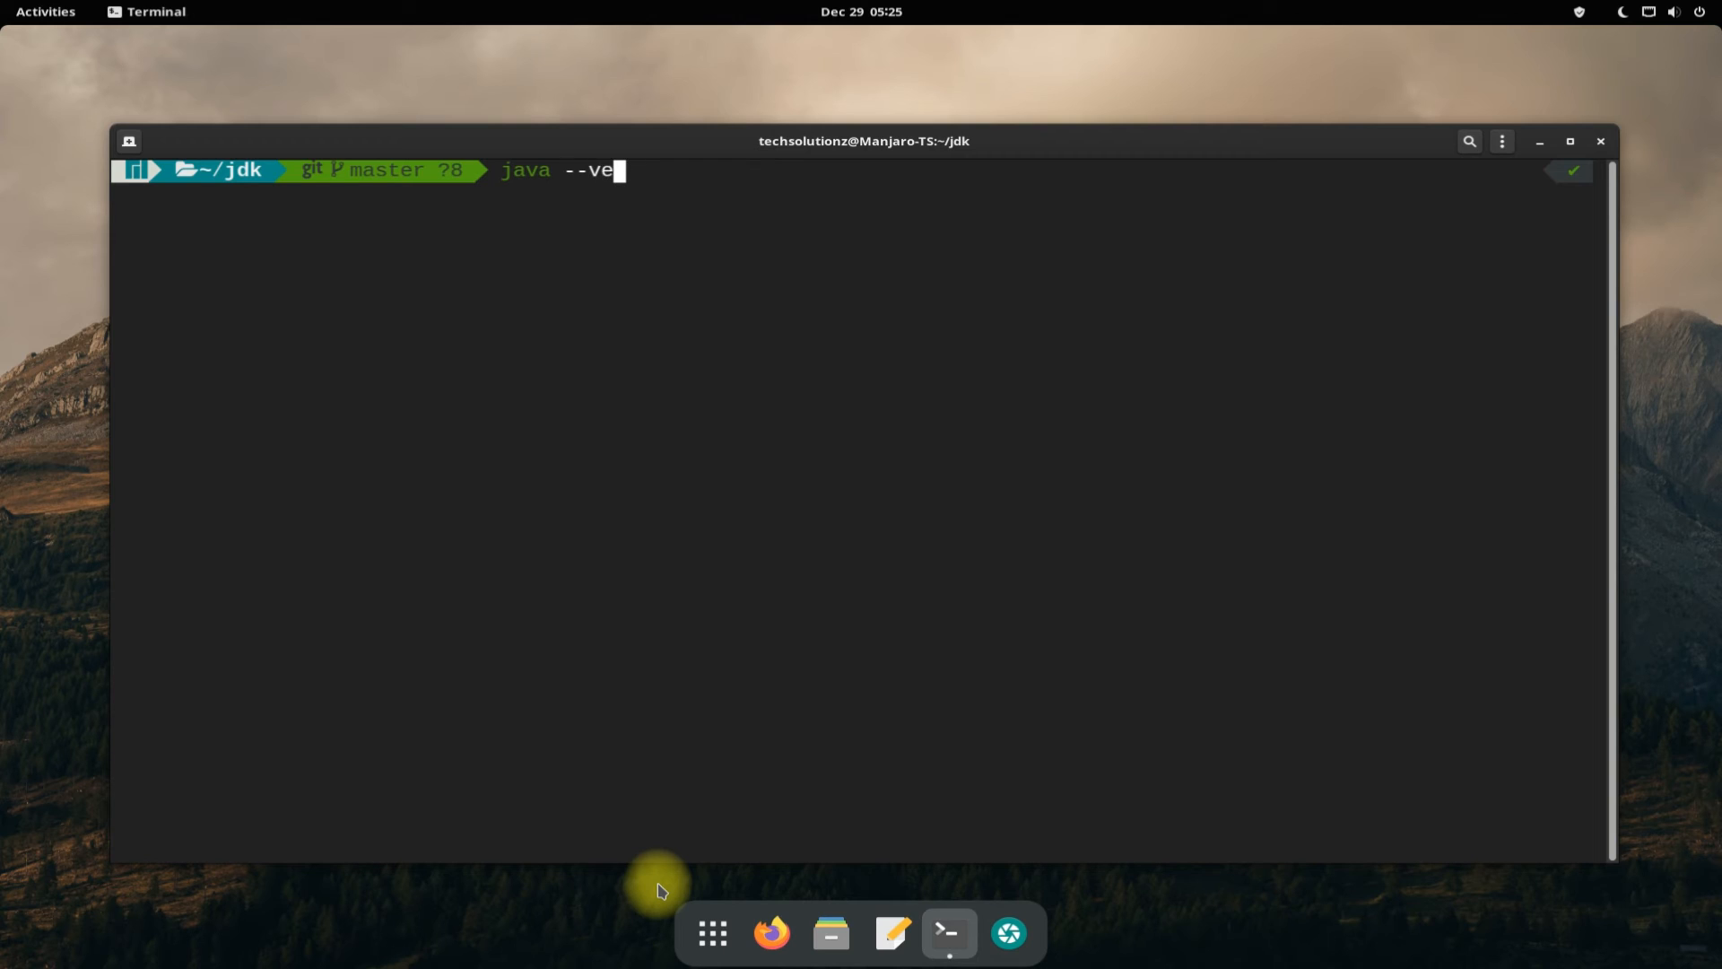
key(Return)
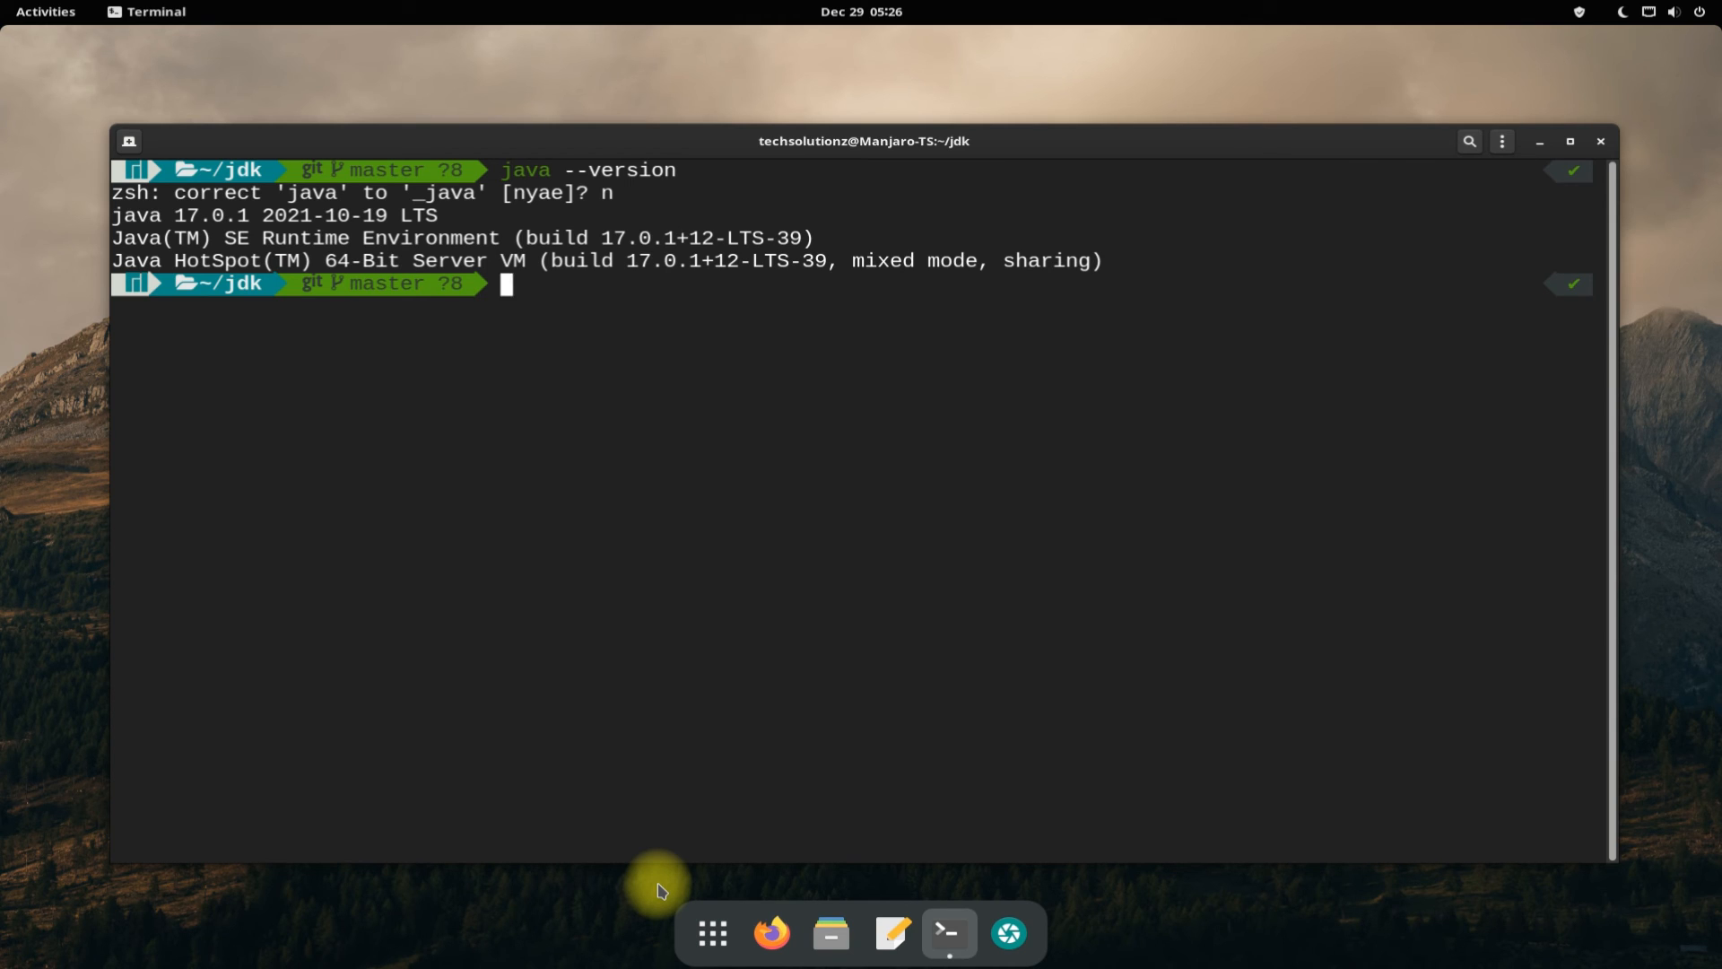
text(which)
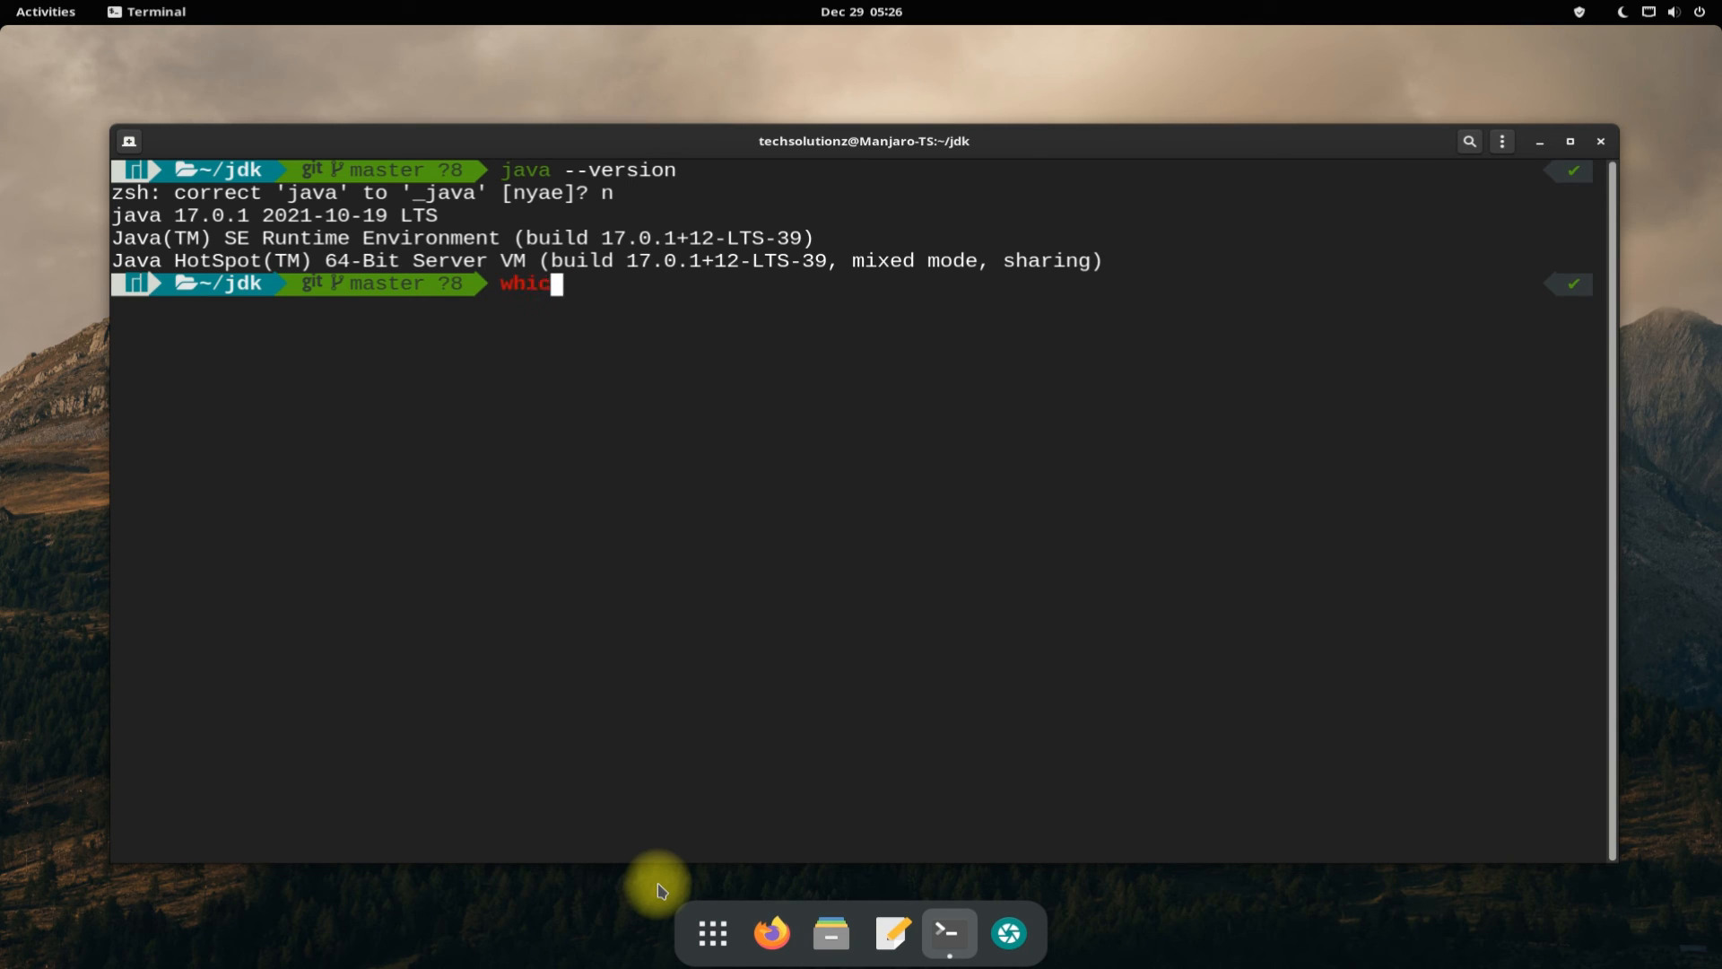
key(Return)
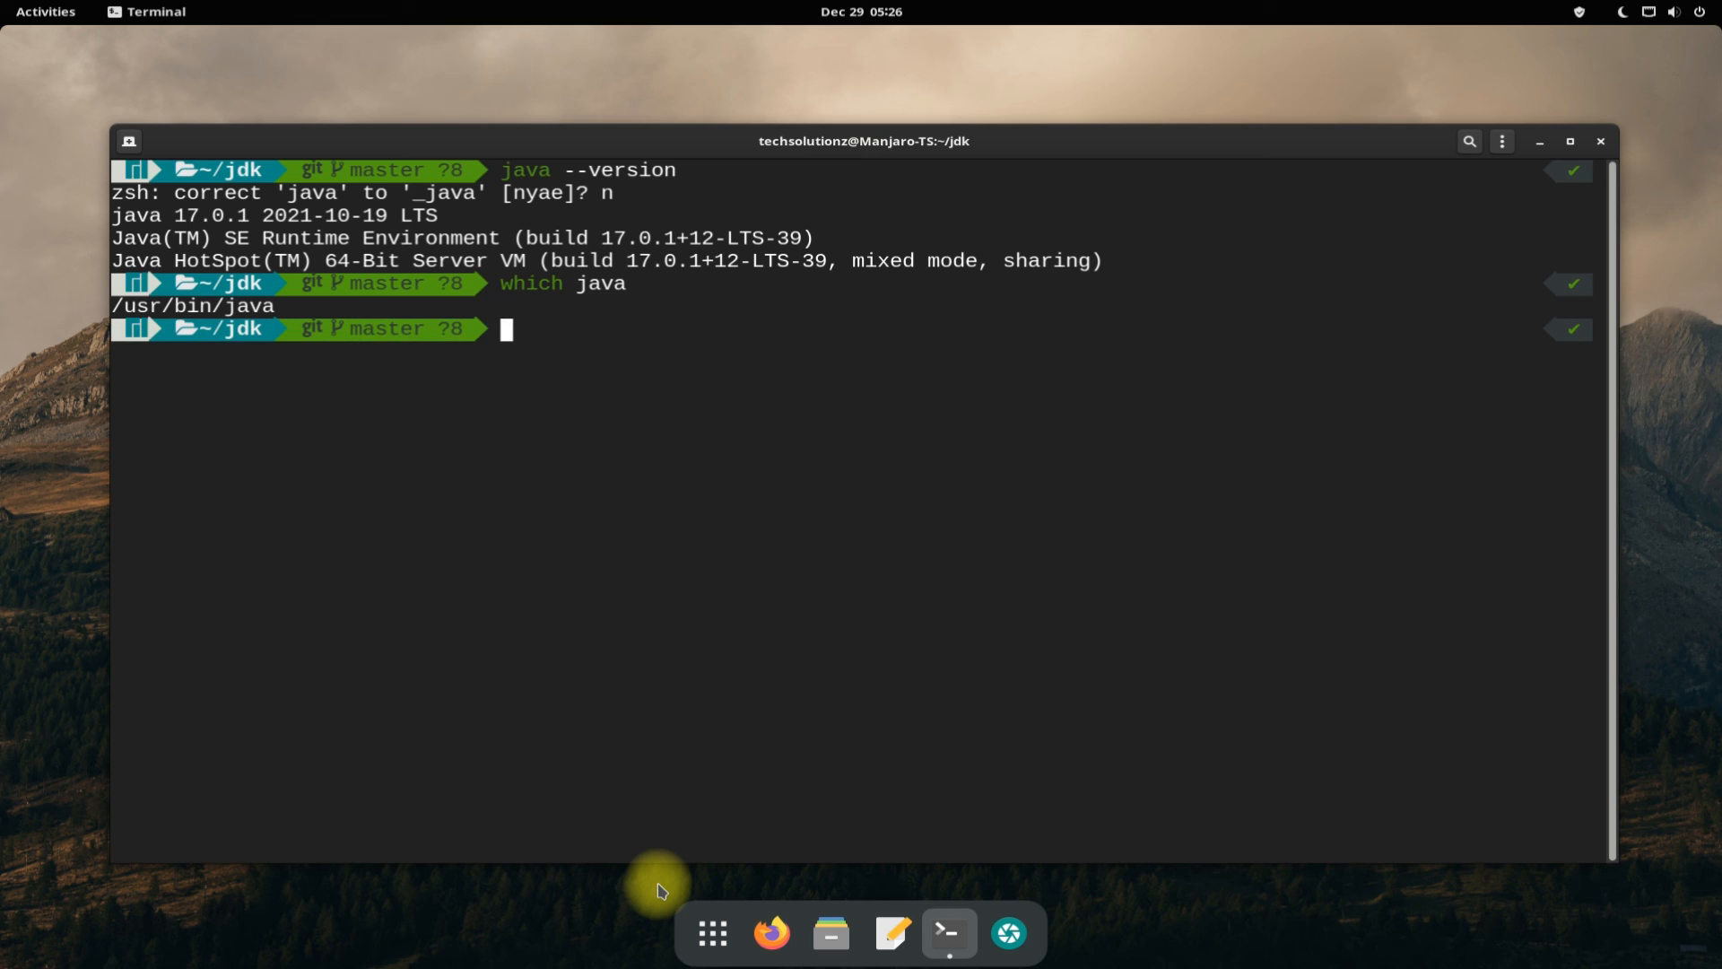
text(exi)
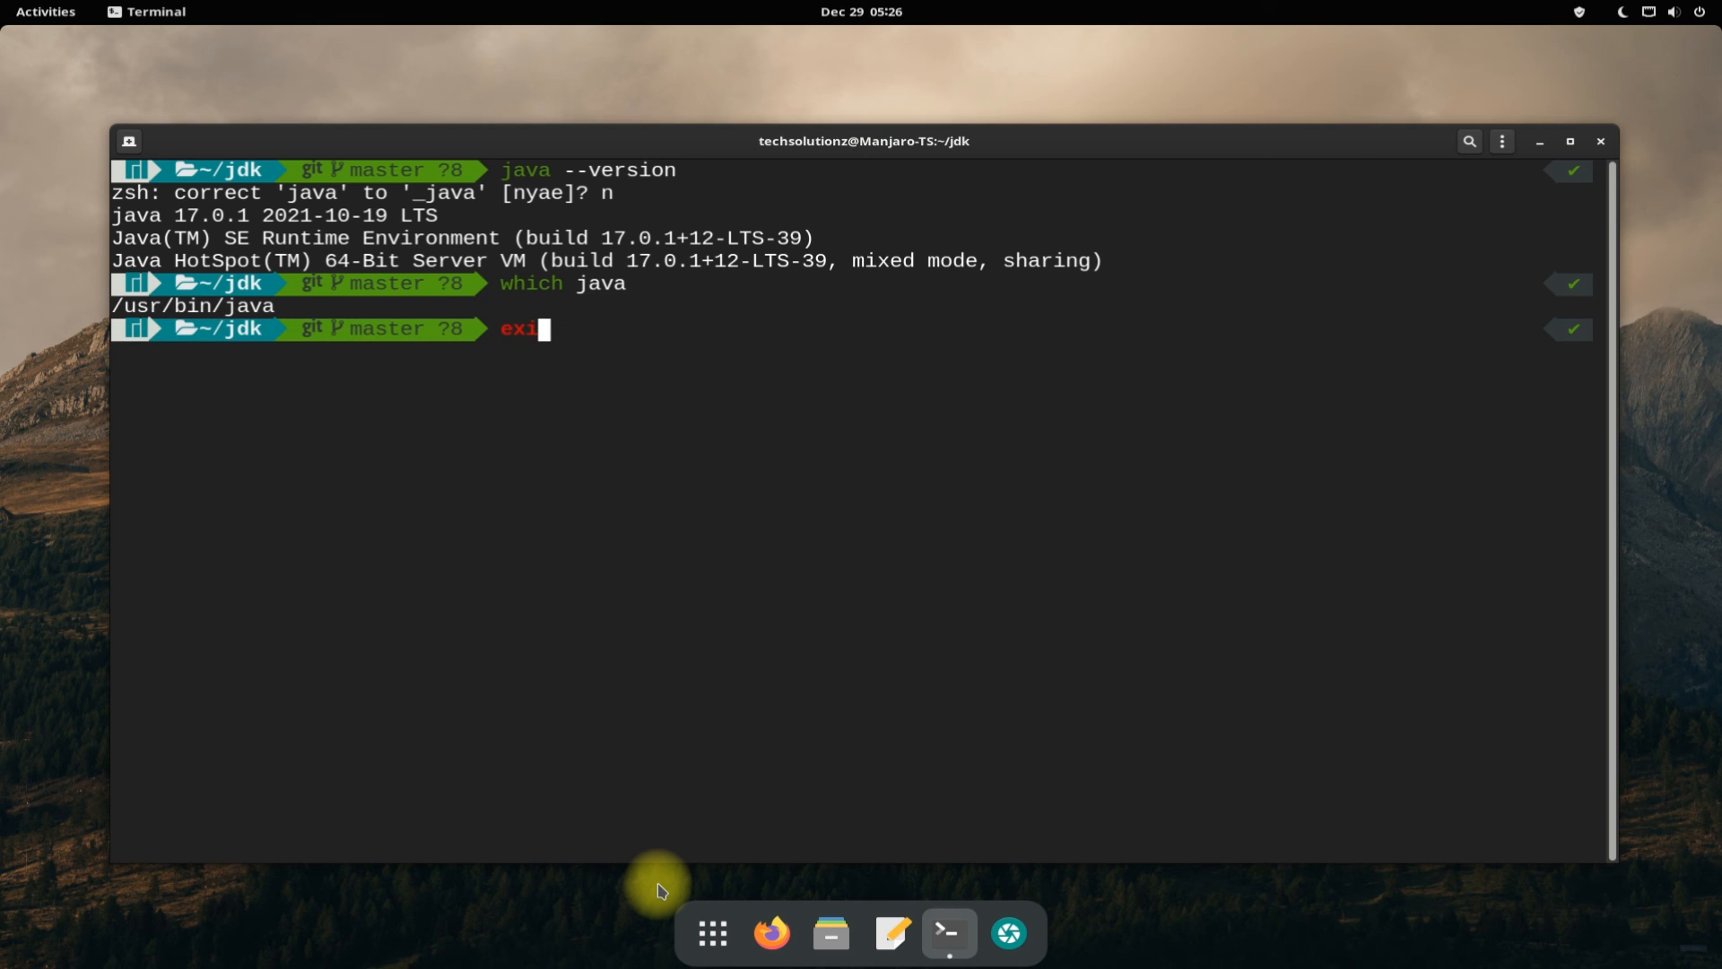